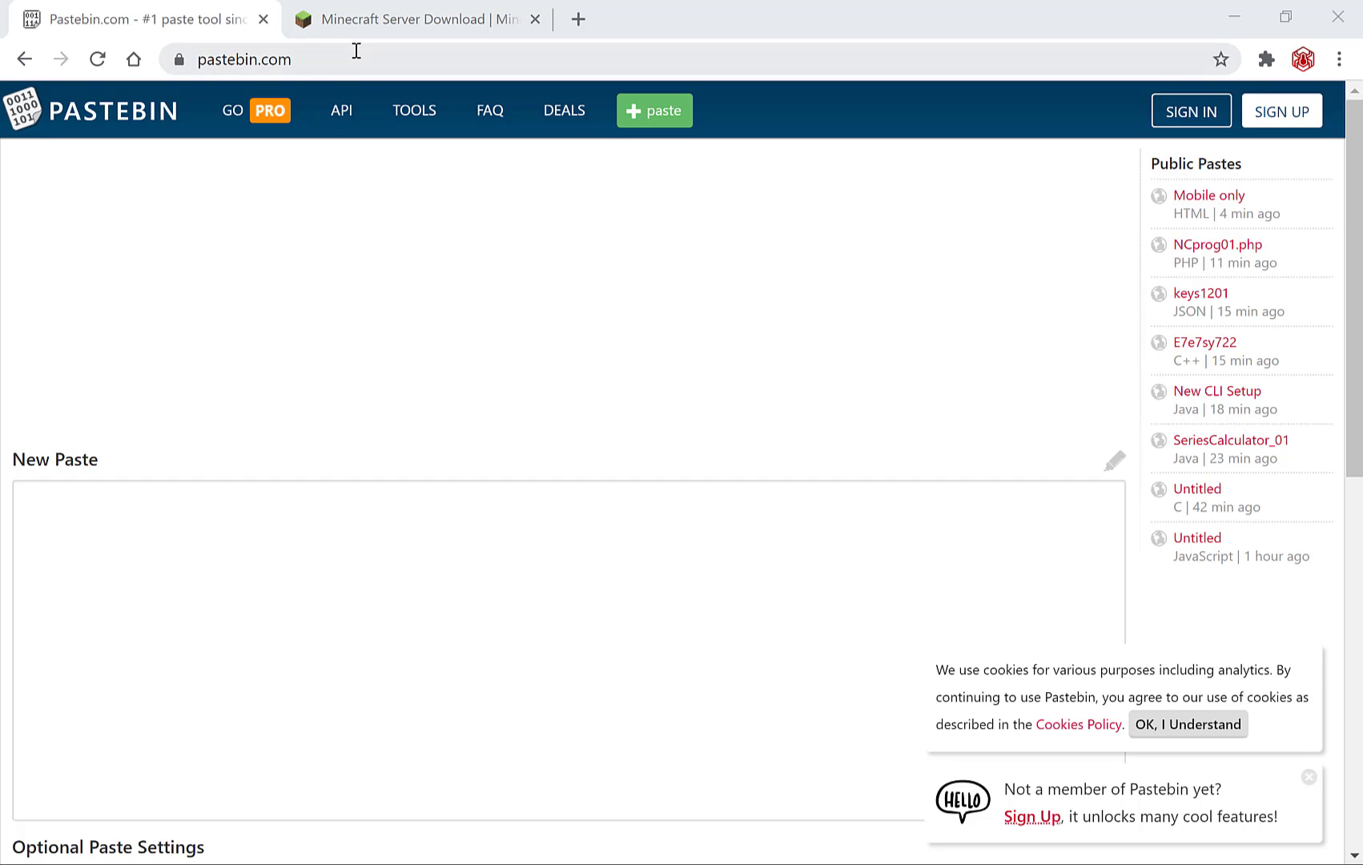
Step: Copy the java server launch command from the Minecraft.net Java Edition download page
{"action": "left_click", "coordinate": [267, 59]}
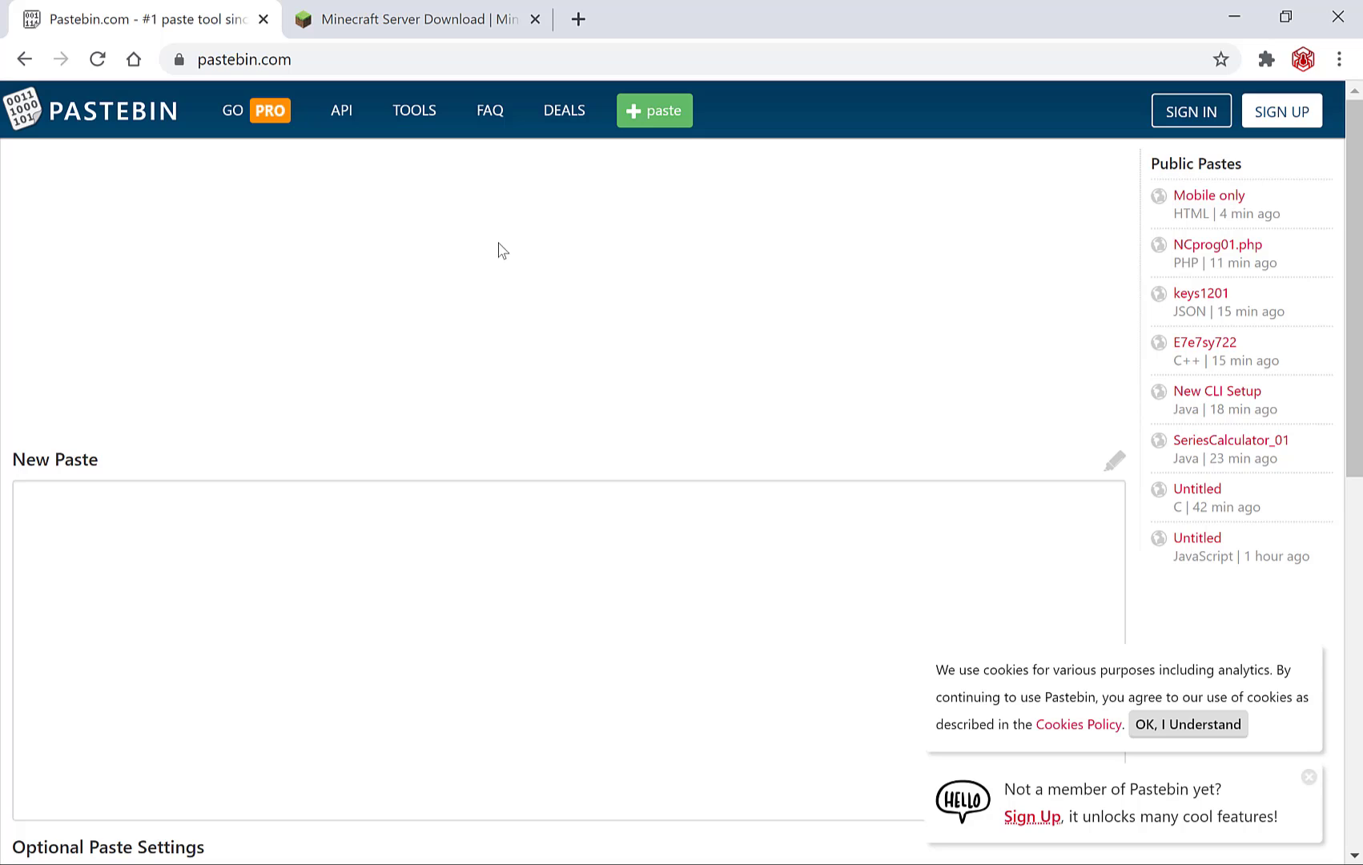
{"action": "scroll", "scroll_direction": "down", "scroll_amount": 3}
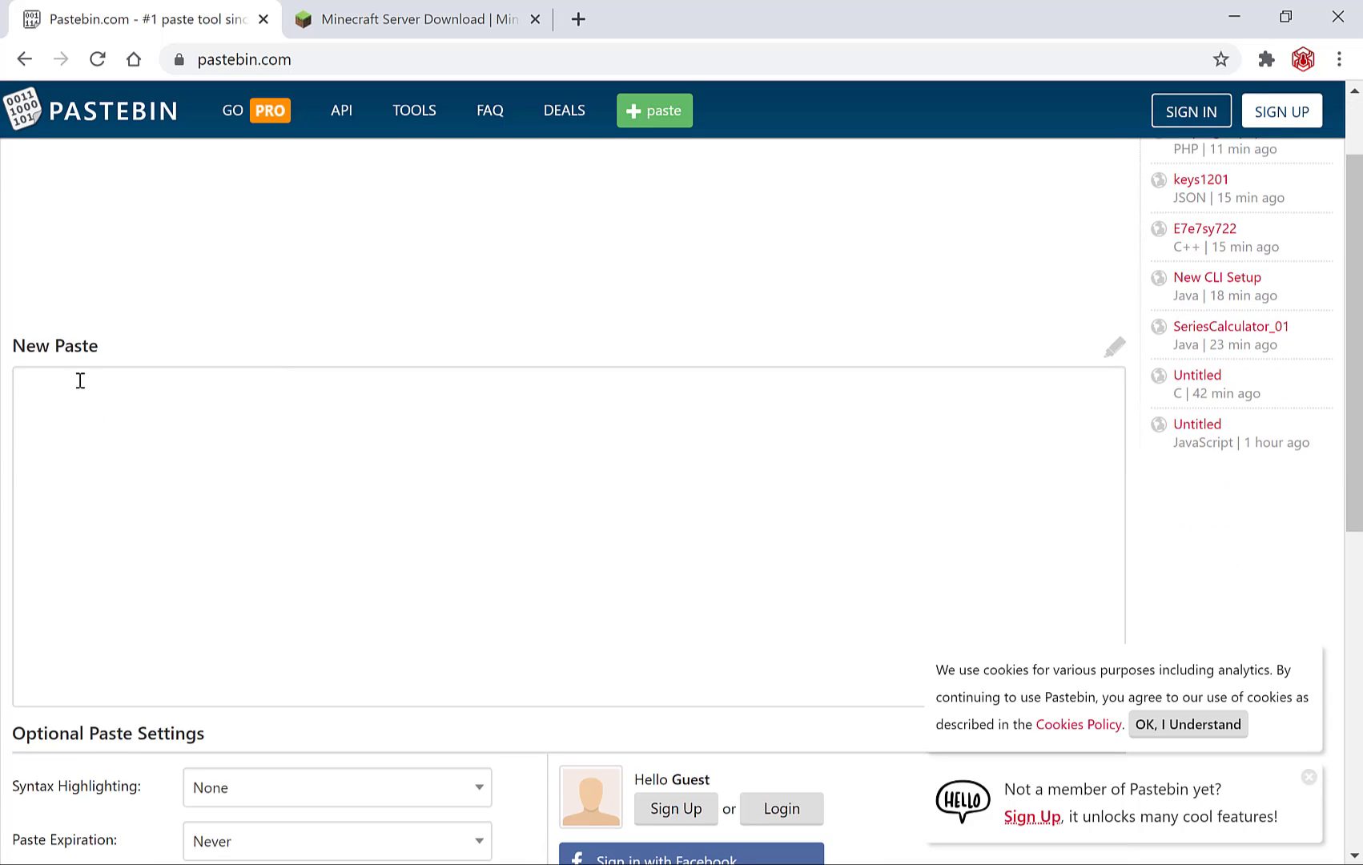
{"action": "mouse_move", "coordinate": [98, 391]}
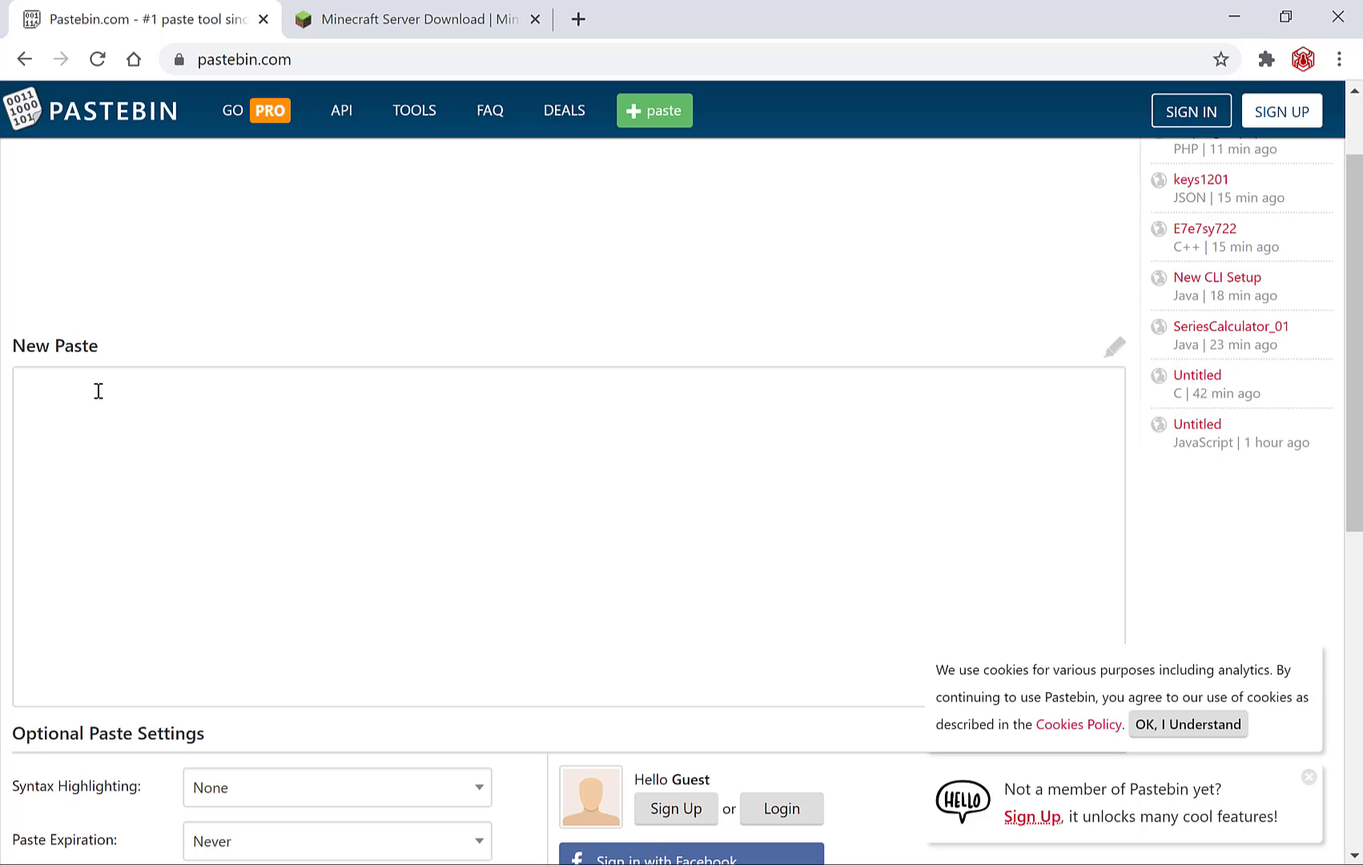
{"action": "left_click", "coordinate": [417, 19]}
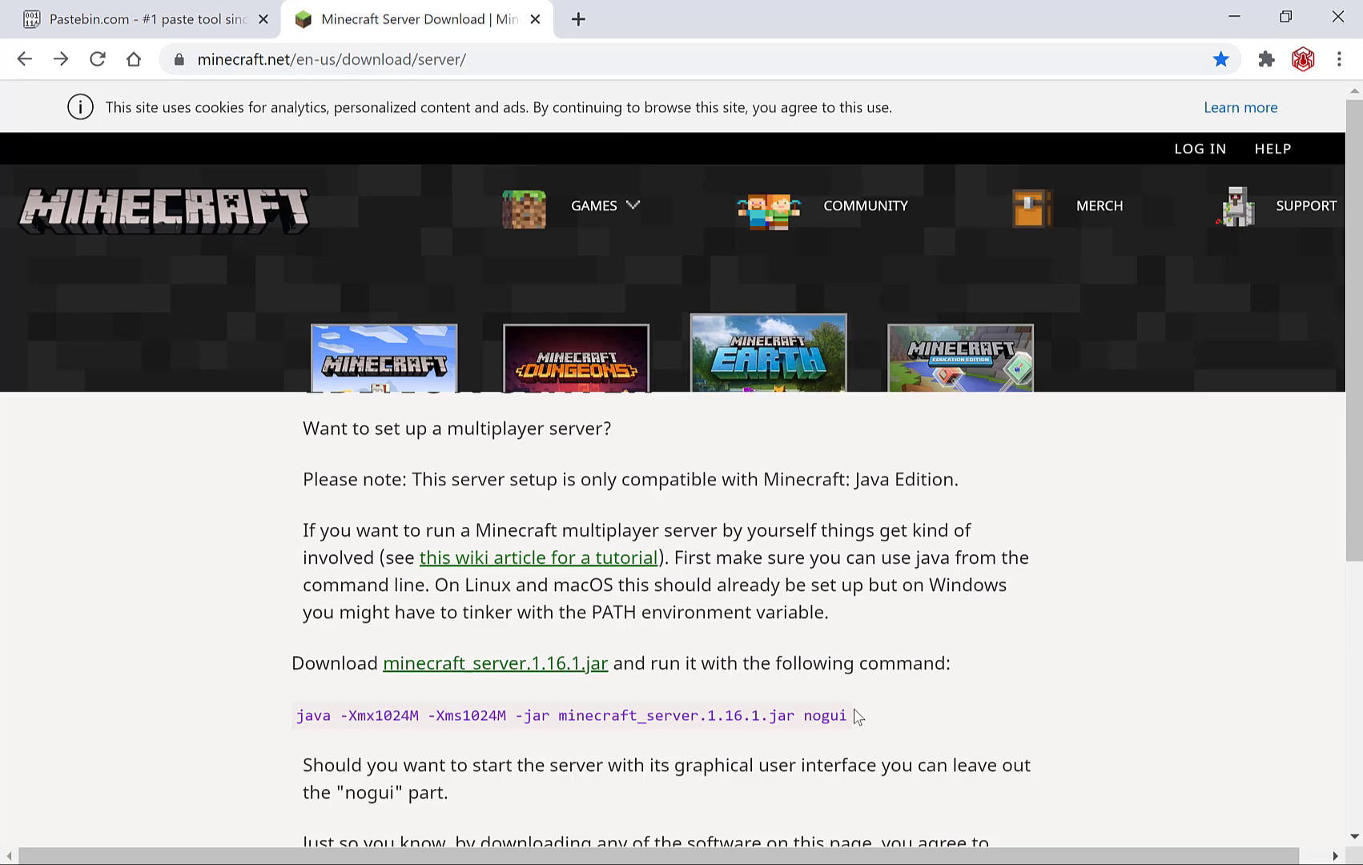
{"action": "triple_click", "coordinate": [574, 715]}
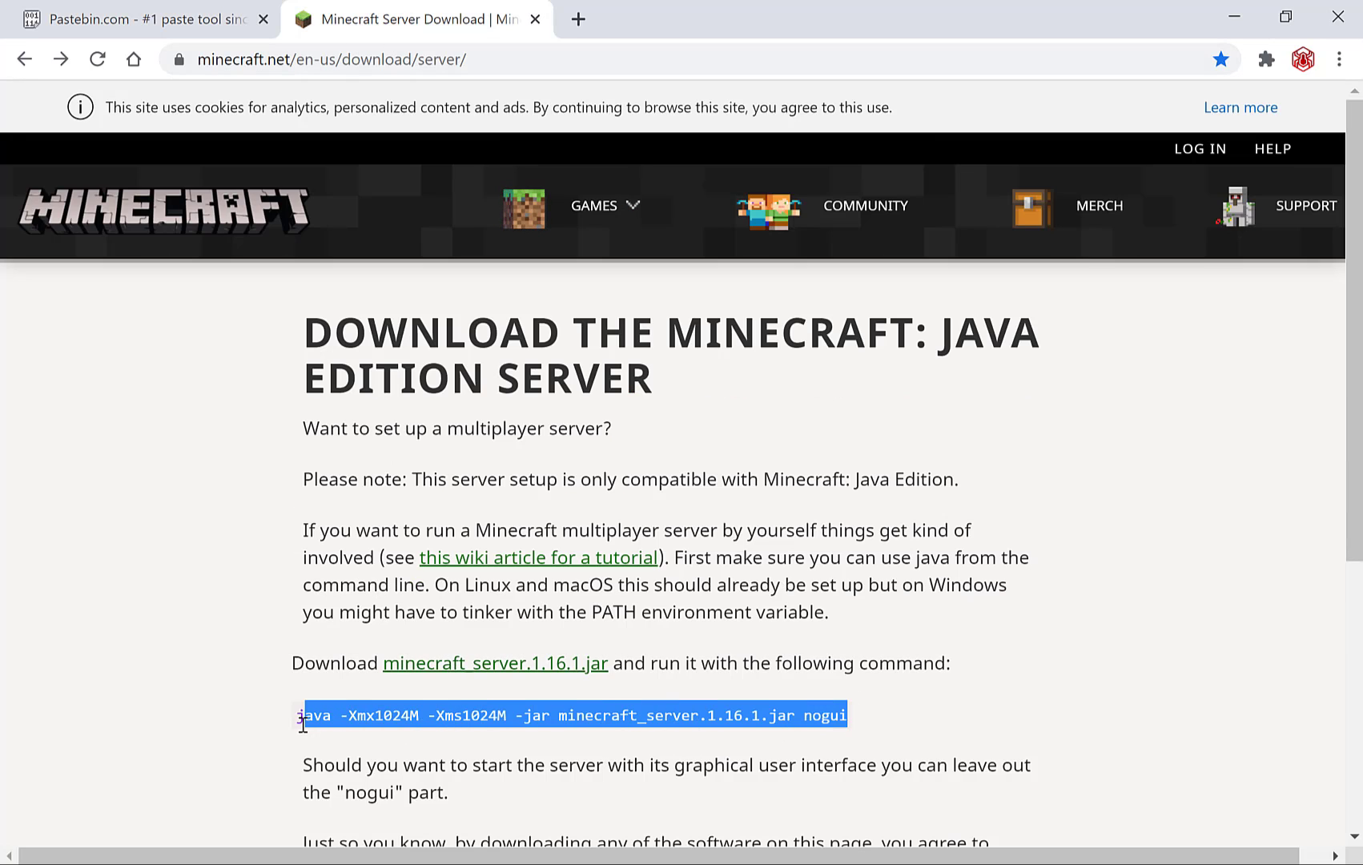
{"action": "right_click", "coordinate": [566, 714]}
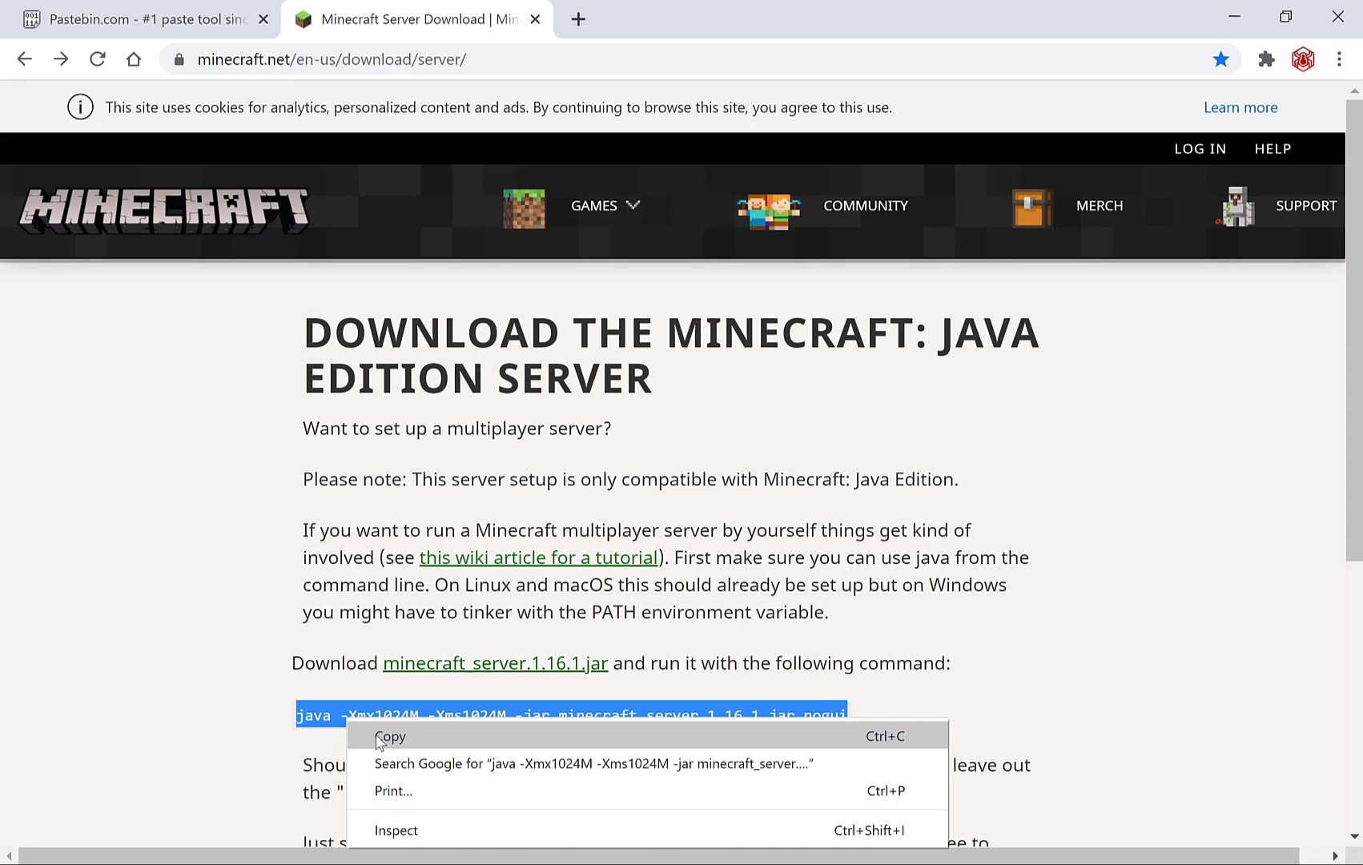
{"action": "left_click", "coordinate": [394, 736]}
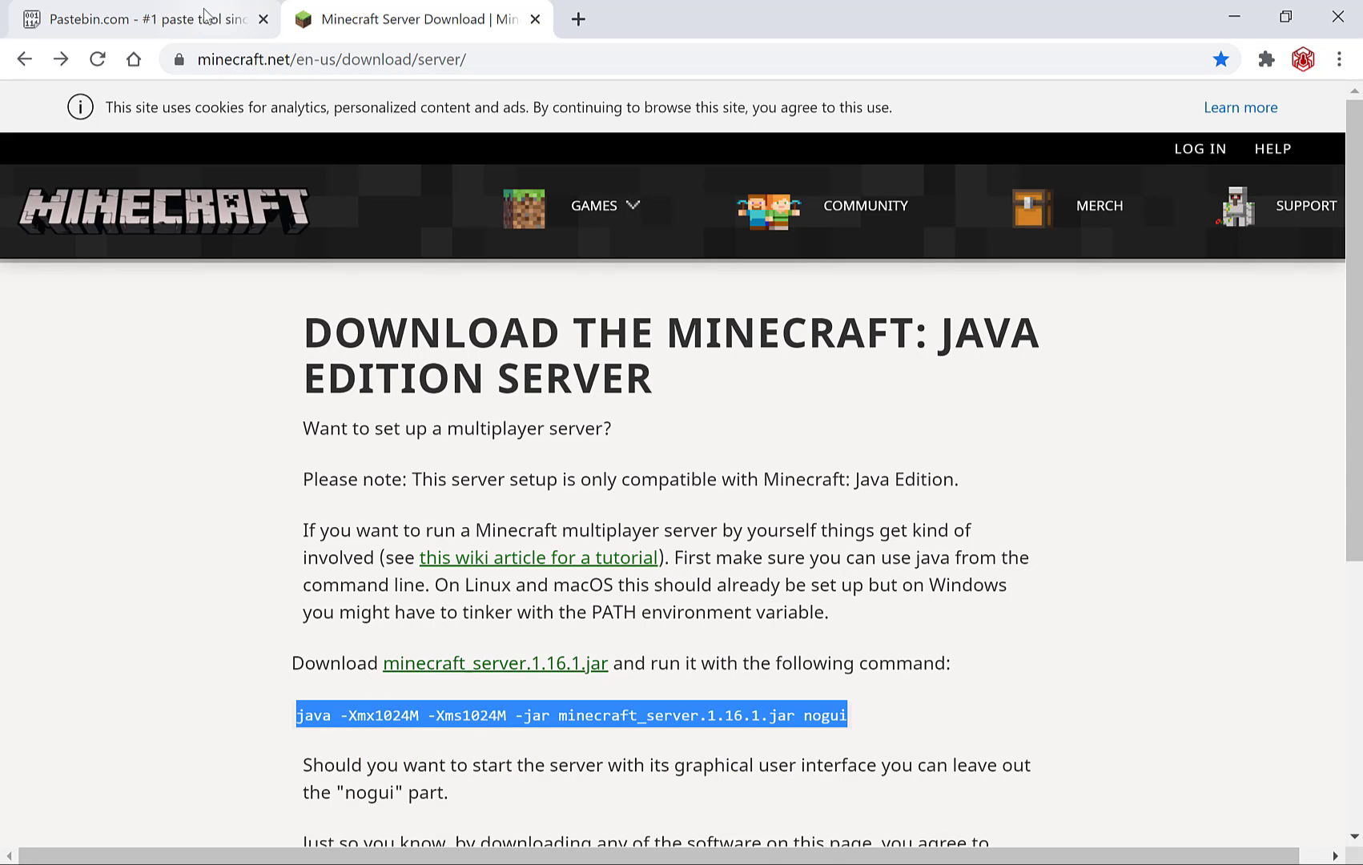
Step: Paste 'java -Xmx1024M -Xms1024M -jar minecraft_server.1.16.1.jar nogui' into the new paste body
{"action": "left_click", "coordinate": [131, 19]}
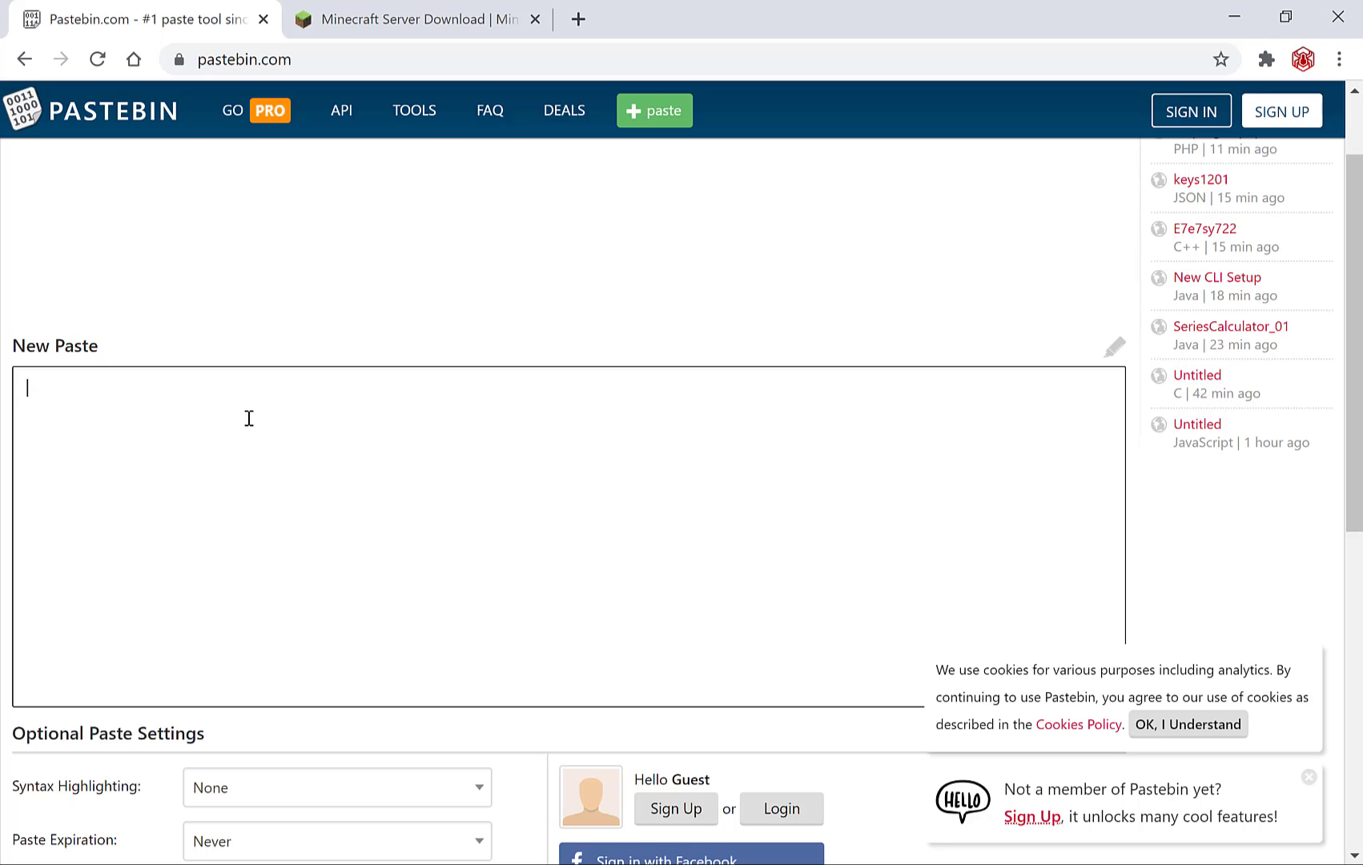
{"action": "type", "text": "java -Xmx1024M -Xms1024M -jar minecraft_server.1.16.1.jar nogui"}
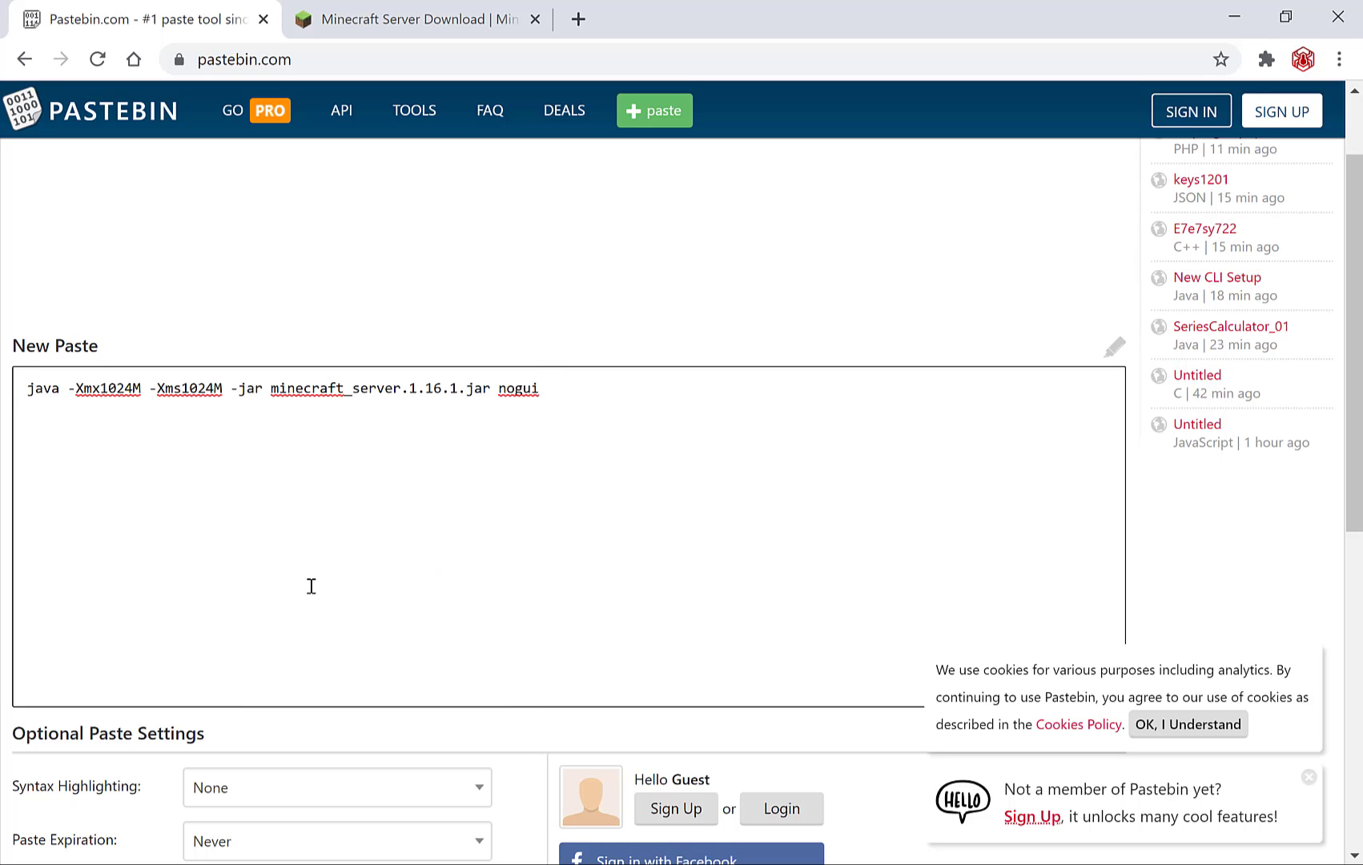
{"action": "left_click", "coordinate": [539, 387]}
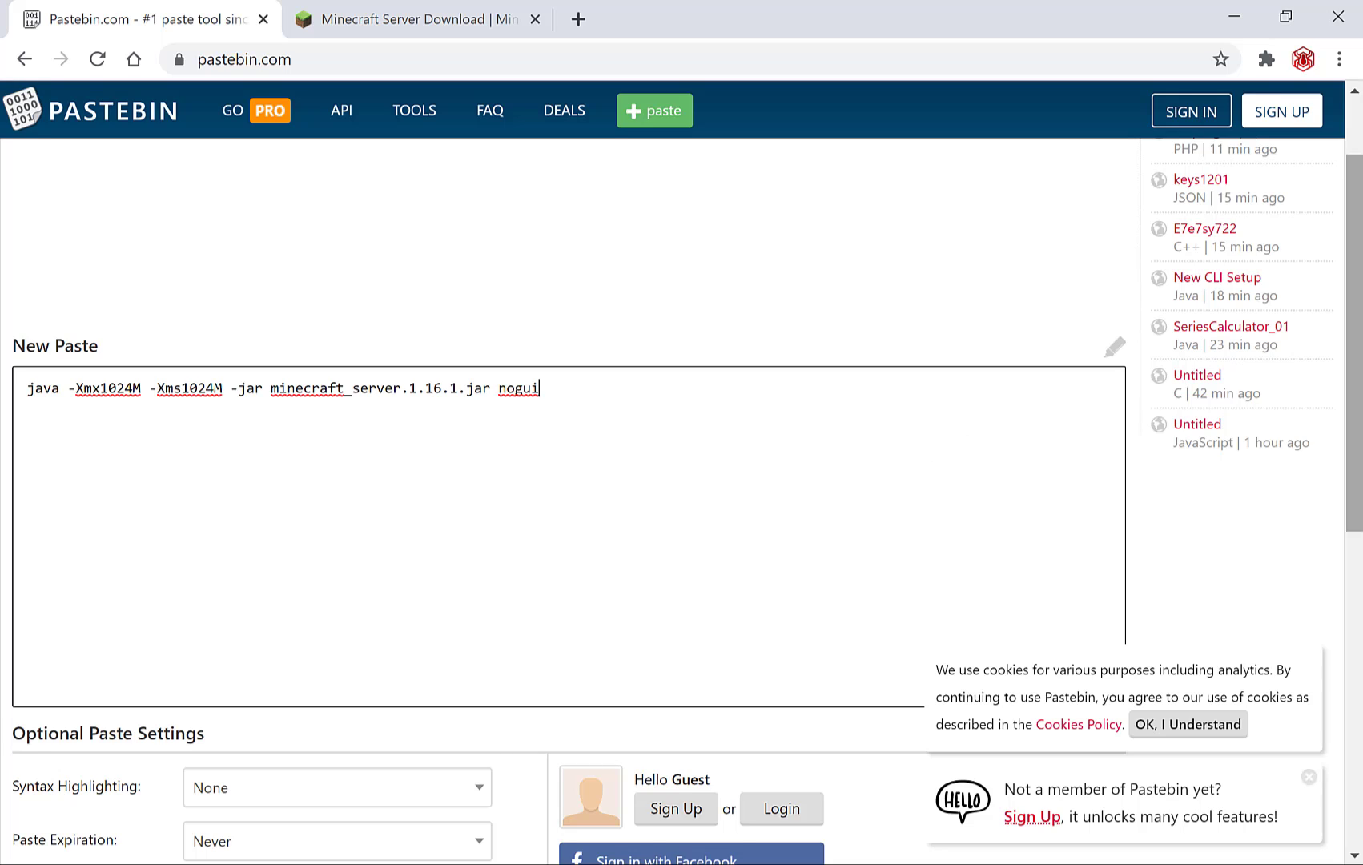
{"action": "scroll", "scroll_direction": "down", "scroll_amount": 3}
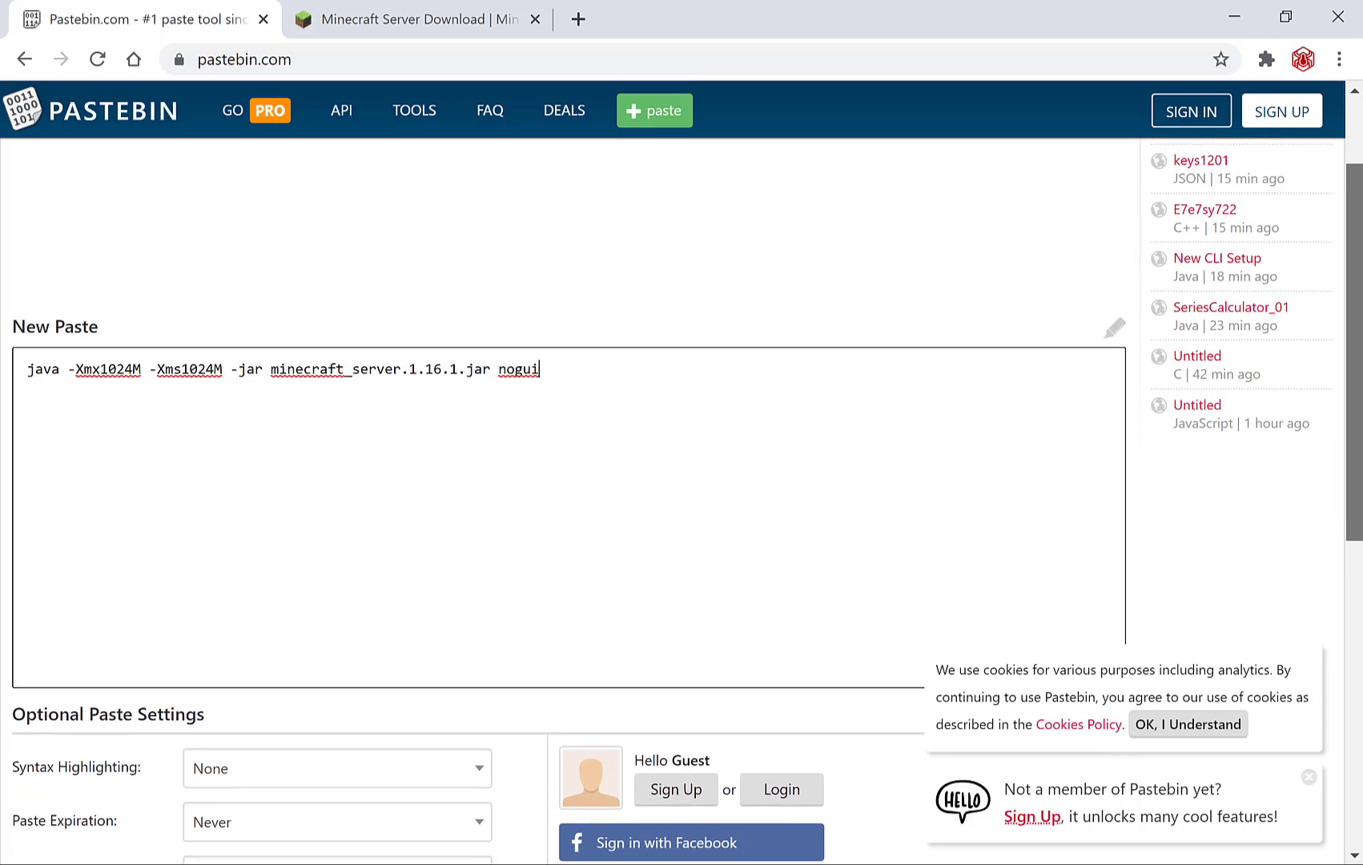
{"action": "scroll", "scroll_direction": "down", "scroll_amount": 3}
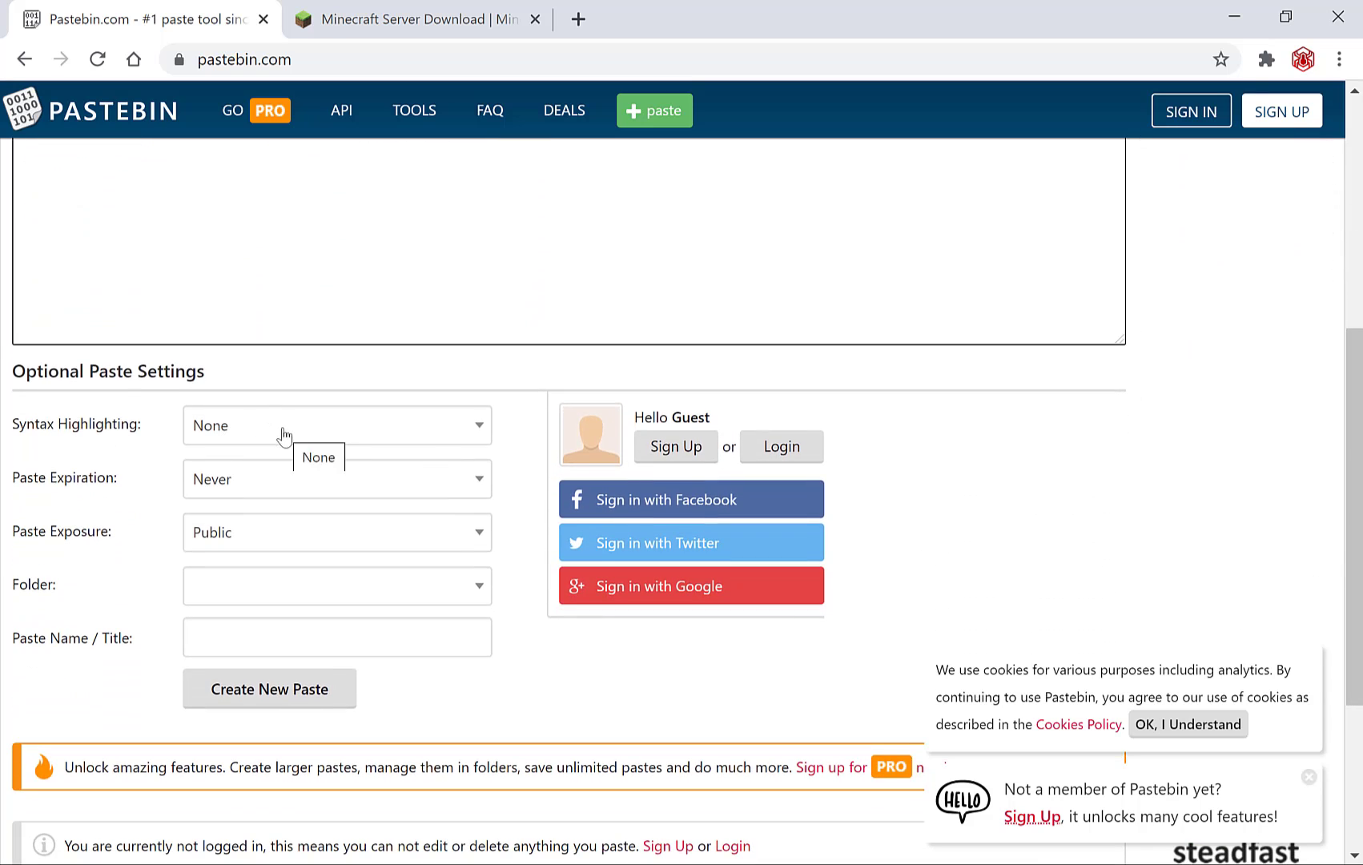
{"action": "left_click", "coordinate": [336, 425]}
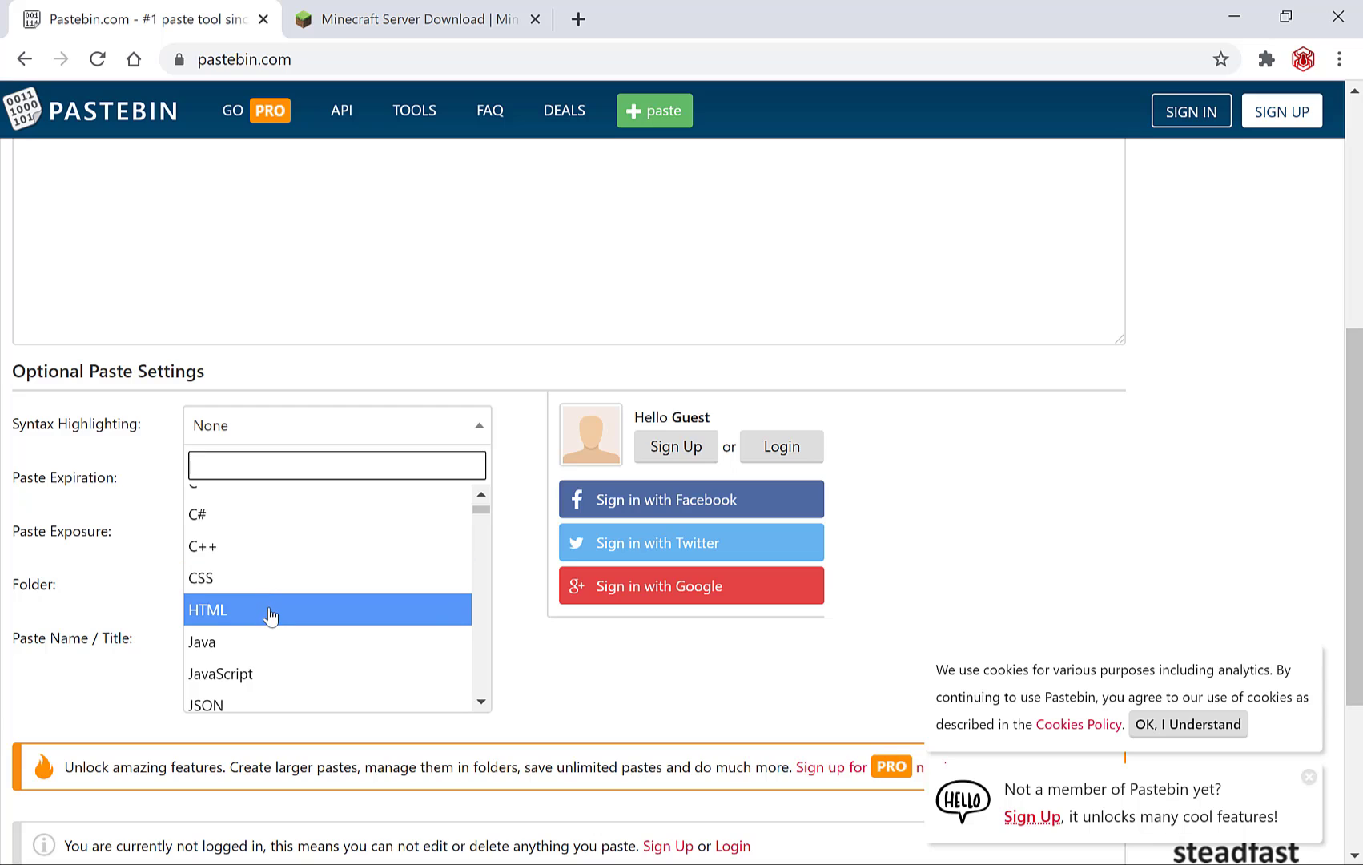
{"action": "scroll", "scroll_direction": "down", "scroll_amount": 3}
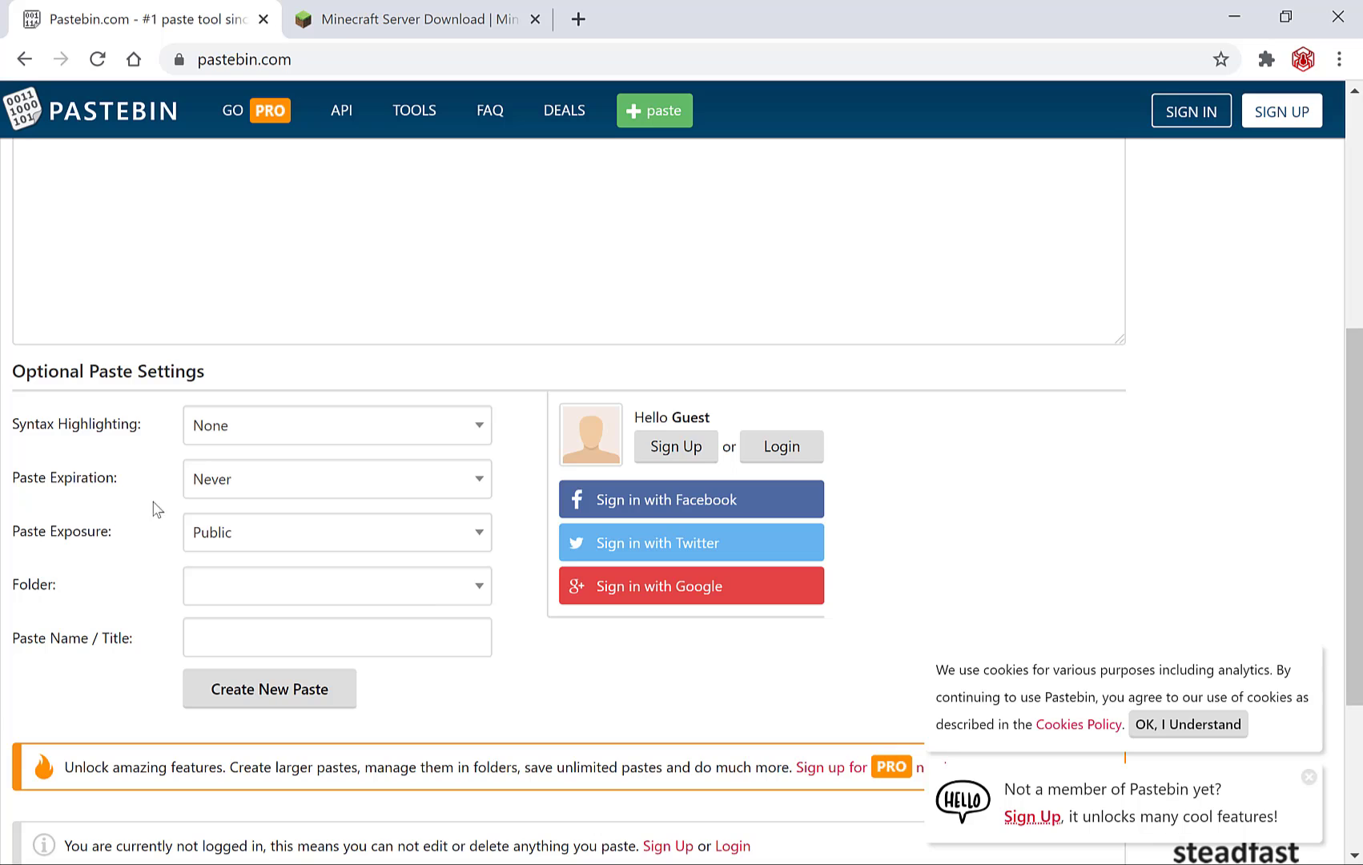
{"action": "left_click", "coordinate": [335, 478]}
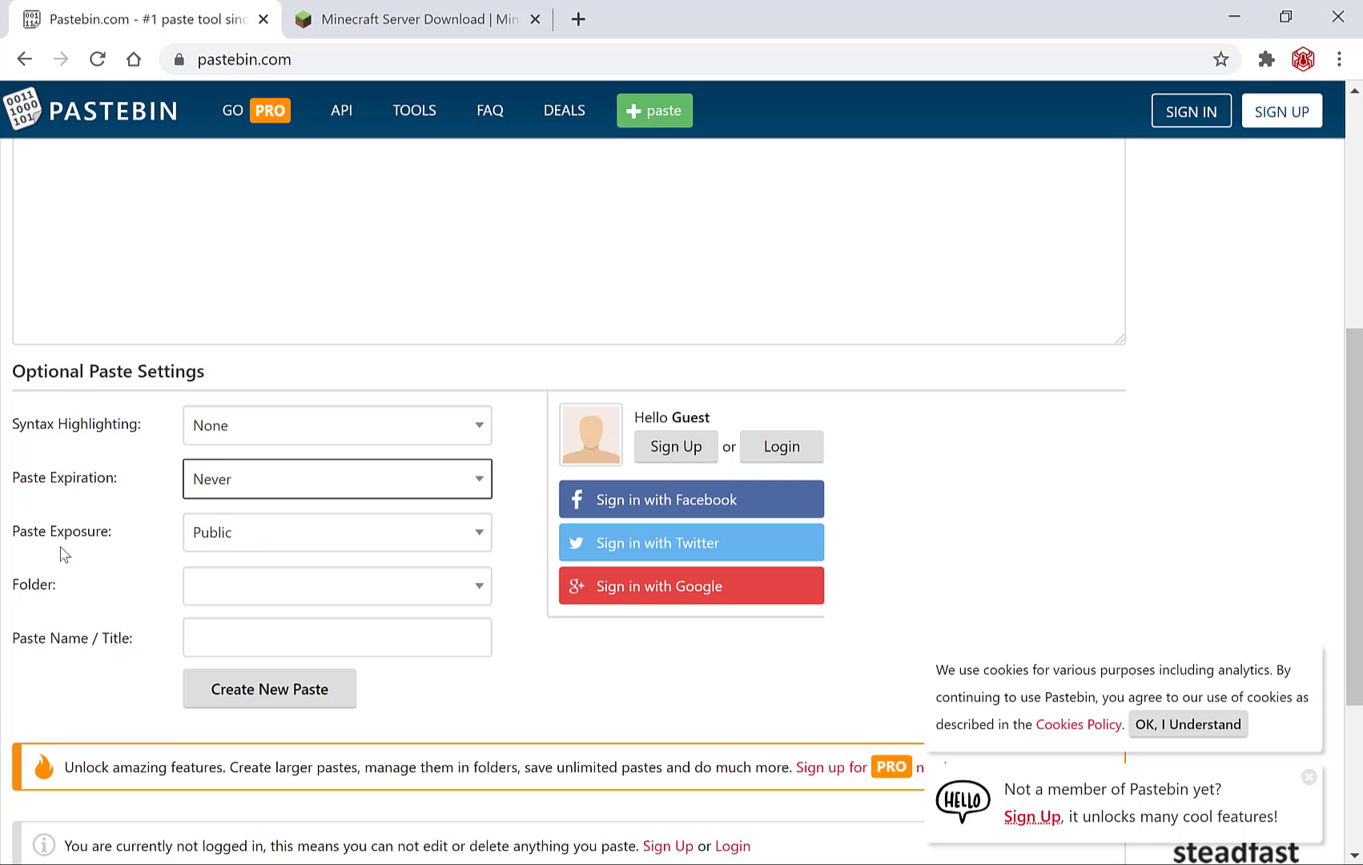
{"action": "left_click", "coordinate": [336, 531]}
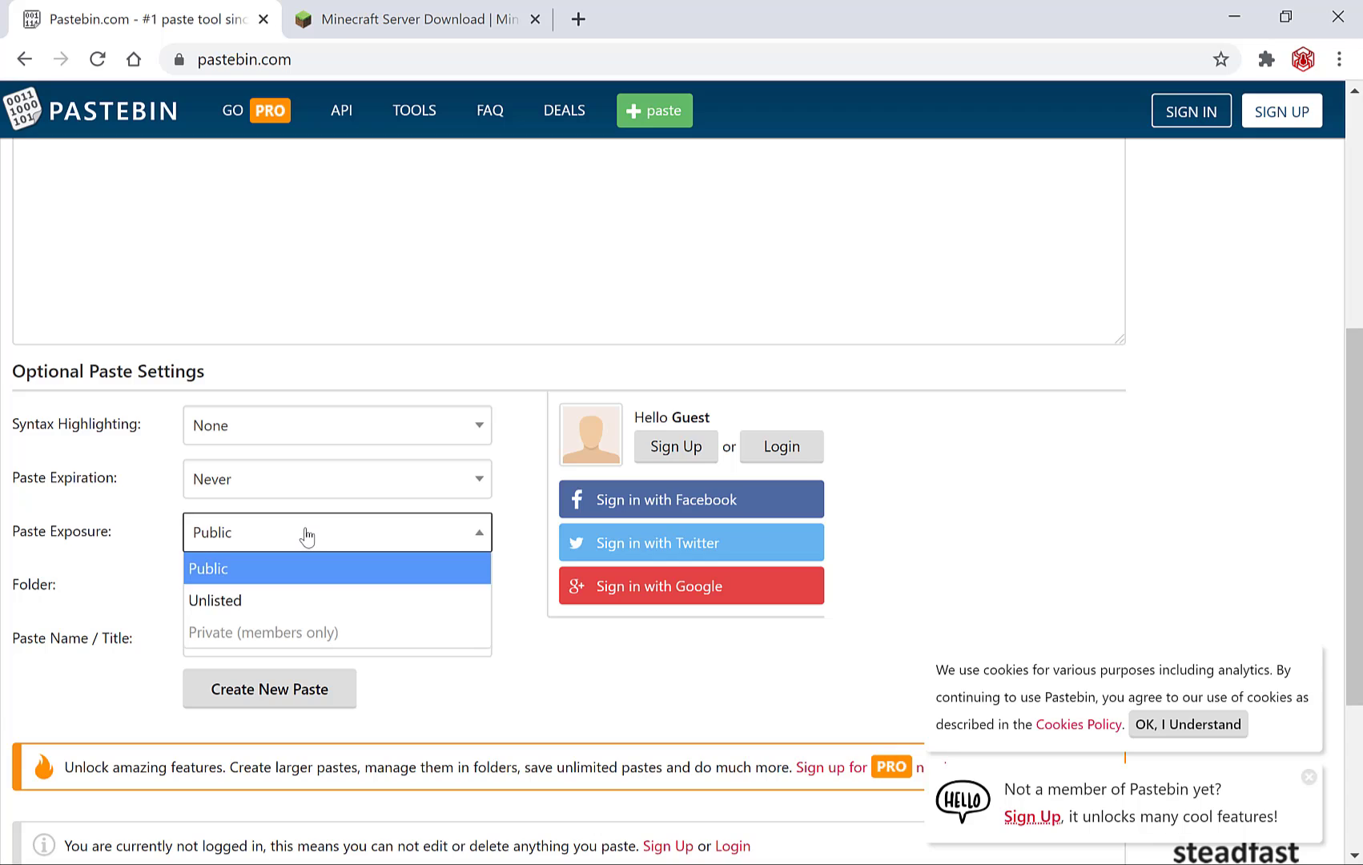
{"action": "mouse_move", "coordinate": [291, 600]}
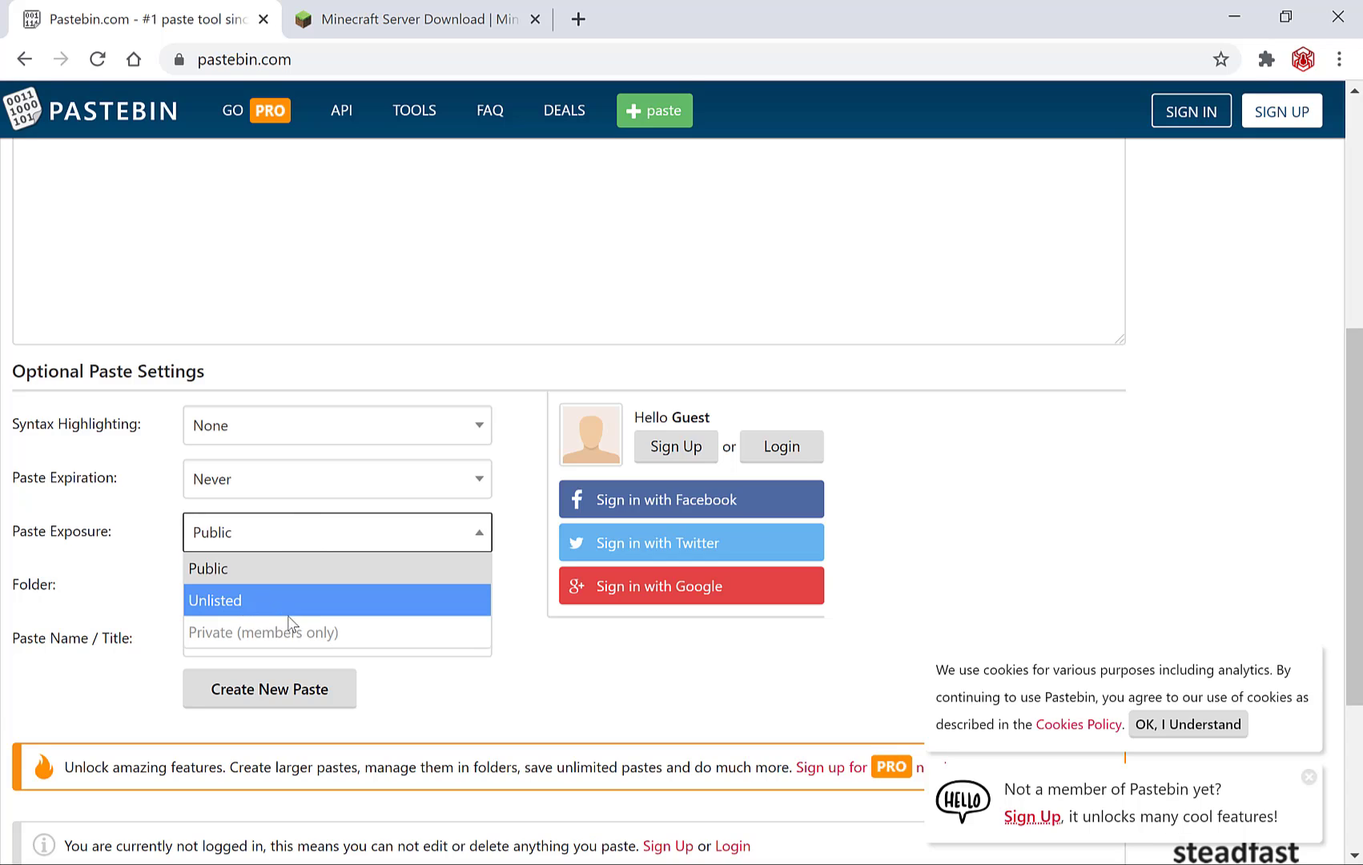
{"action": "mouse_move", "coordinate": [281, 645]}
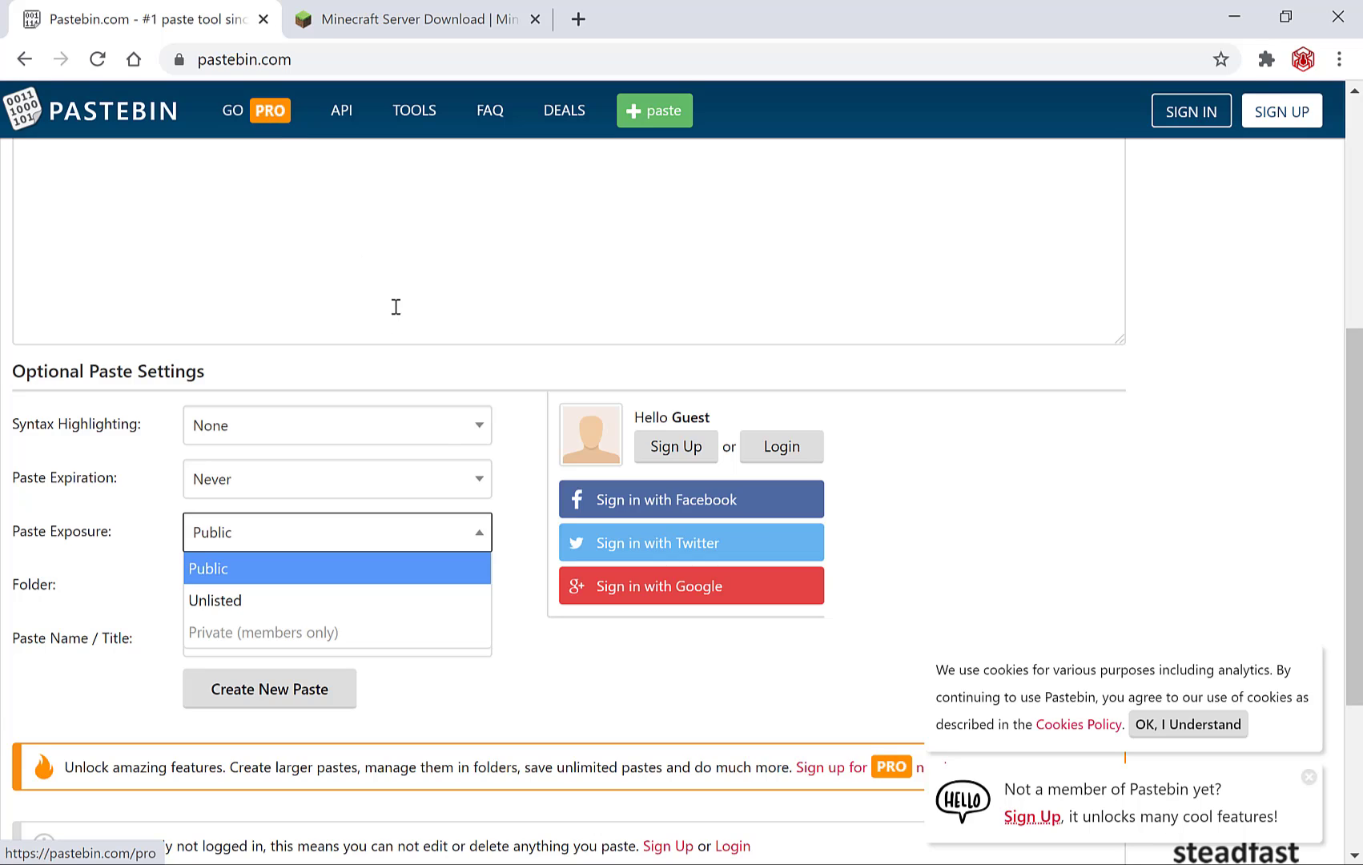
{"action": "mouse_move", "coordinate": [252, 600]}
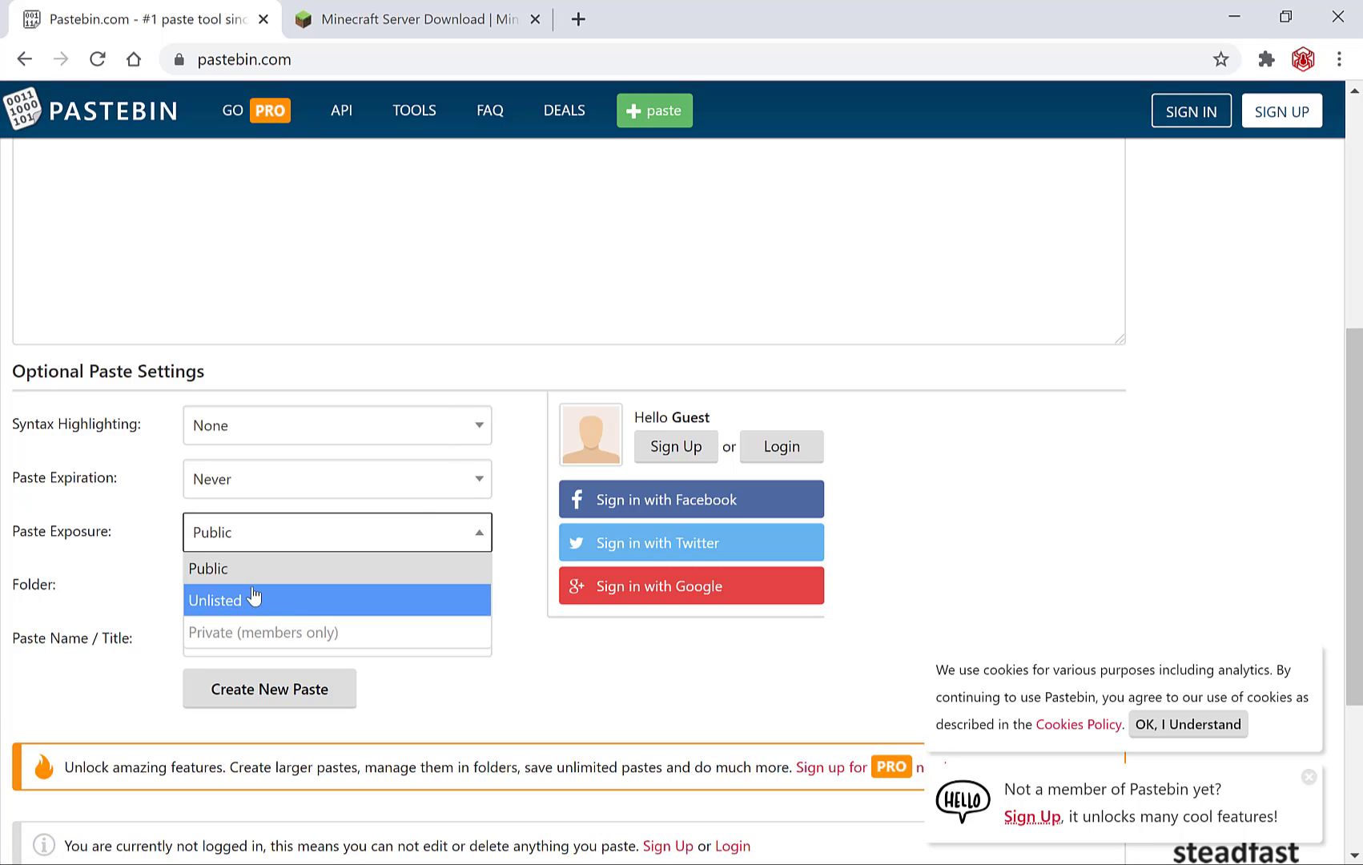
{"action": "mouse_move", "coordinate": [251, 575]}
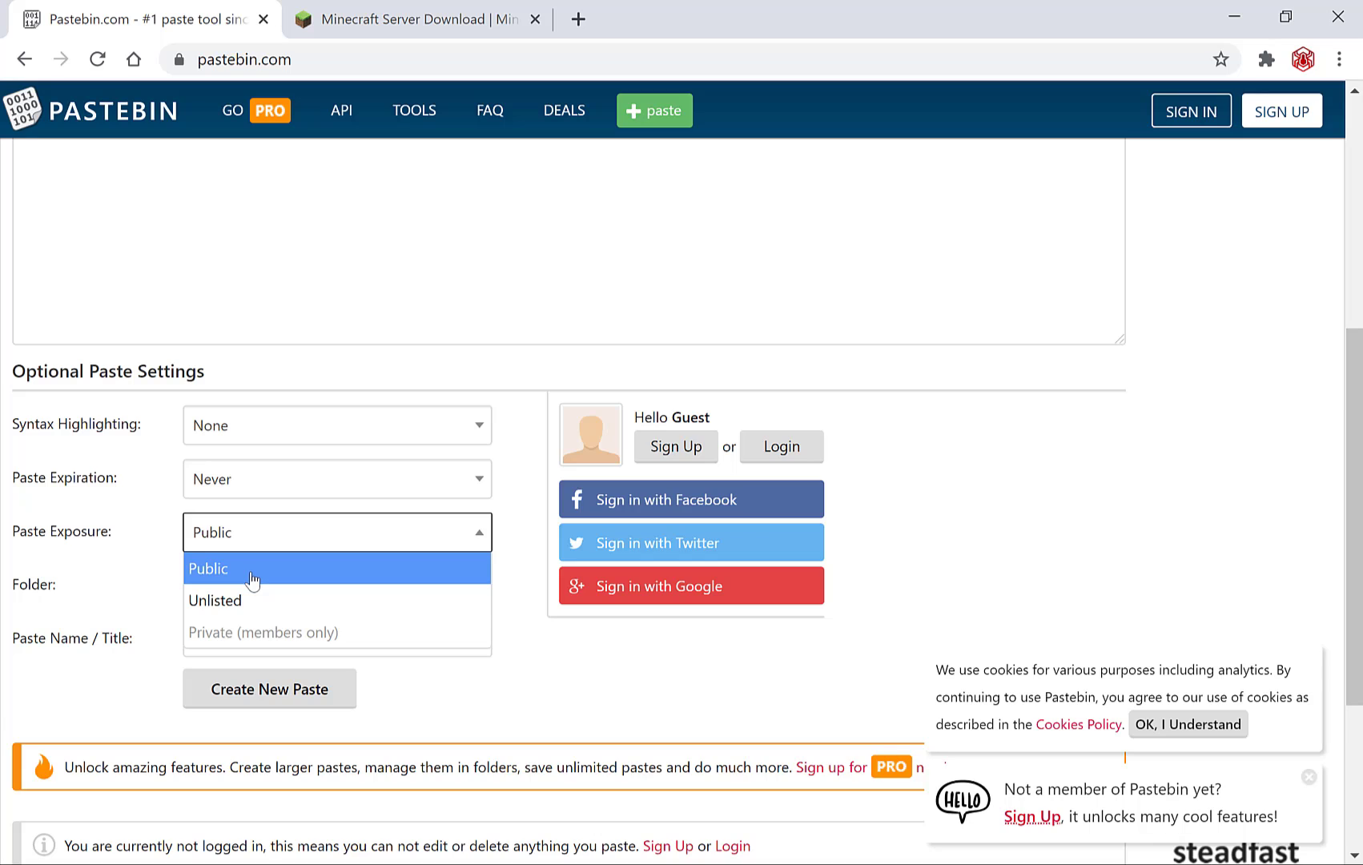
{"action": "left_click", "coordinate": [209, 568]}
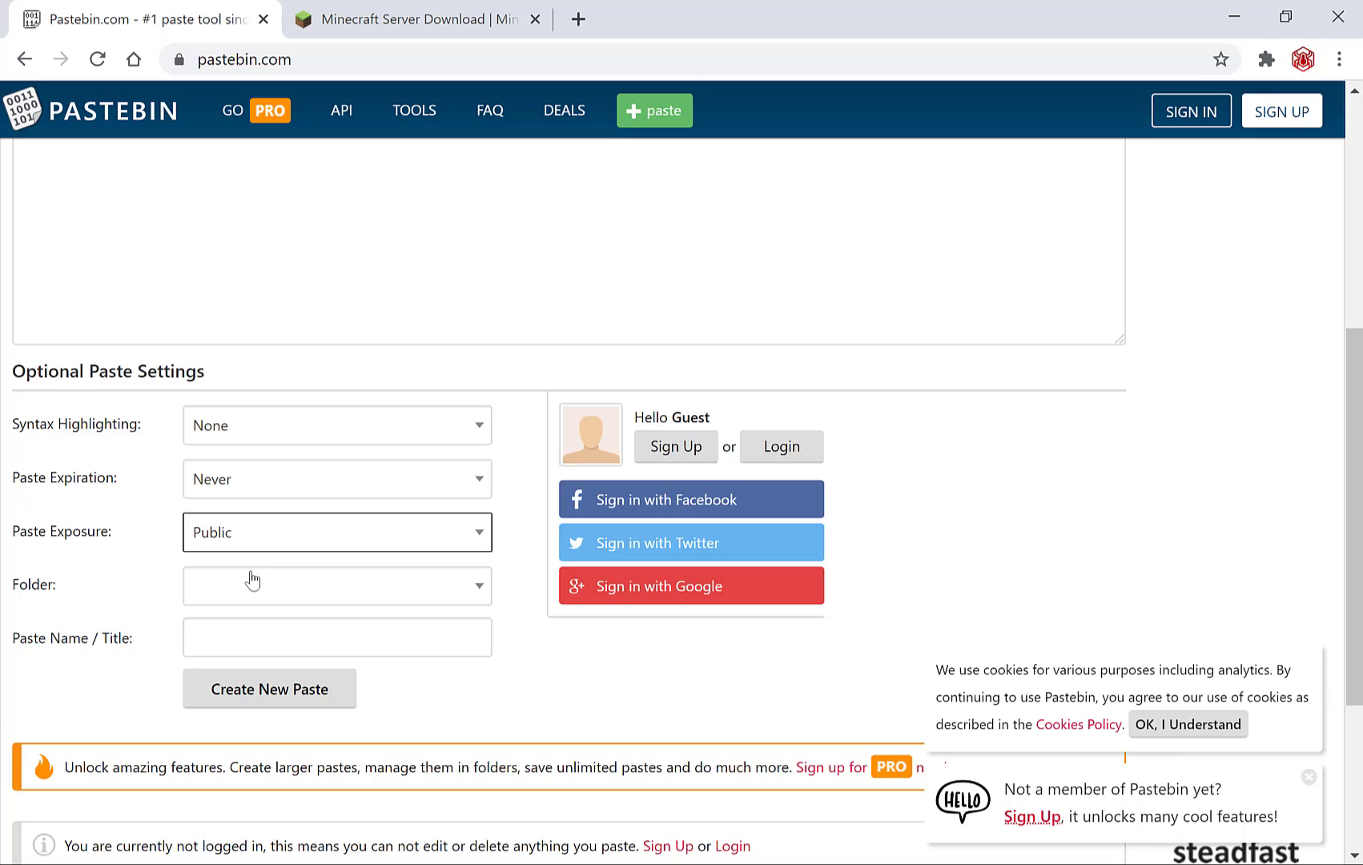
{"action": "mouse_move", "coordinate": [90, 620]}
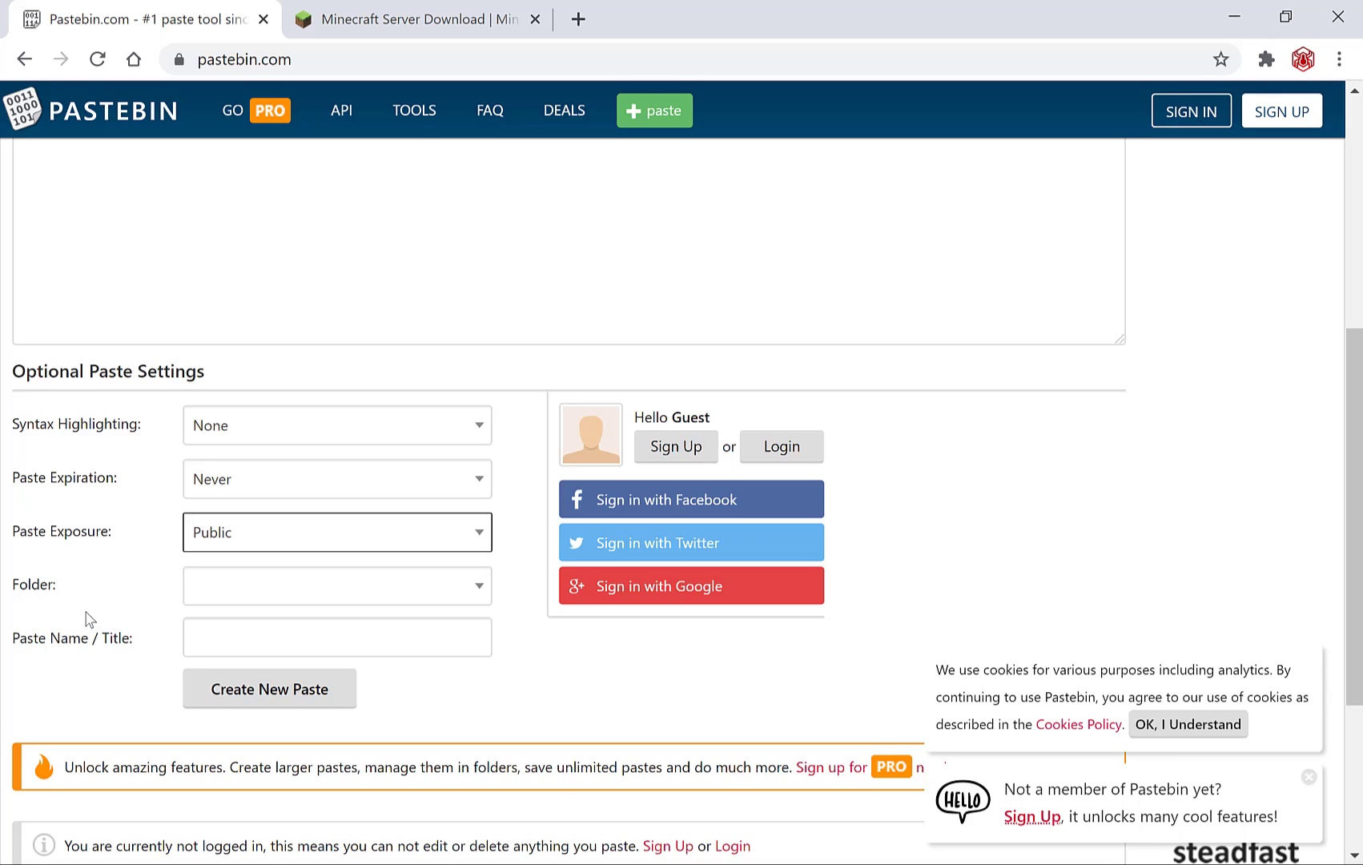
{"action": "left_click", "coordinate": [337, 584]}
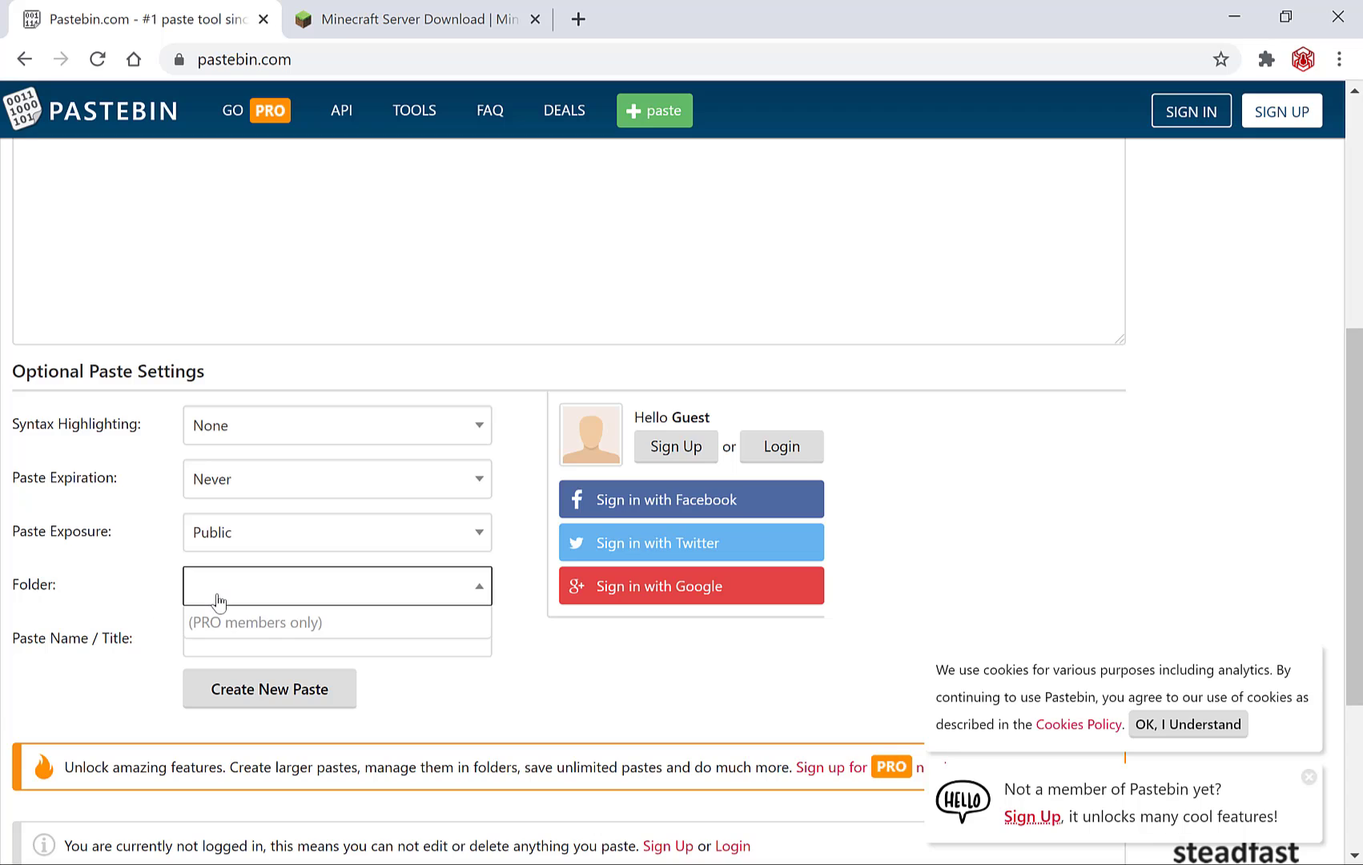
{"action": "mouse_move", "coordinate": [379, 638]}
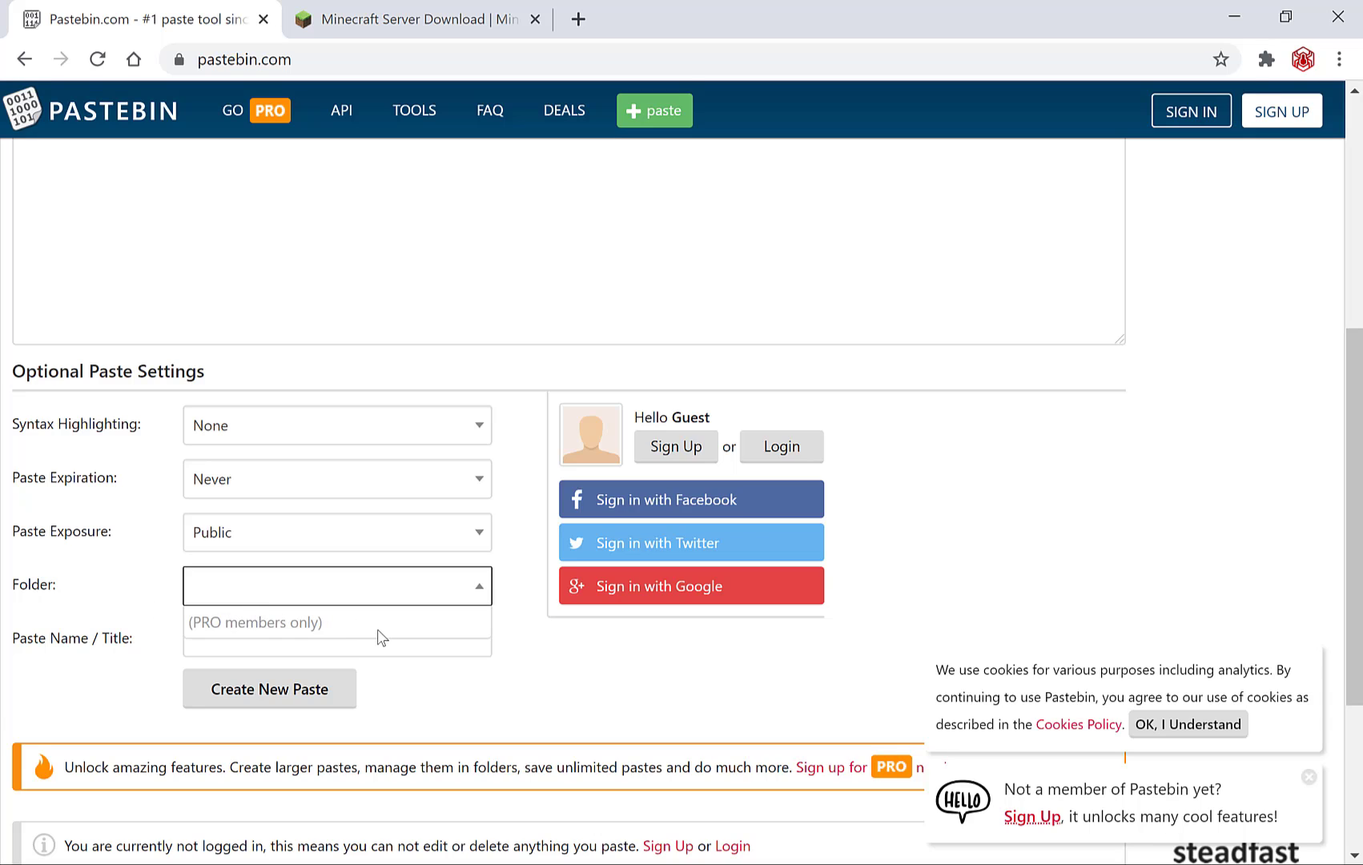
{"action": "left_click", "coordinate": [335, 637]}
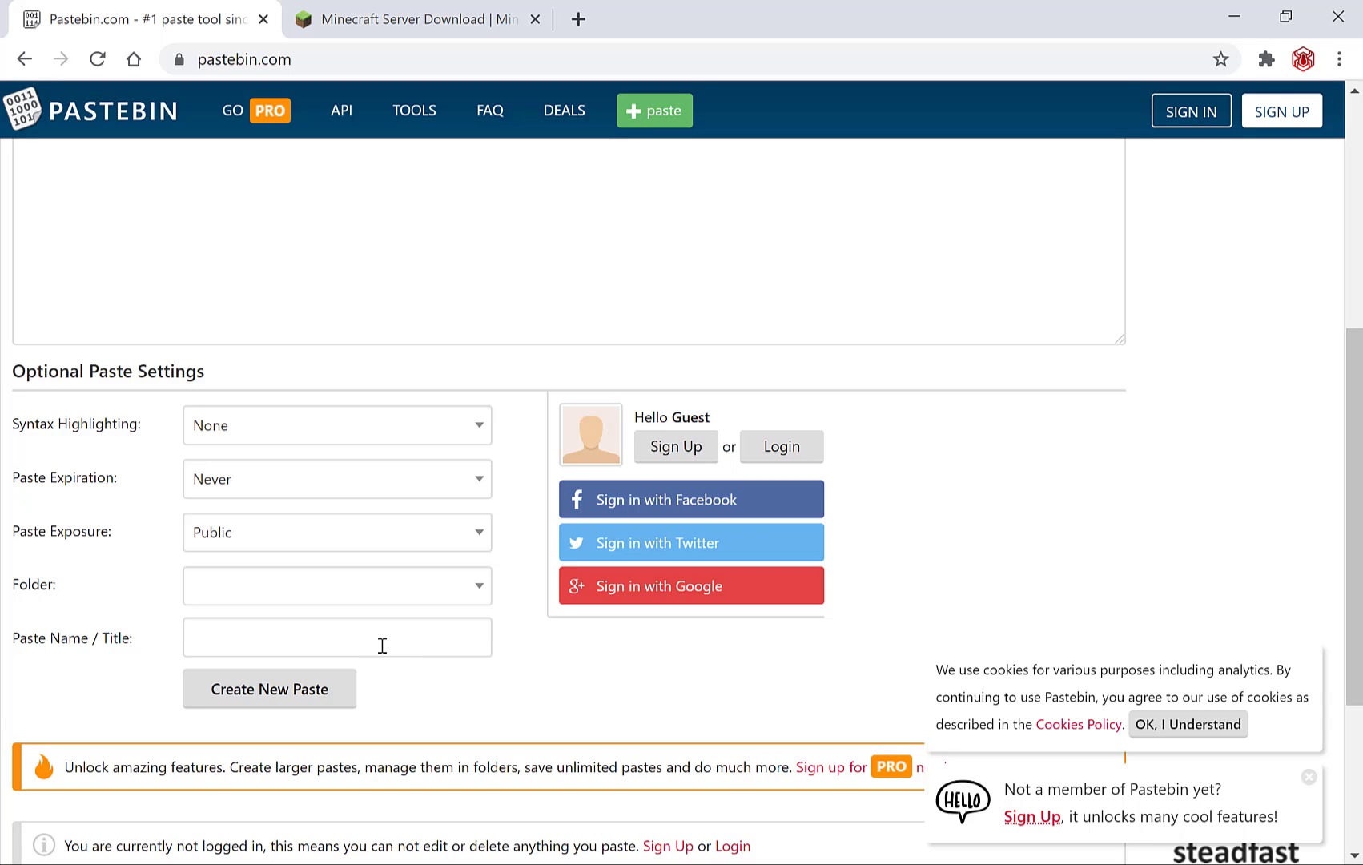
Step: Title the guest paste 'Minecraft New server Java edition command' and create it
{"action": "left_click", "coordinate": [336, 636]}
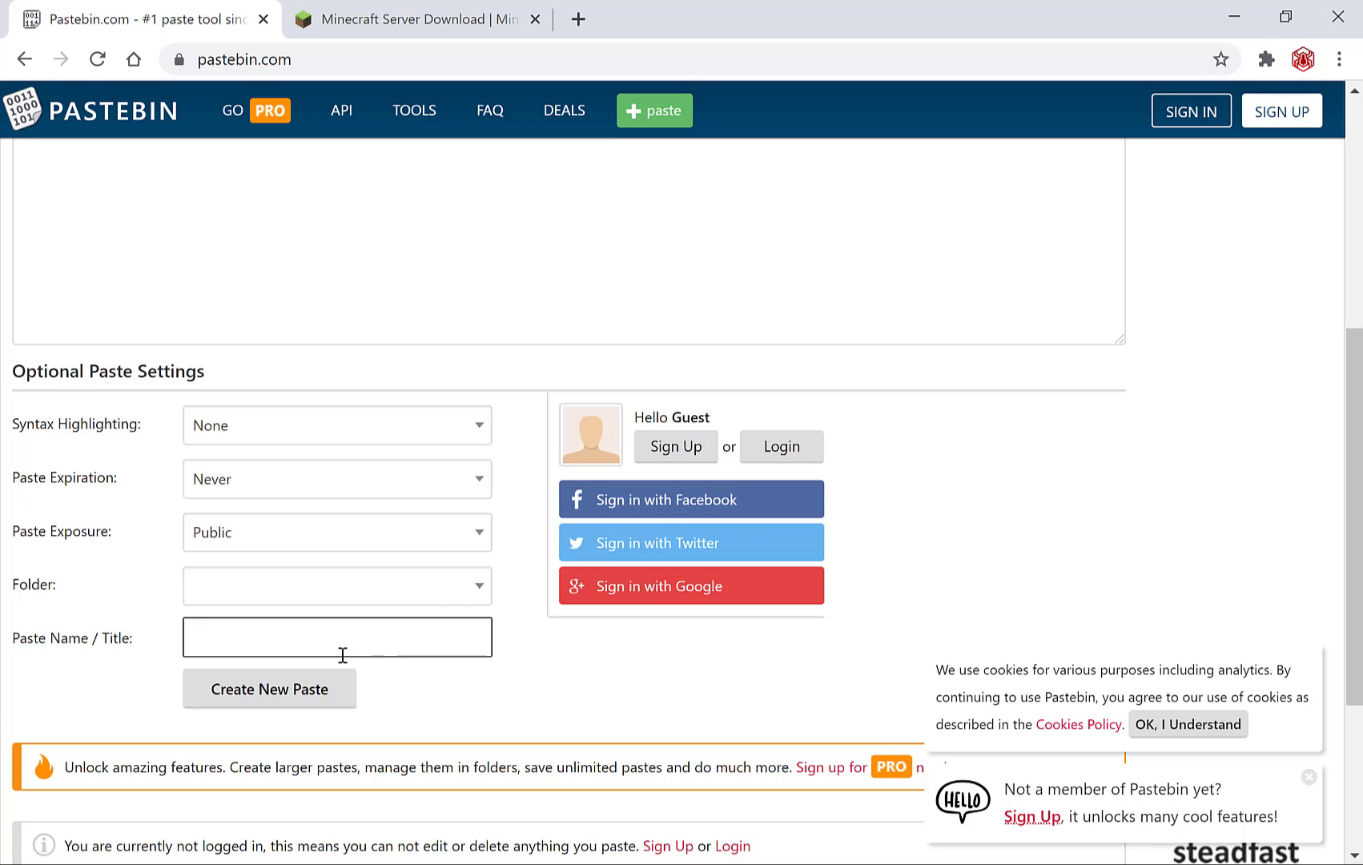
{"action": "left_click", "coordinate": [336, 637]}
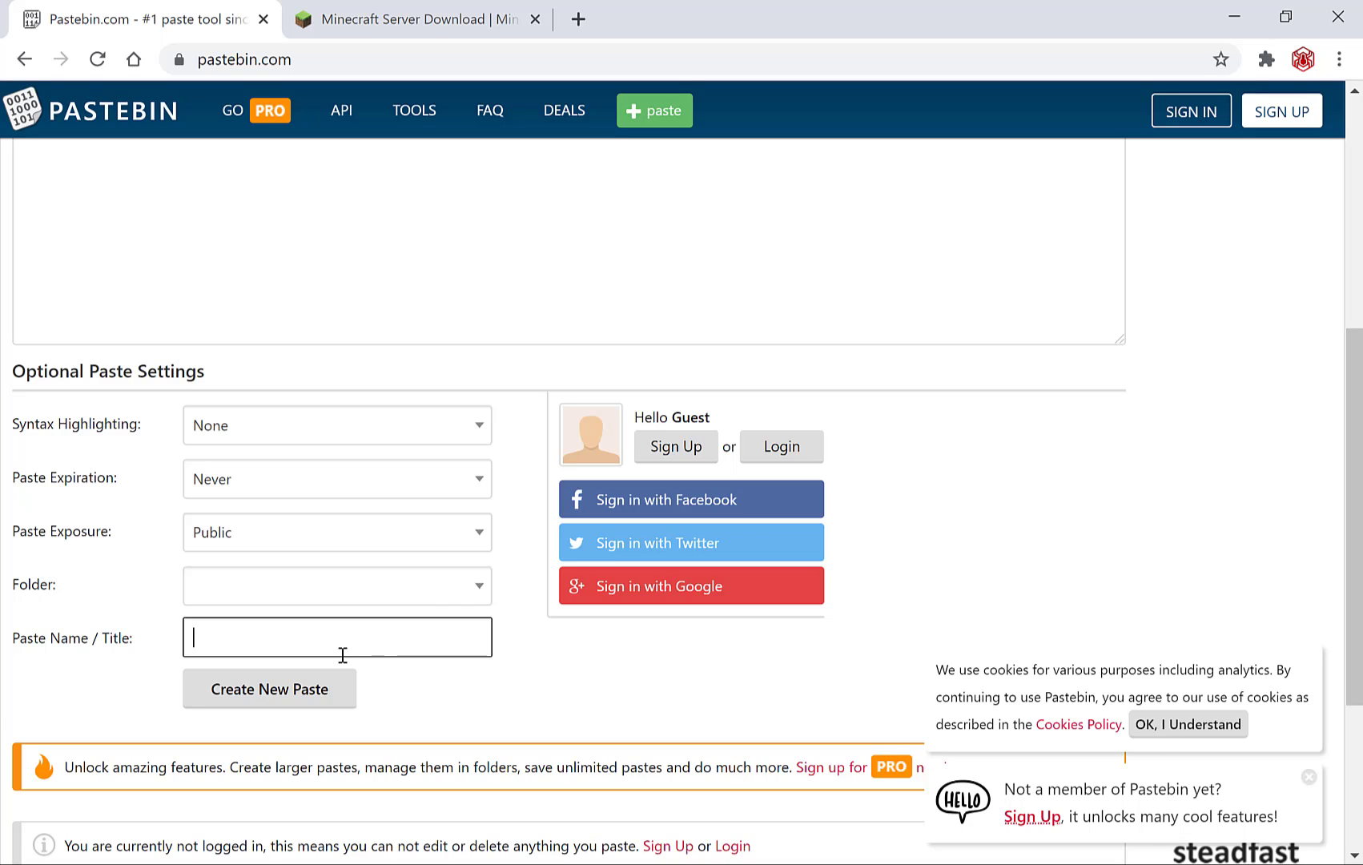
{"action": "type", "text": "Minecraft New se"}
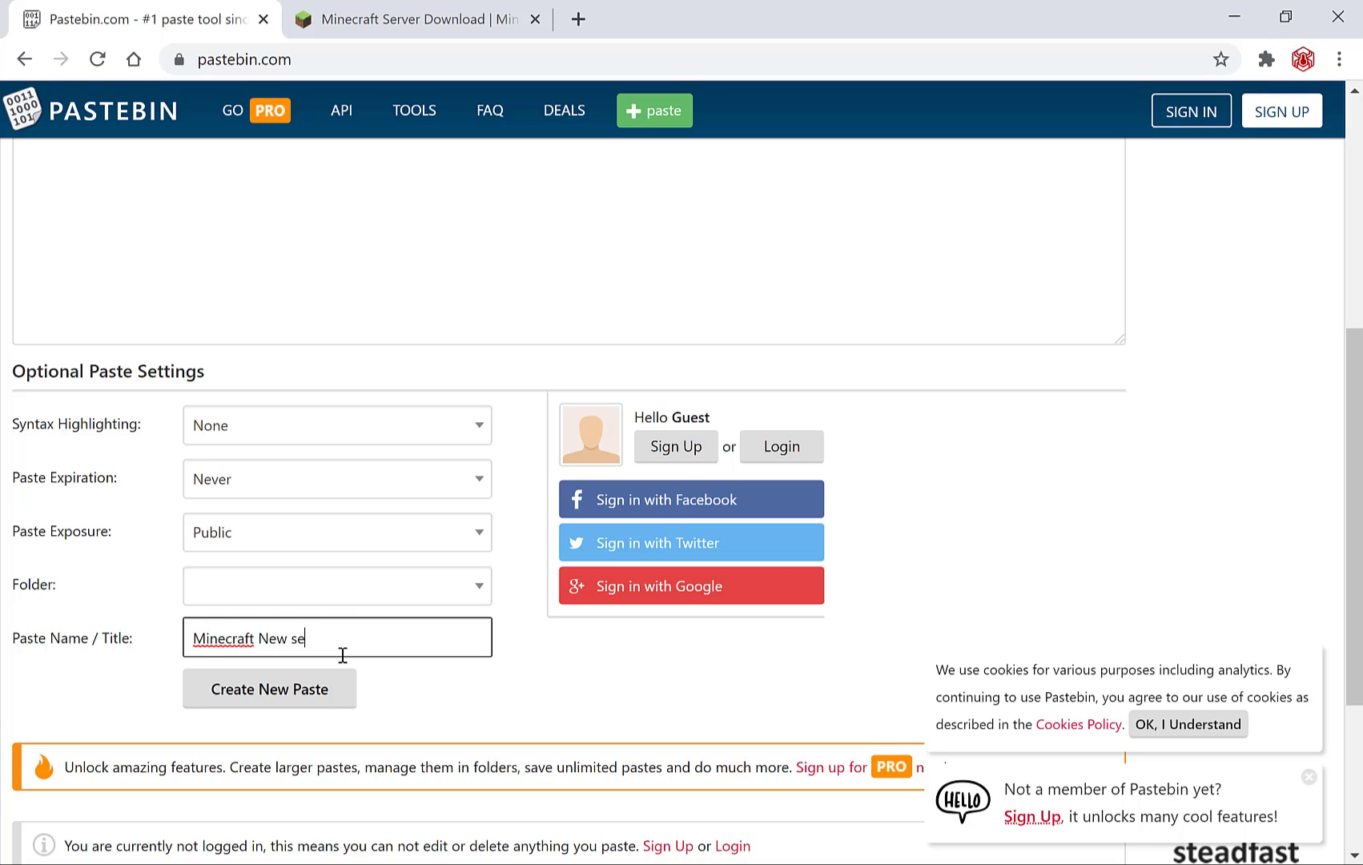
{"action": "type", "text": "rver Java edition c"}
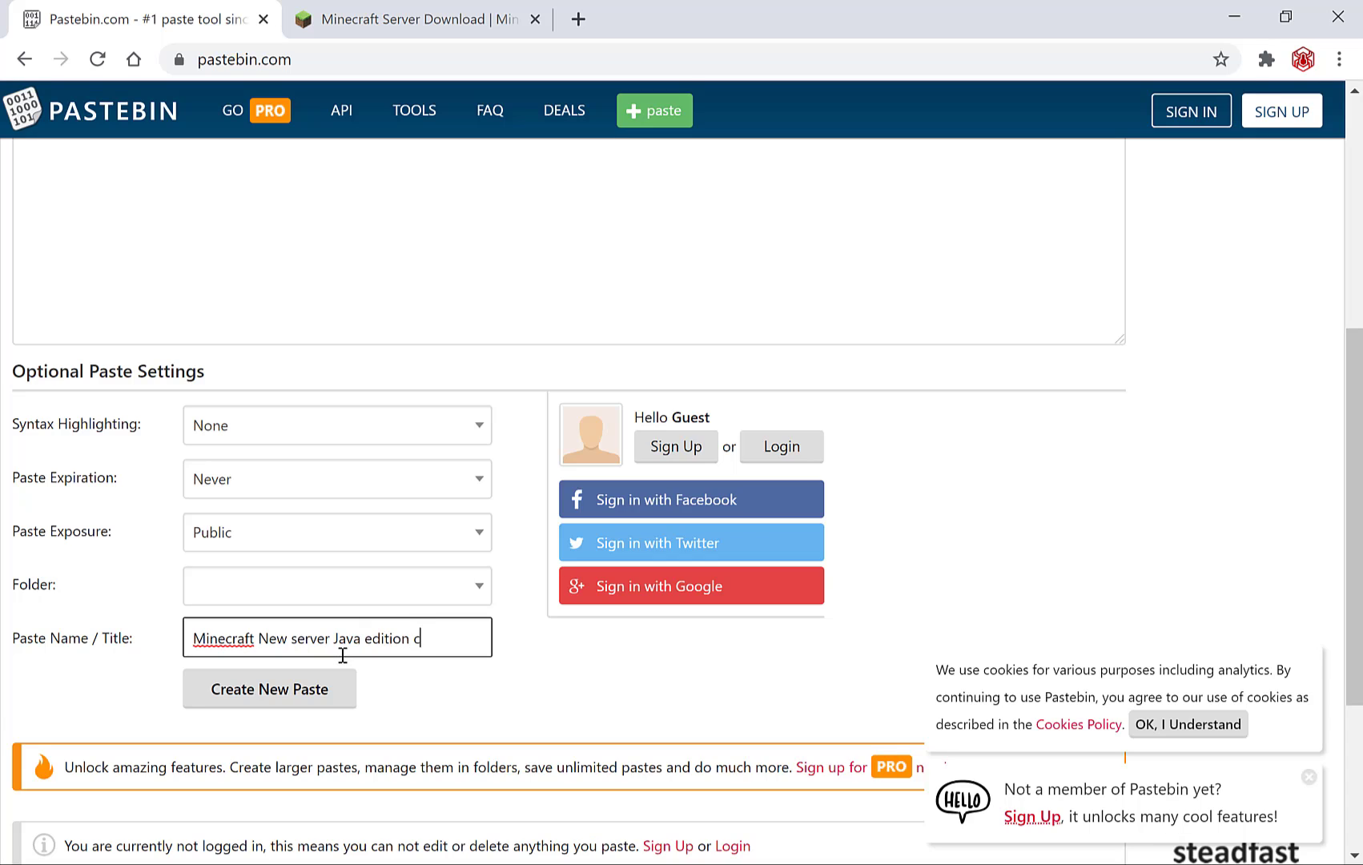
{"action": "type", "text": "ommand"}
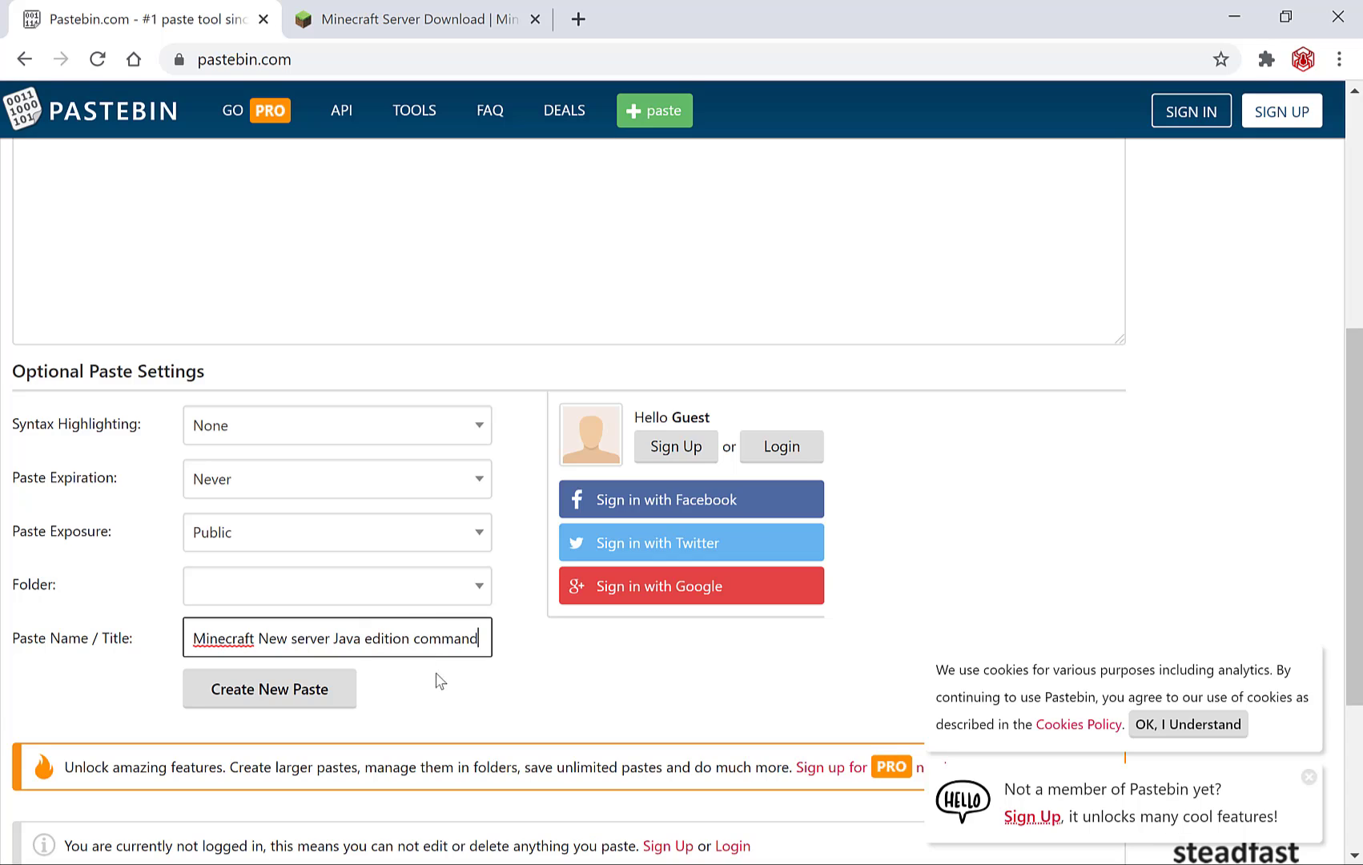
{"action": "left_click", "coordinate": [269, 689]}
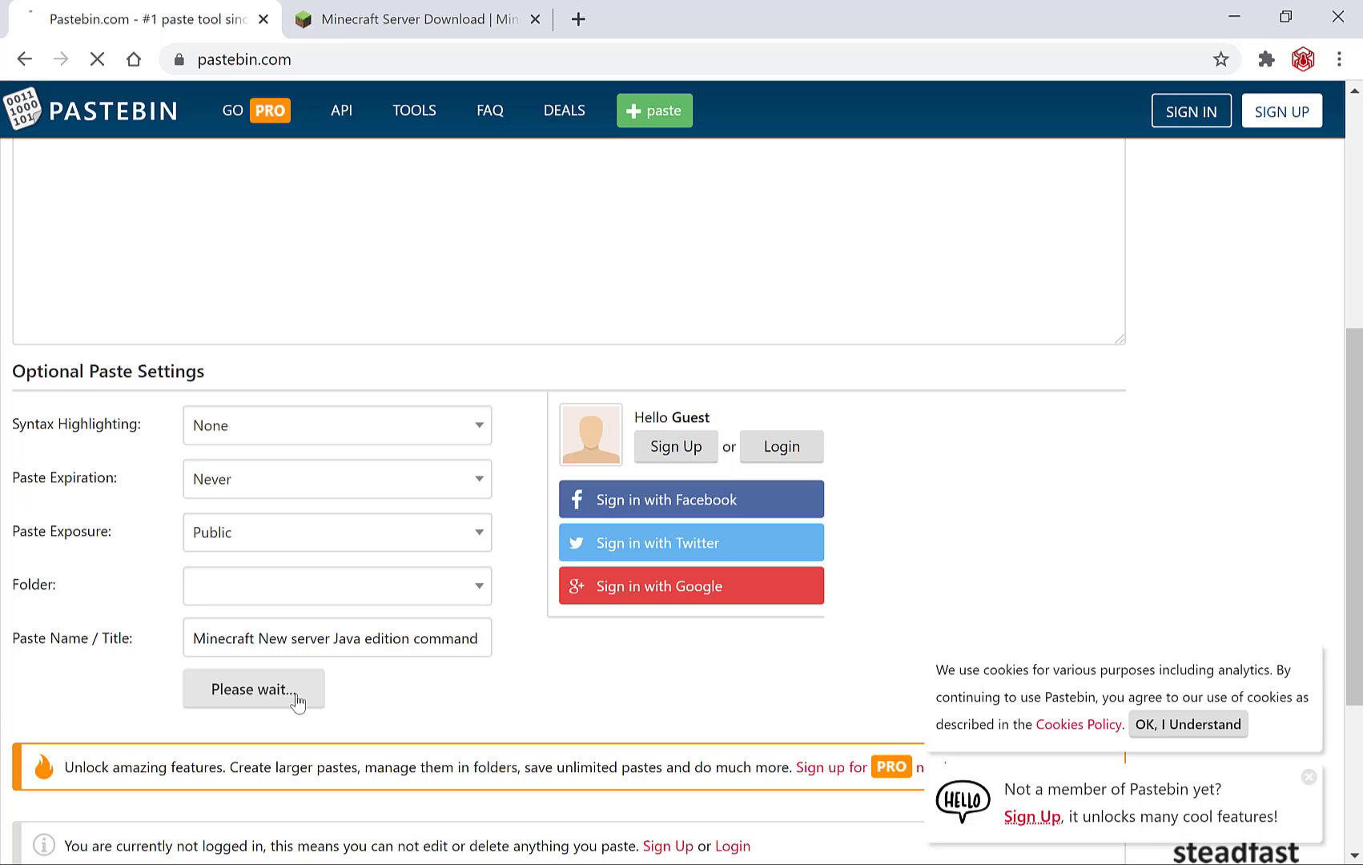
{"action": "left_click", "coordinate": [253, 688]}
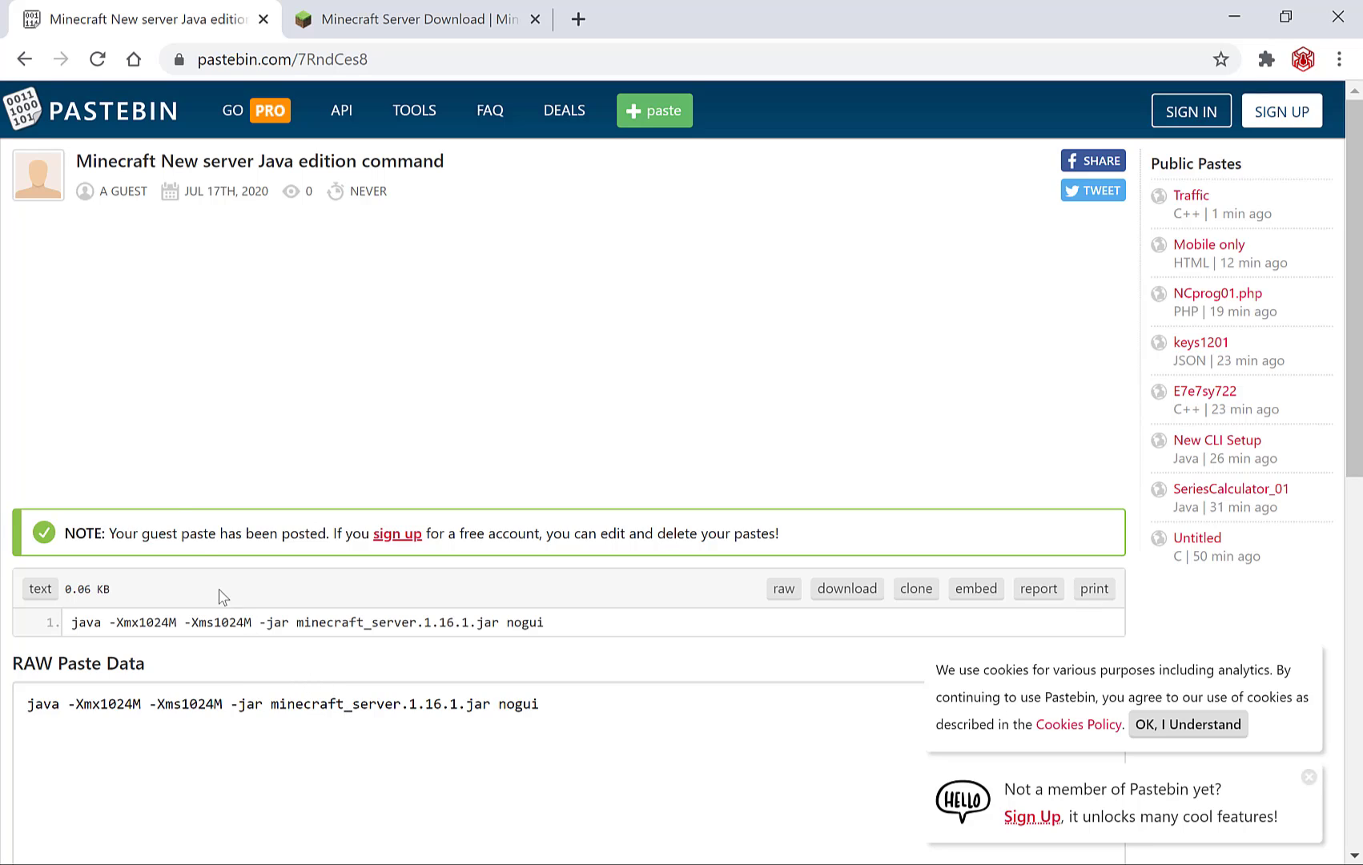
{"action": "mouse_move", "coordinate": [128, 448]}
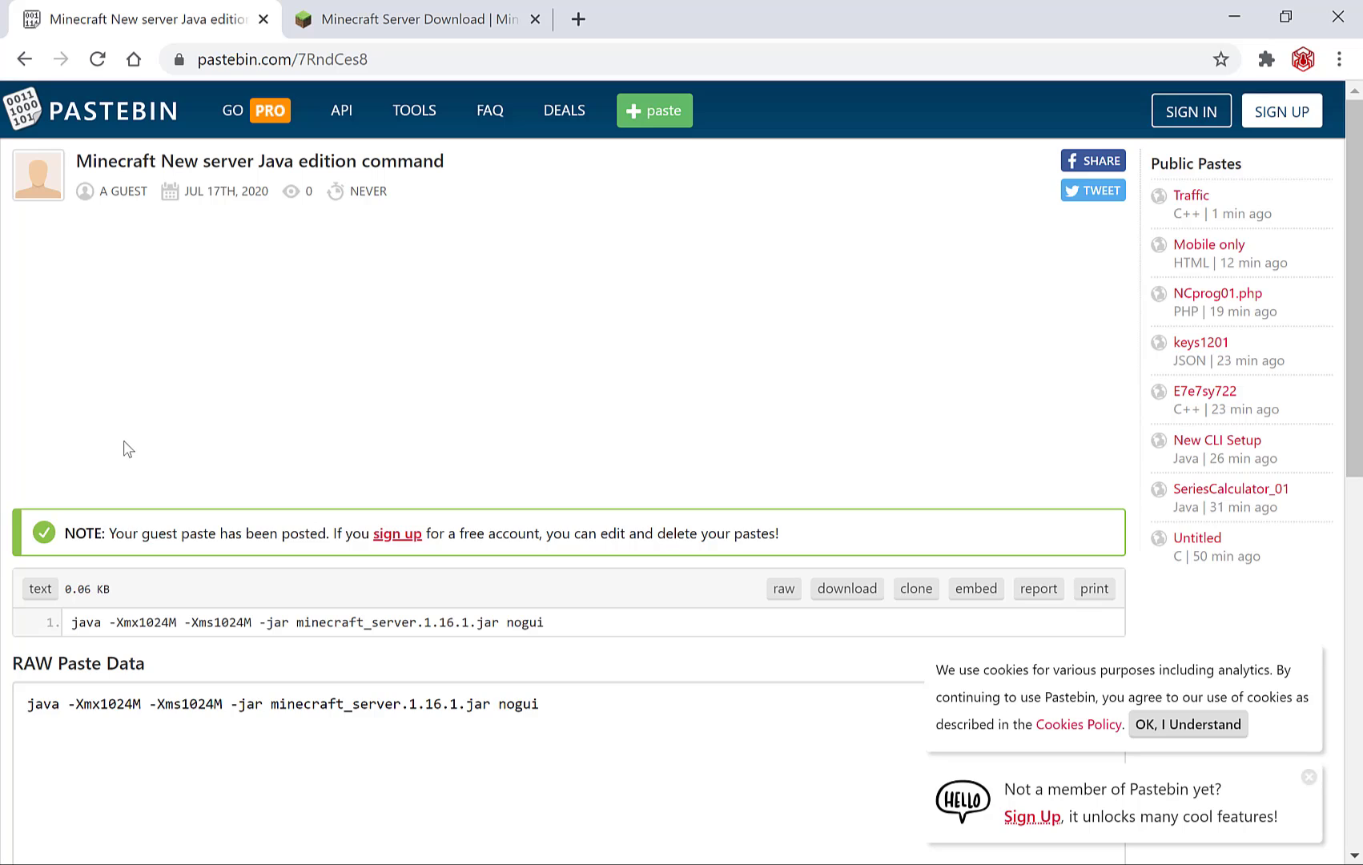
{"action": "mouse_move", "coordinate": [75, 497]}
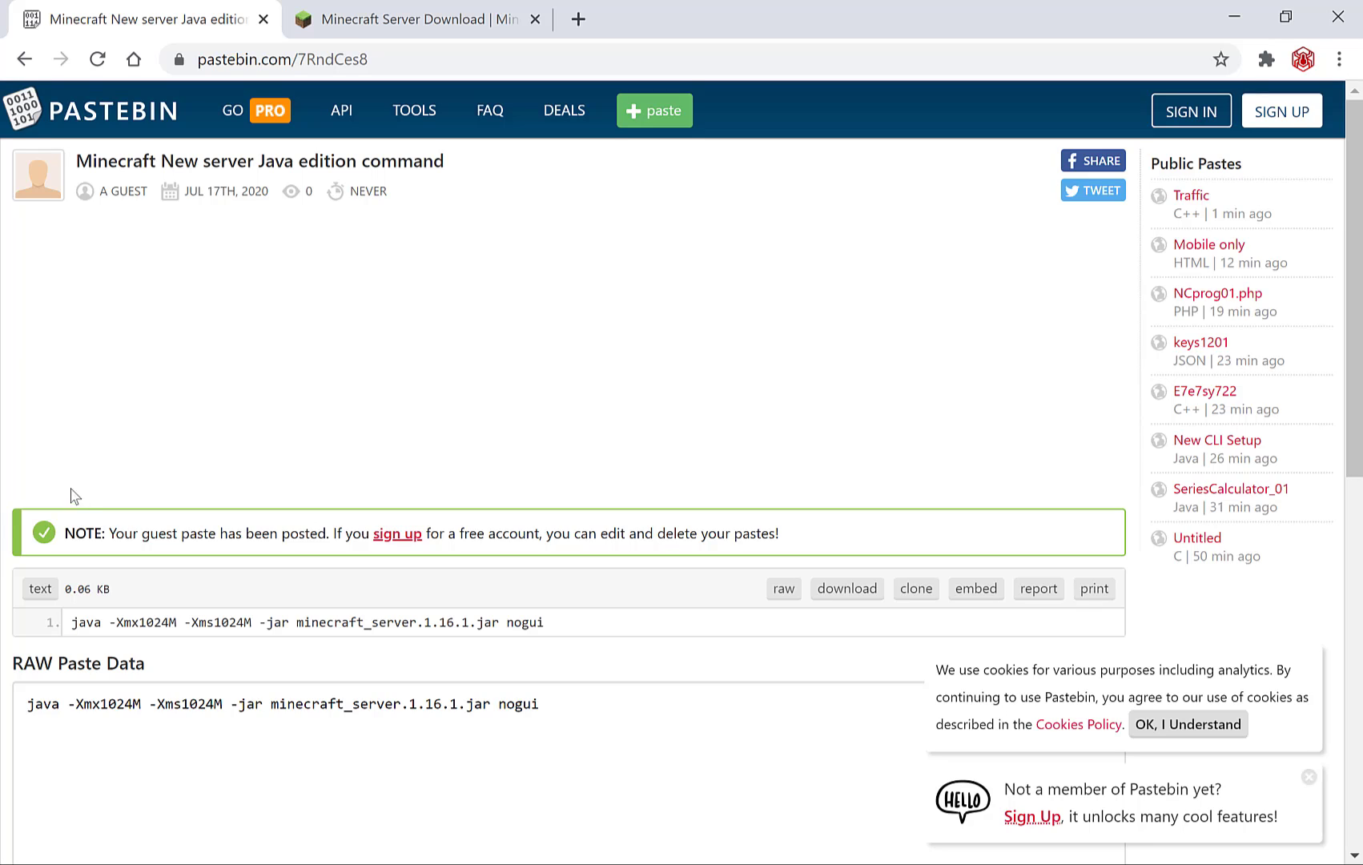
{"action": "mouse_move", "coordinate": [95, 536]}
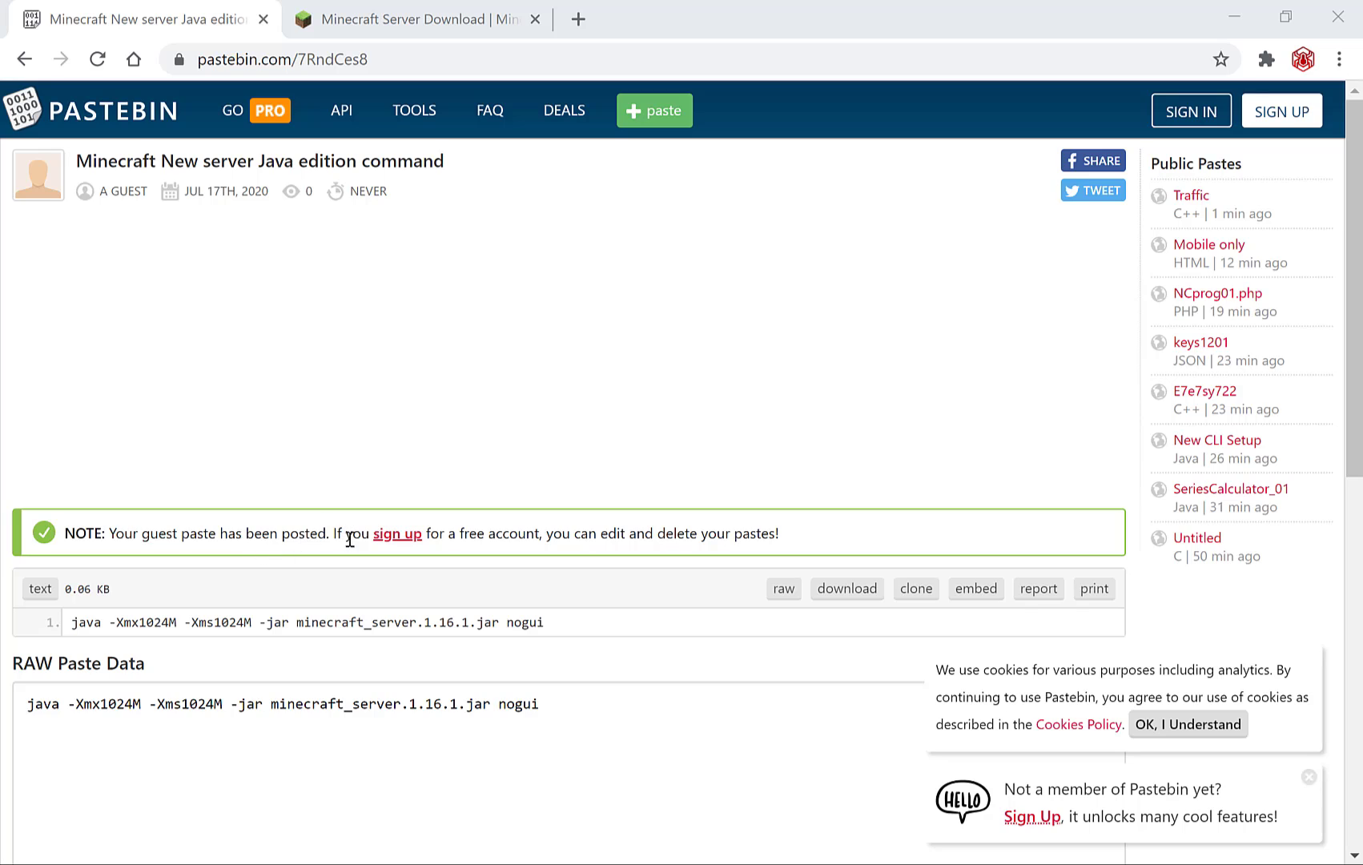
{"action": "mouse_move", "coordinate": [546, 558]}
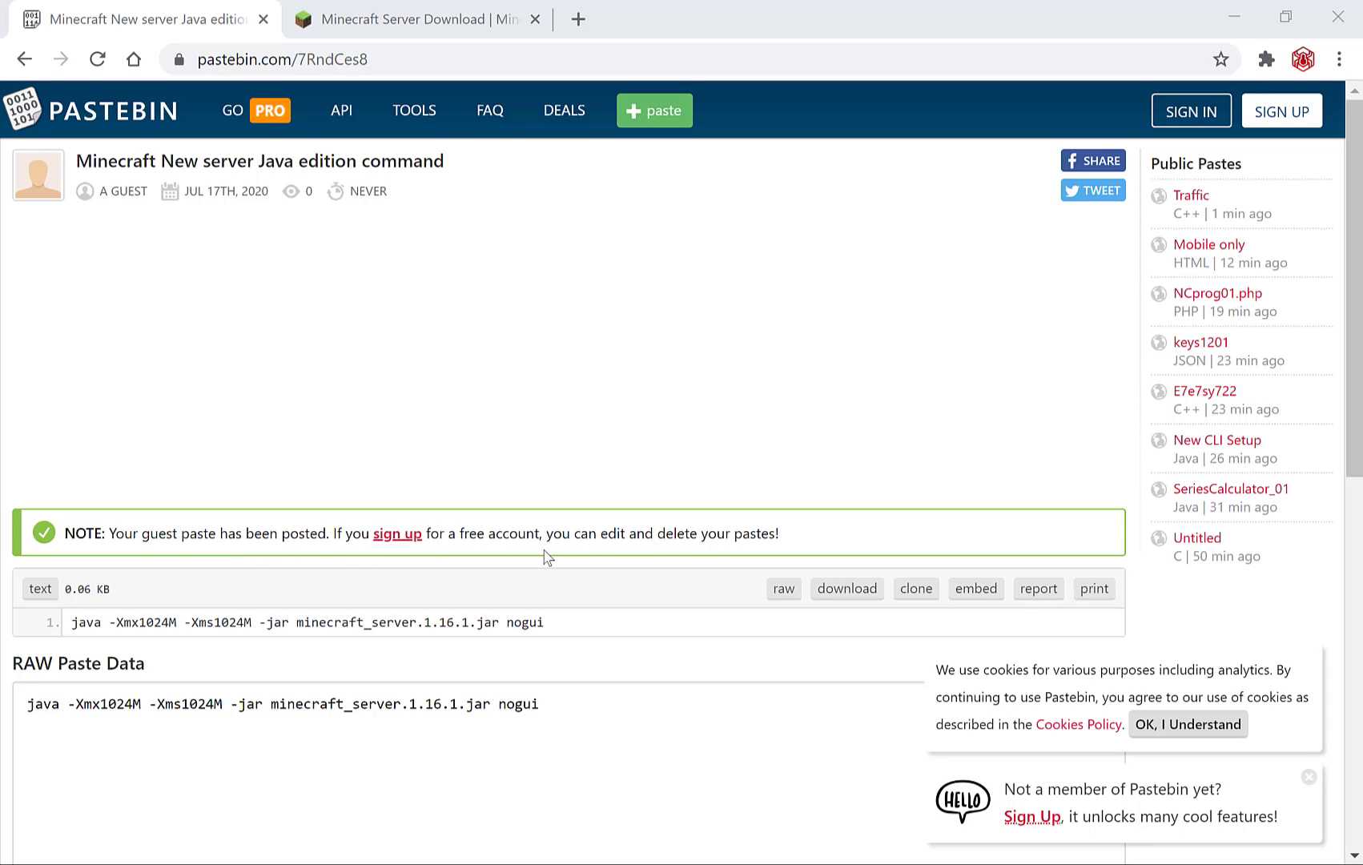
{"action": "mouse_move", "coordinate": [849, 539]}
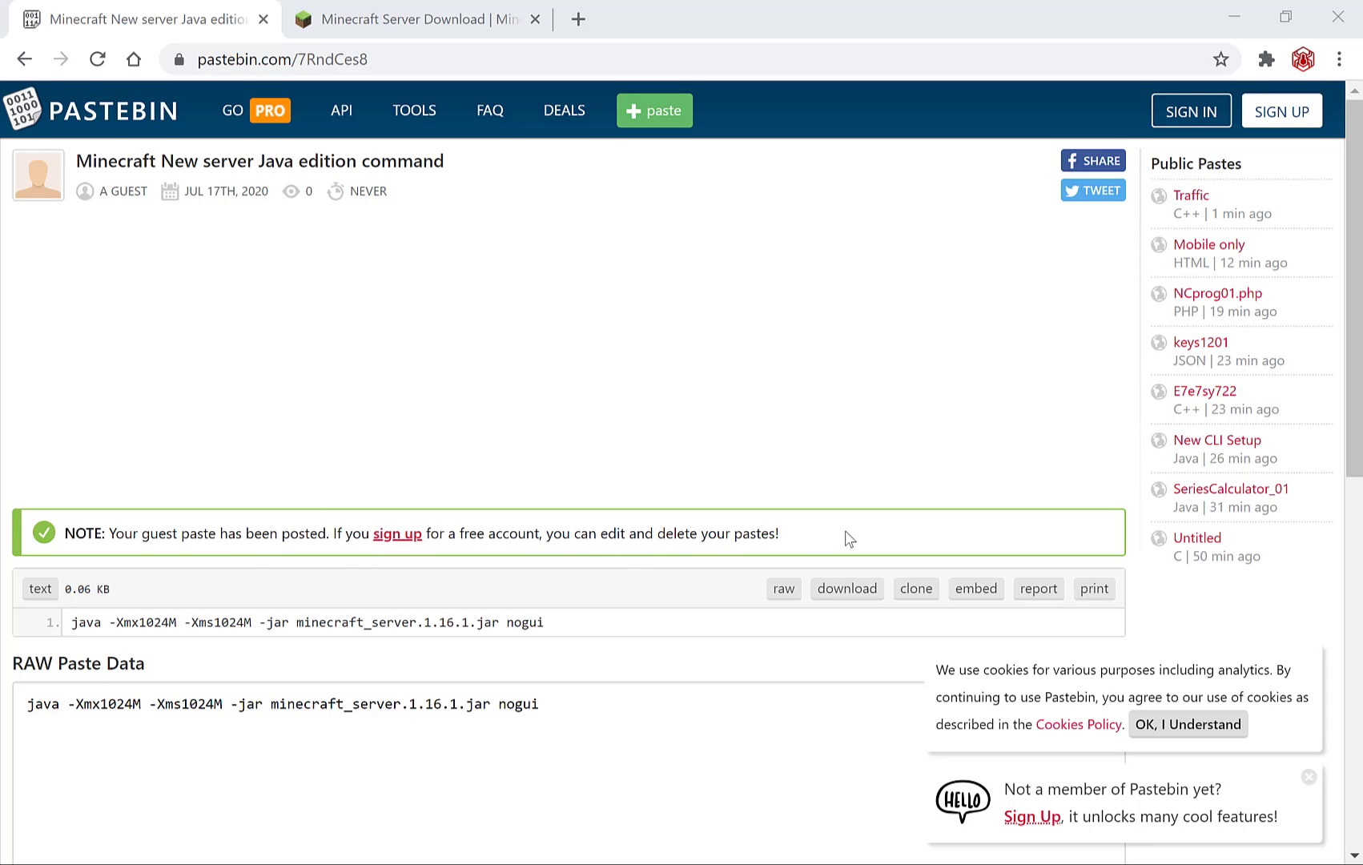
{"action": "mouse_move", "coordinate": [815, 522]}
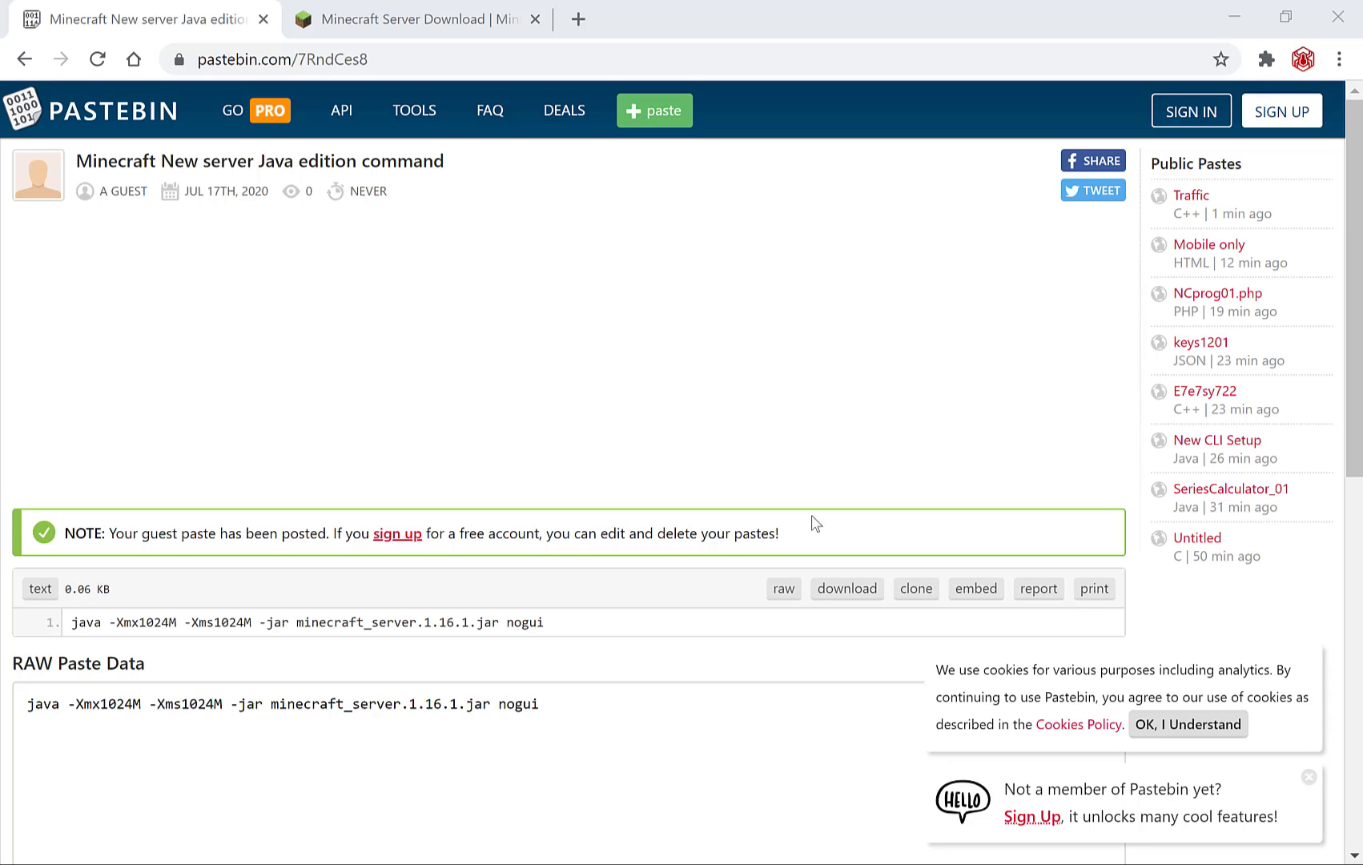
{"action": "mouse_move", "coordinate": [397, 533]}
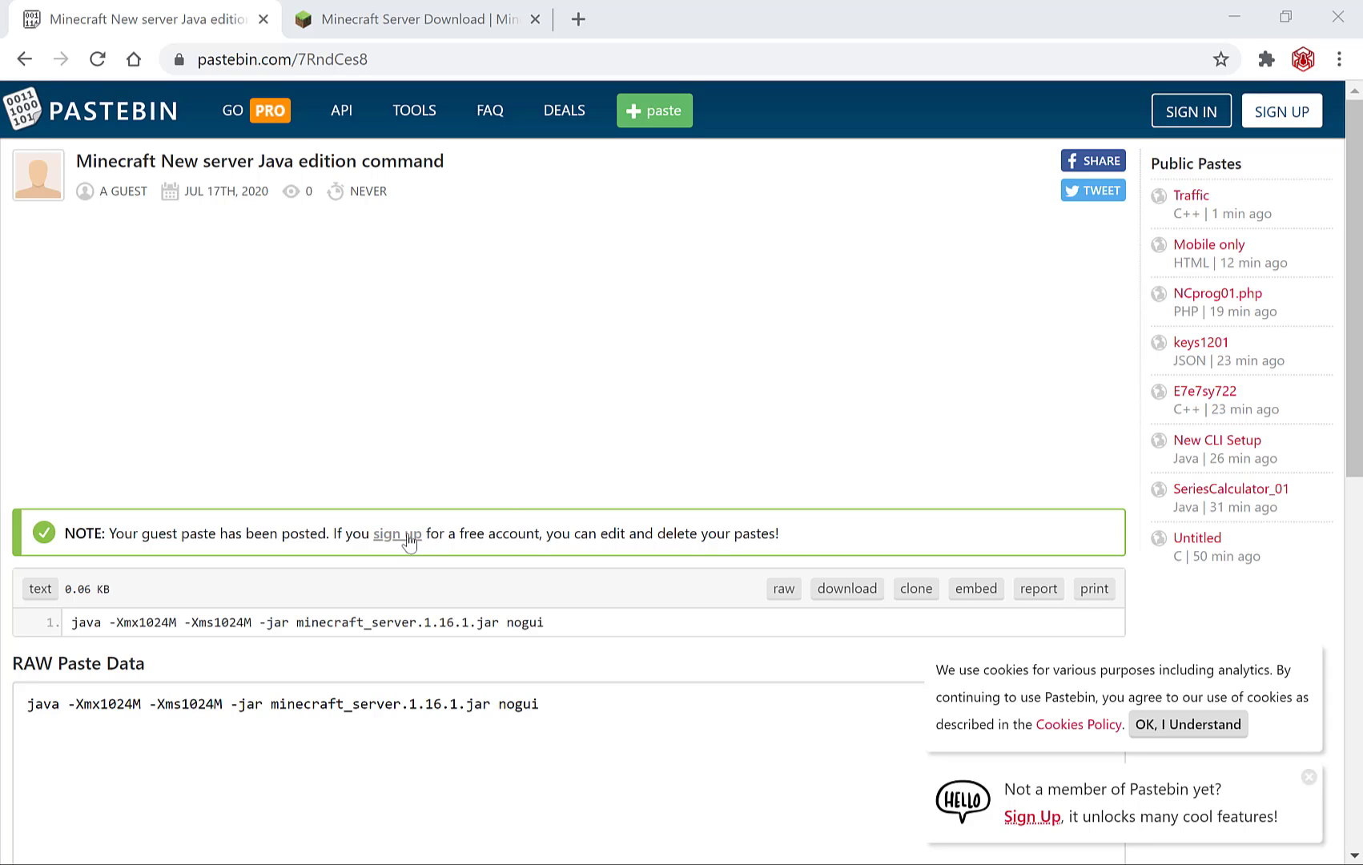
{"action": "mouse_move", "coordinate": [397, 533]}
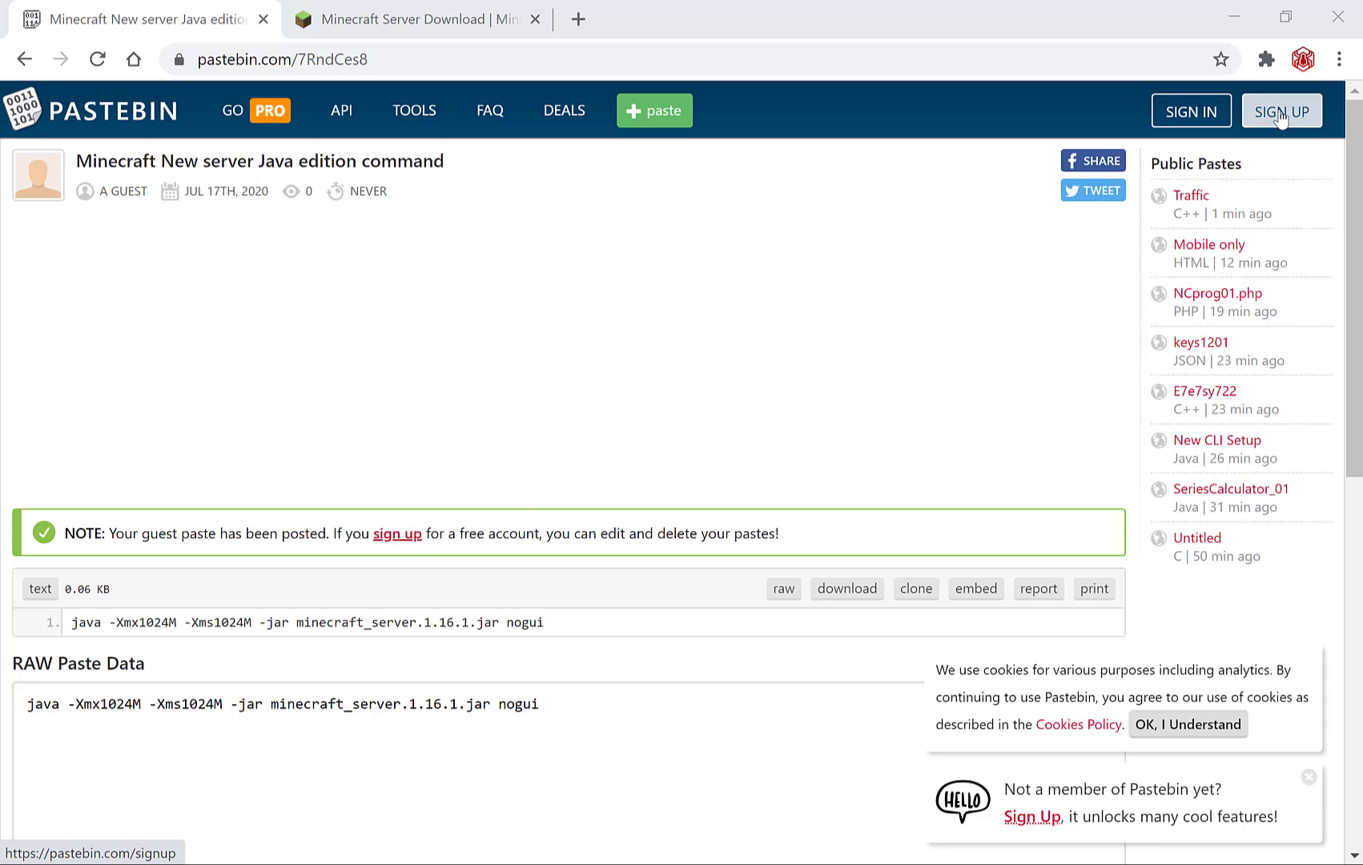
{"action": "mouse_move", "coordinate": [1282, 122]}
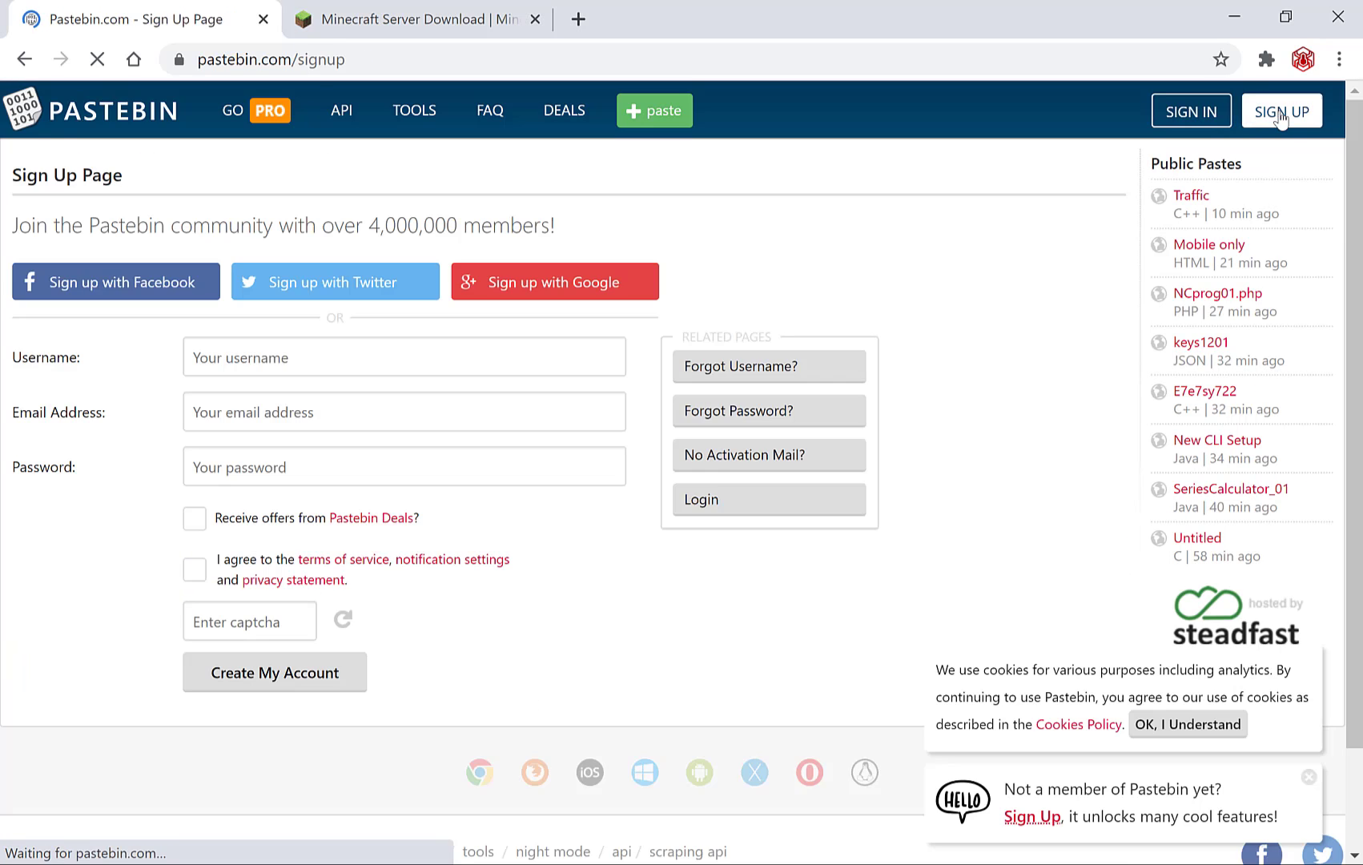
Step: Sign up with Google under the username 'Websplaining', accepting the terms of service
{"action": "scroll", "scroll_direction": "down", "scroll_amount": 3}
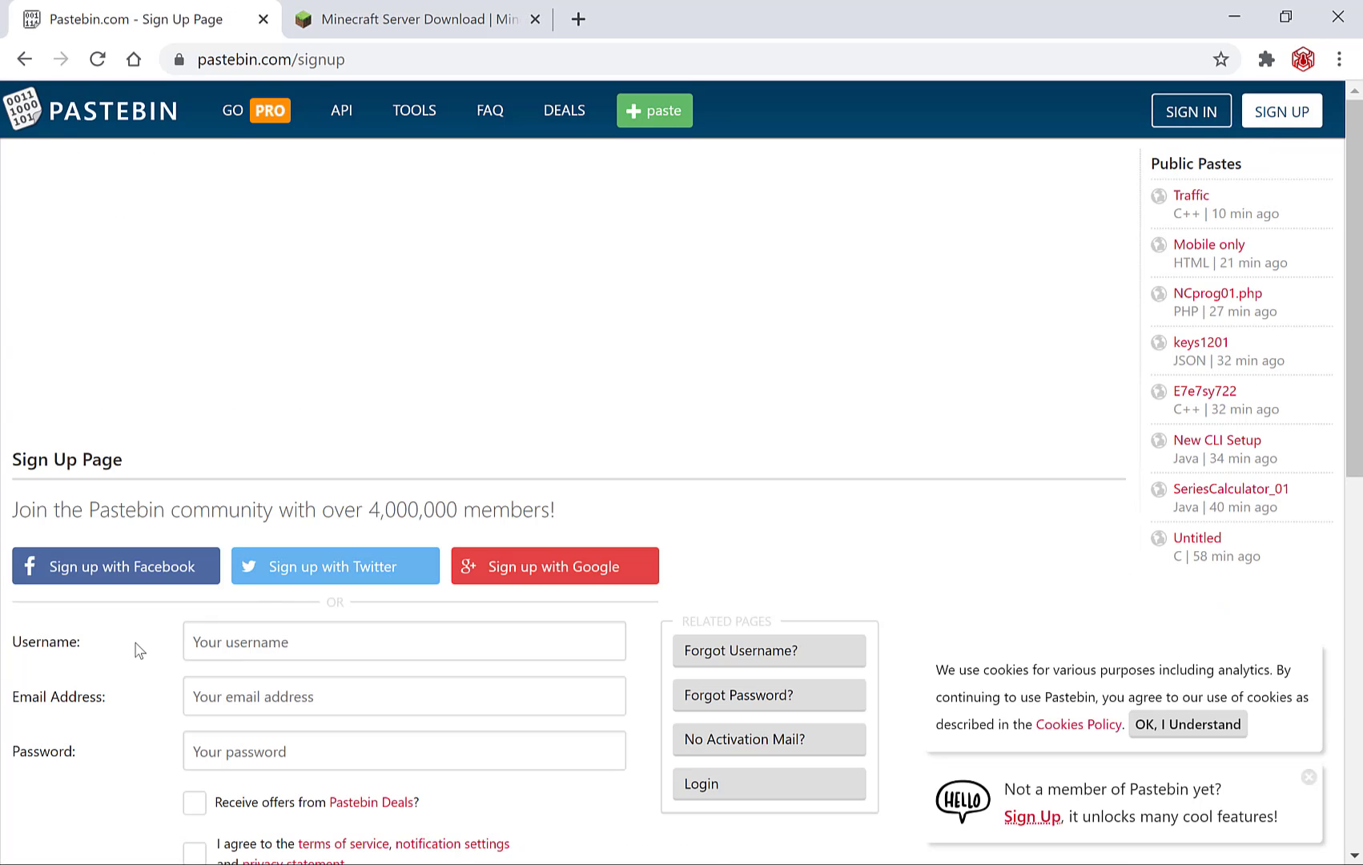
{"action": "mouse_move", "coordinate": [83, 751]}
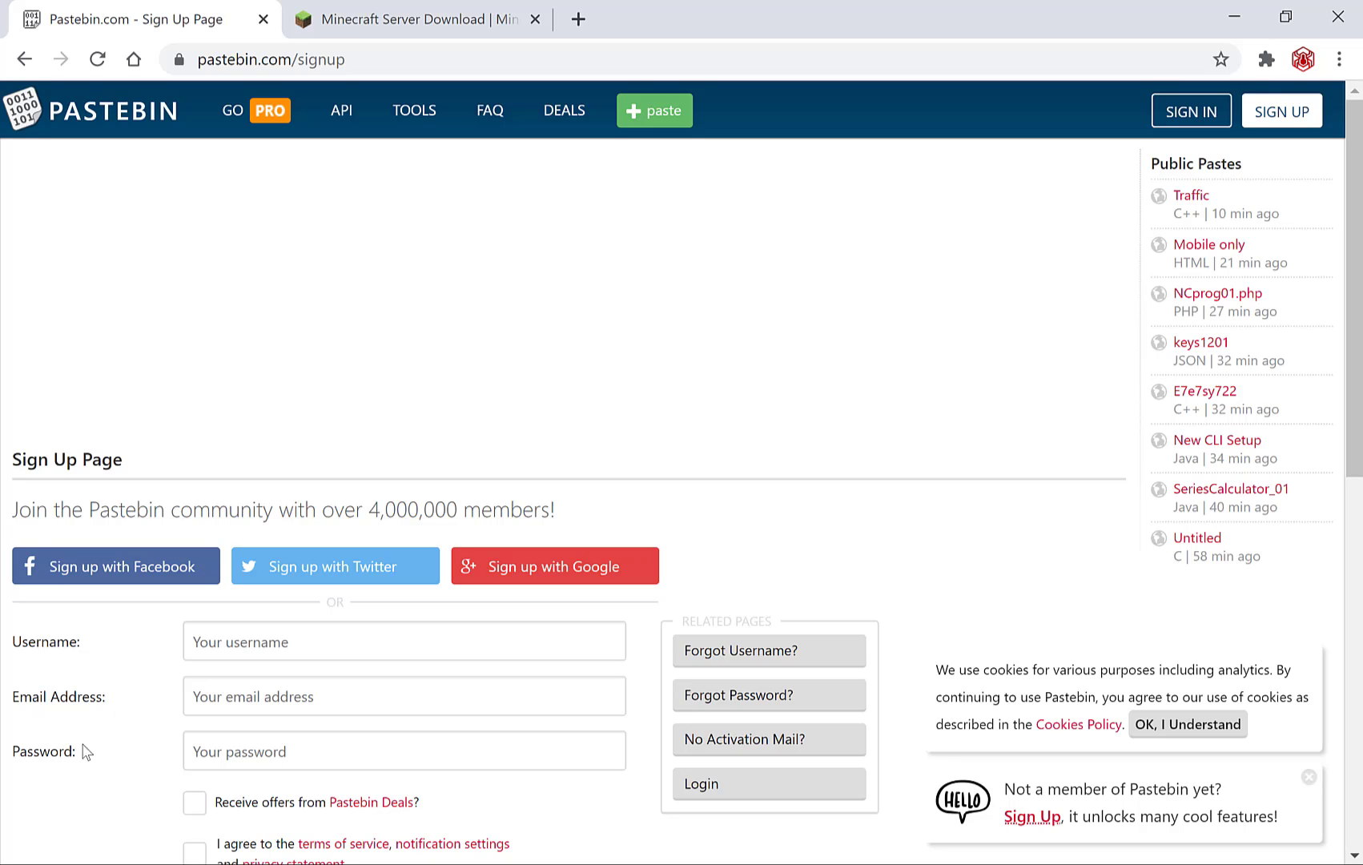
{"action": "mouse_move", "coordinate": [79, 611]}
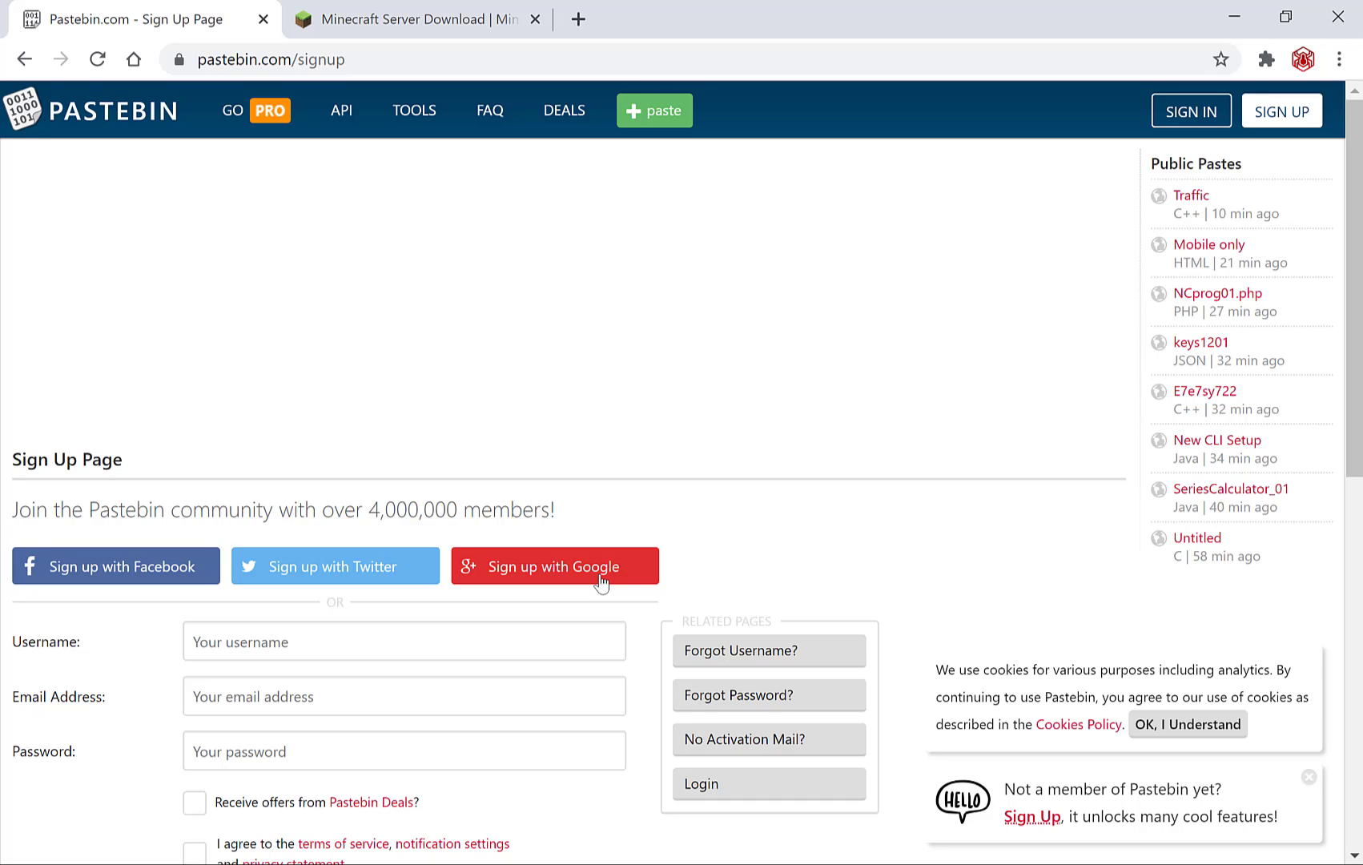
{"action": "left_click", "coordinate": [553, 566]}
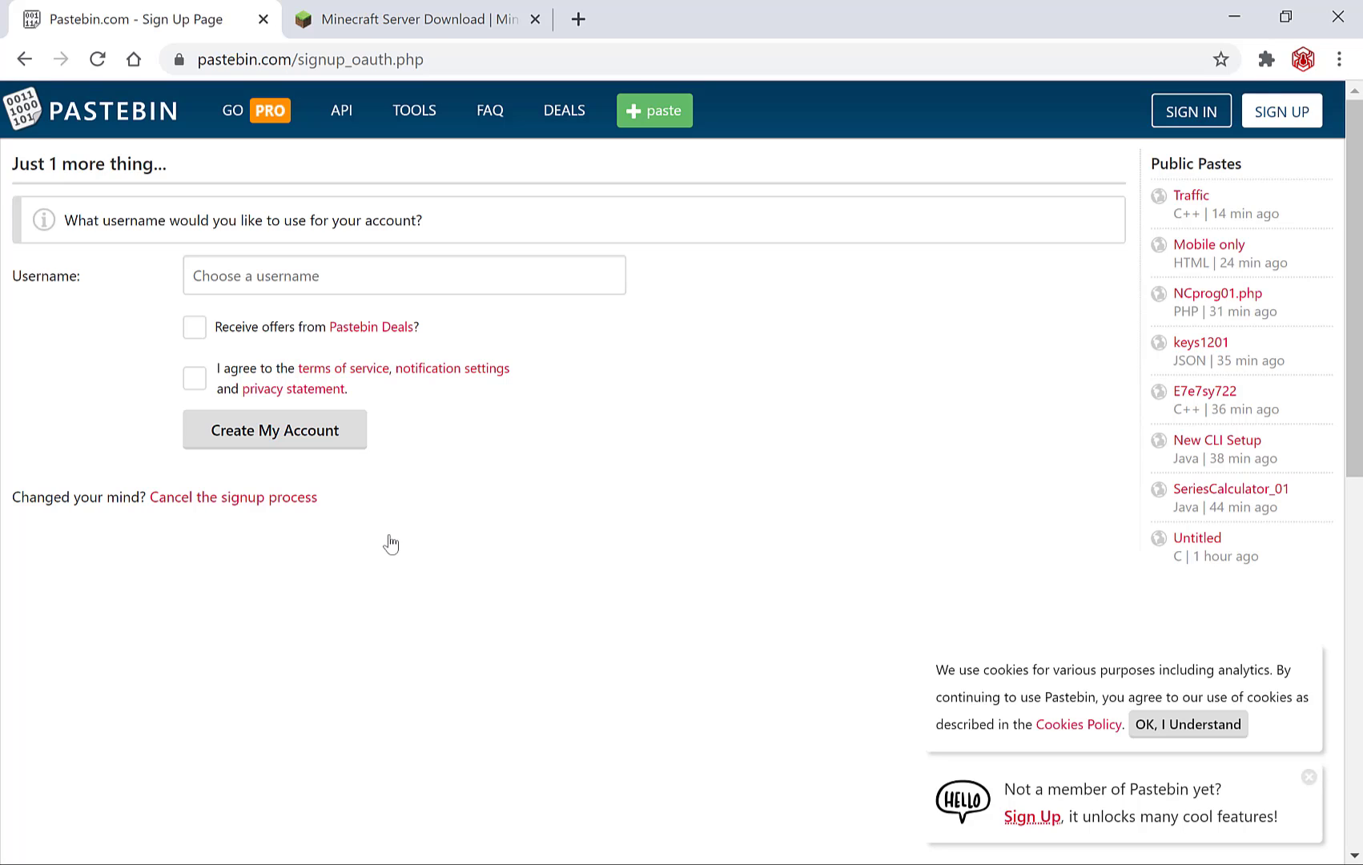
{"action": "mouse_move", "coordinate": [346, 300]}
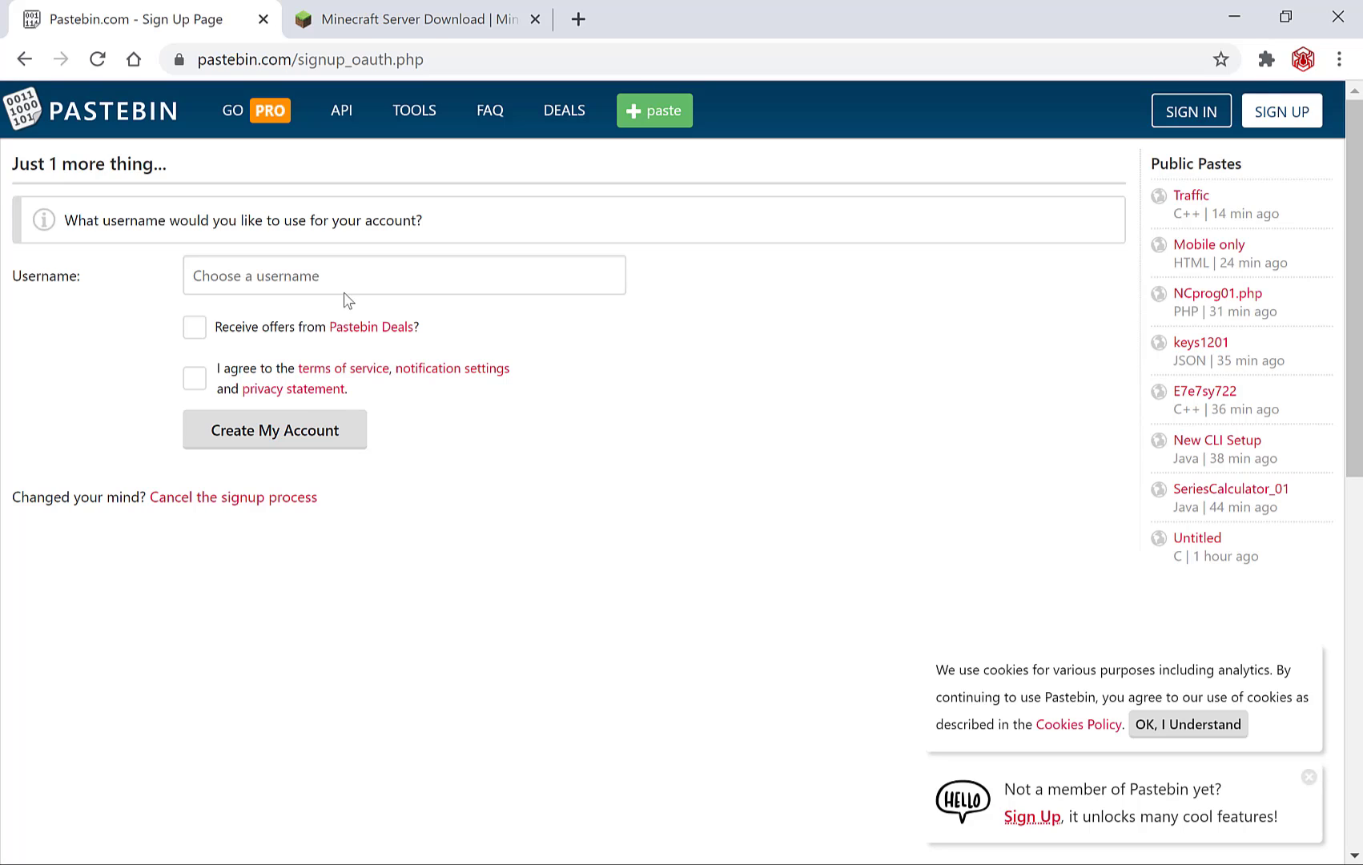
{"action": "type", "text": "Websplain"}
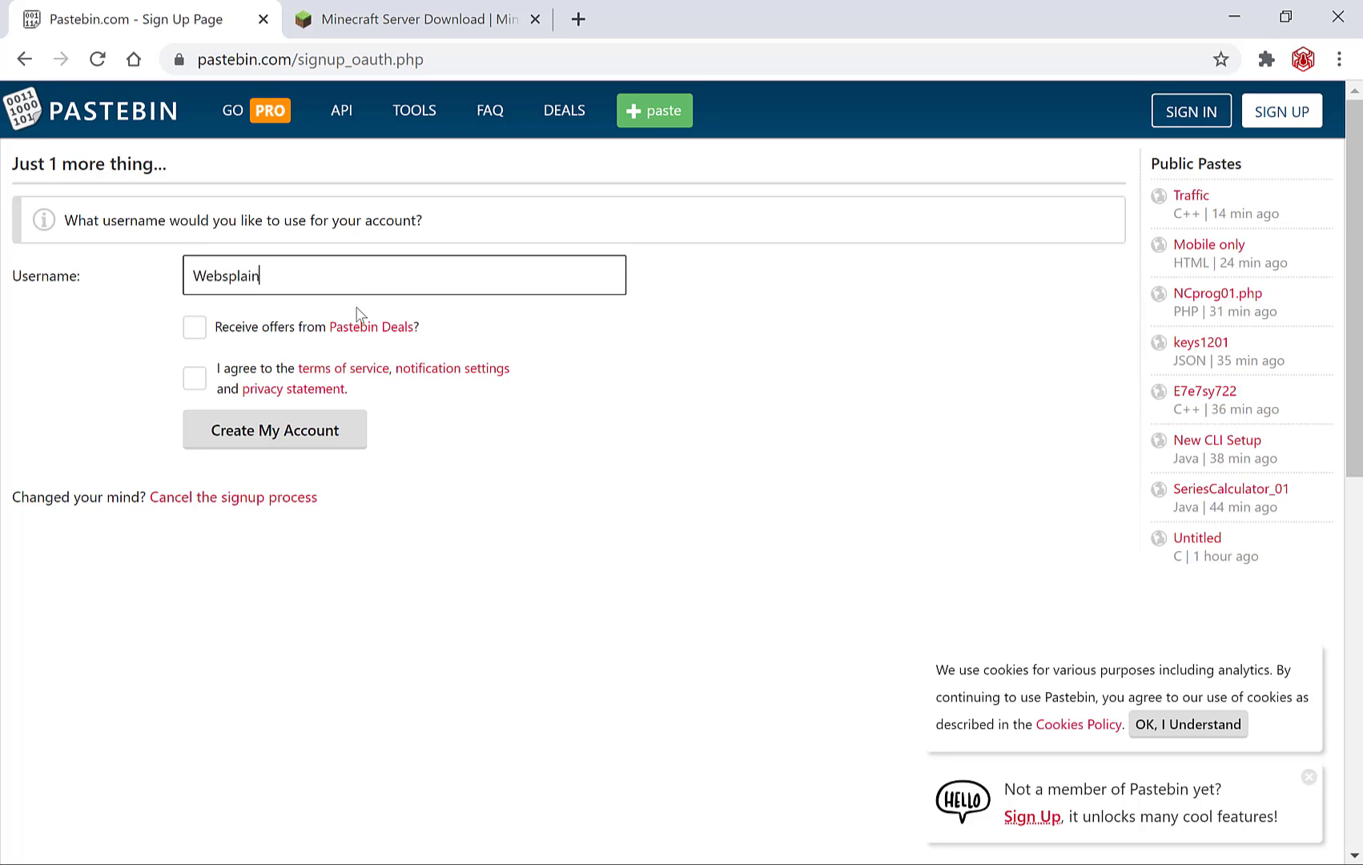
{"action": "type", "text": "ing"}
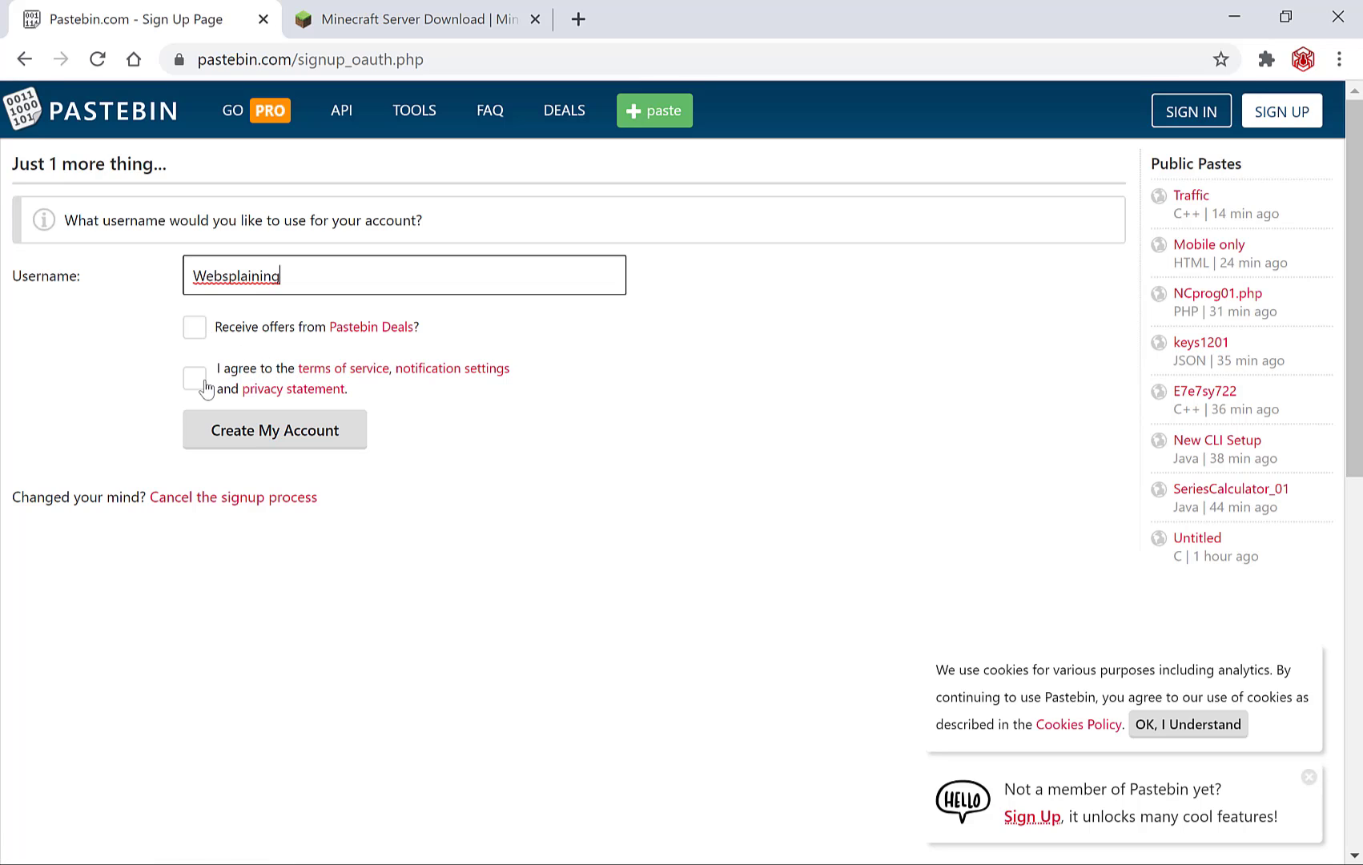
{"action": "left_click", "coordinate": [194, 379]}
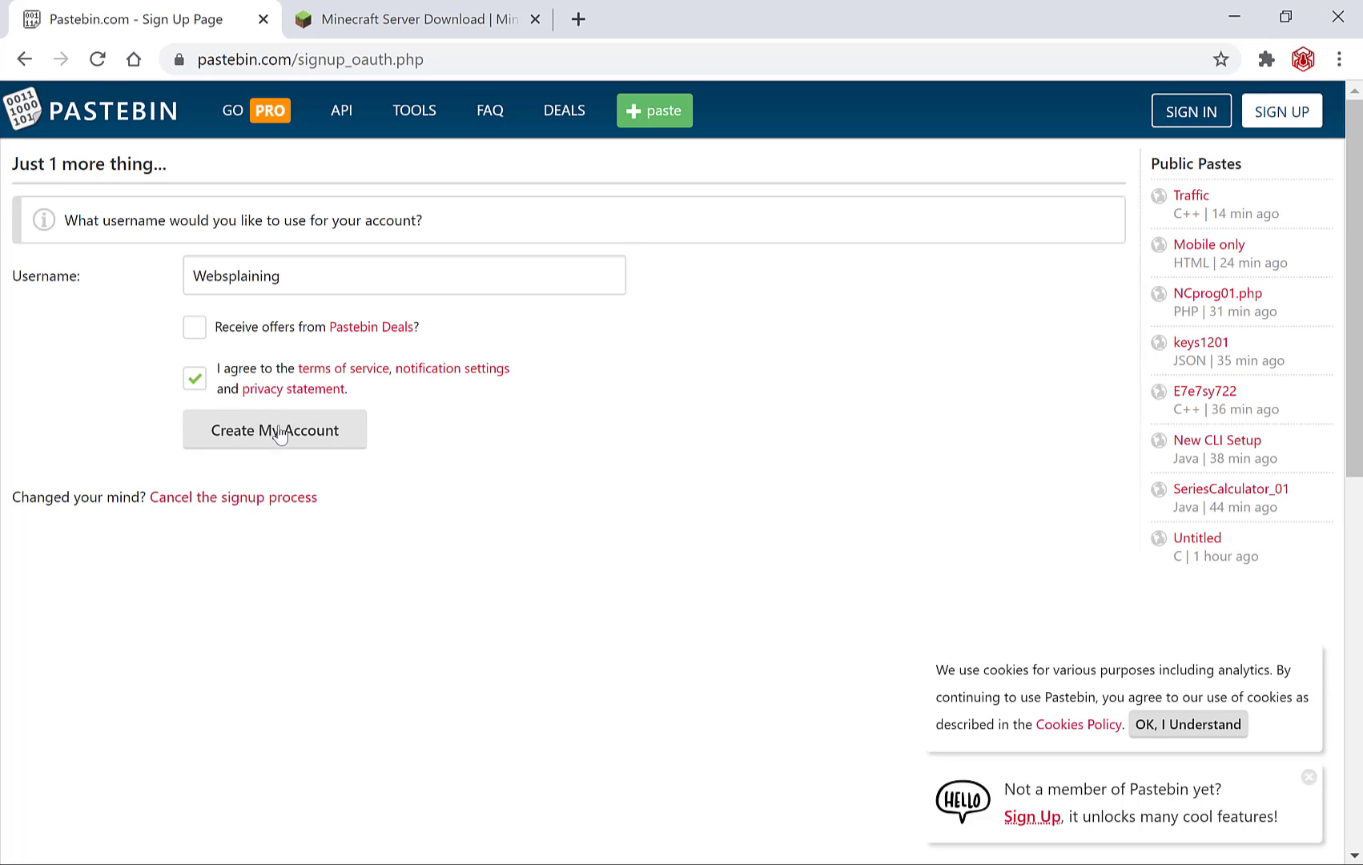
{"action": "left_click", "coordinate": [274, 429]}
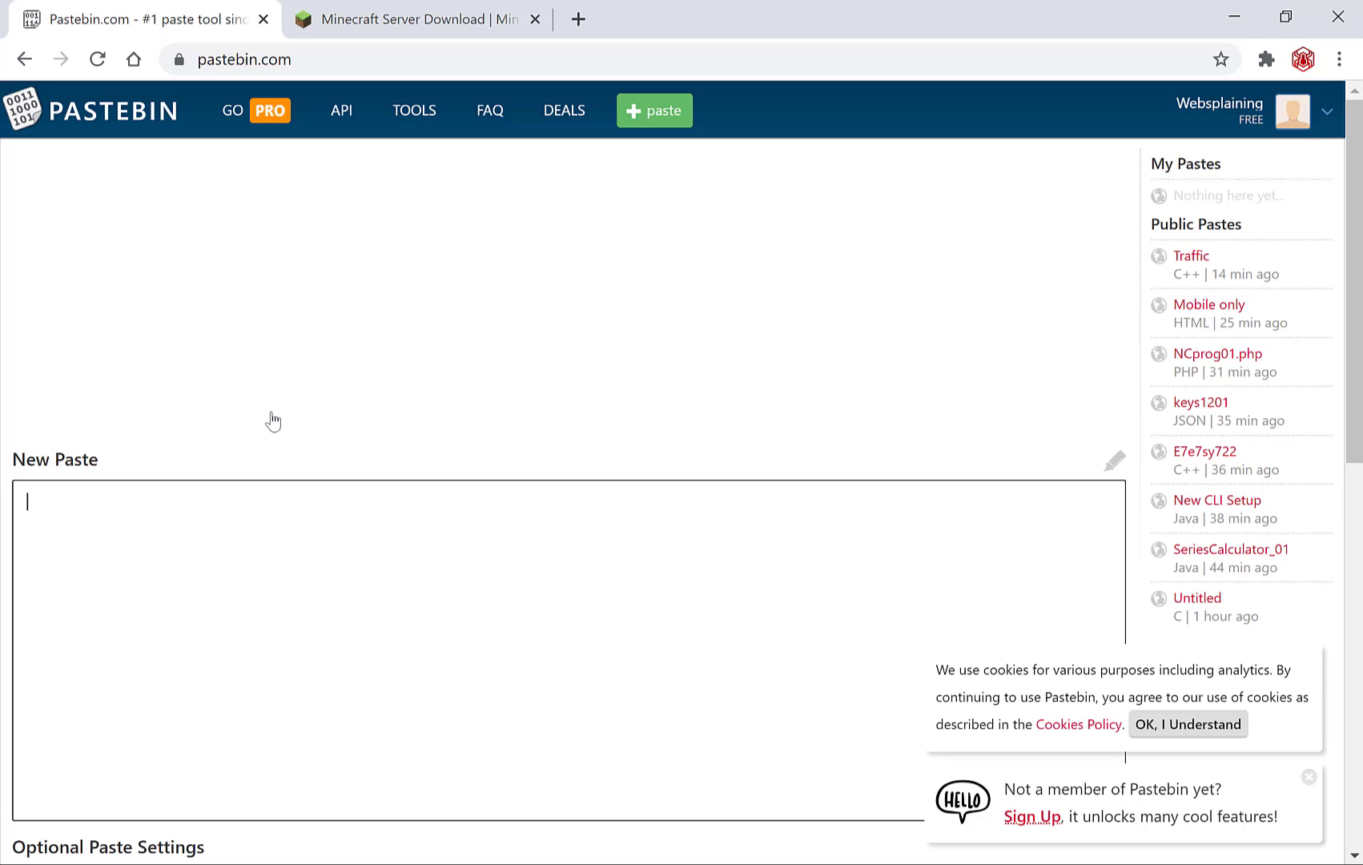
{"action": "mouse_move", "coordinate": [610, 305]}
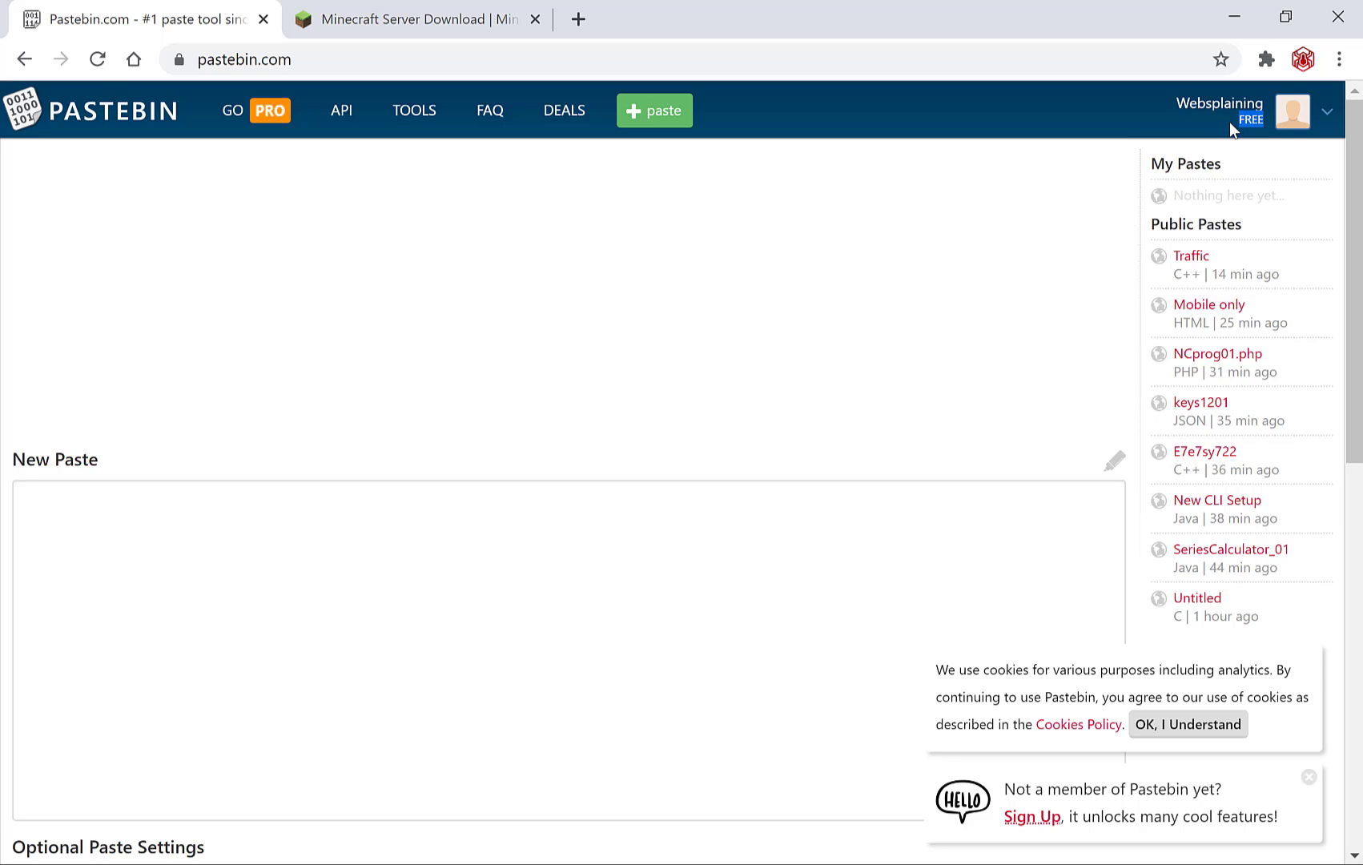
{"action": "mouse_move", "coordinate": [1233, 129]}
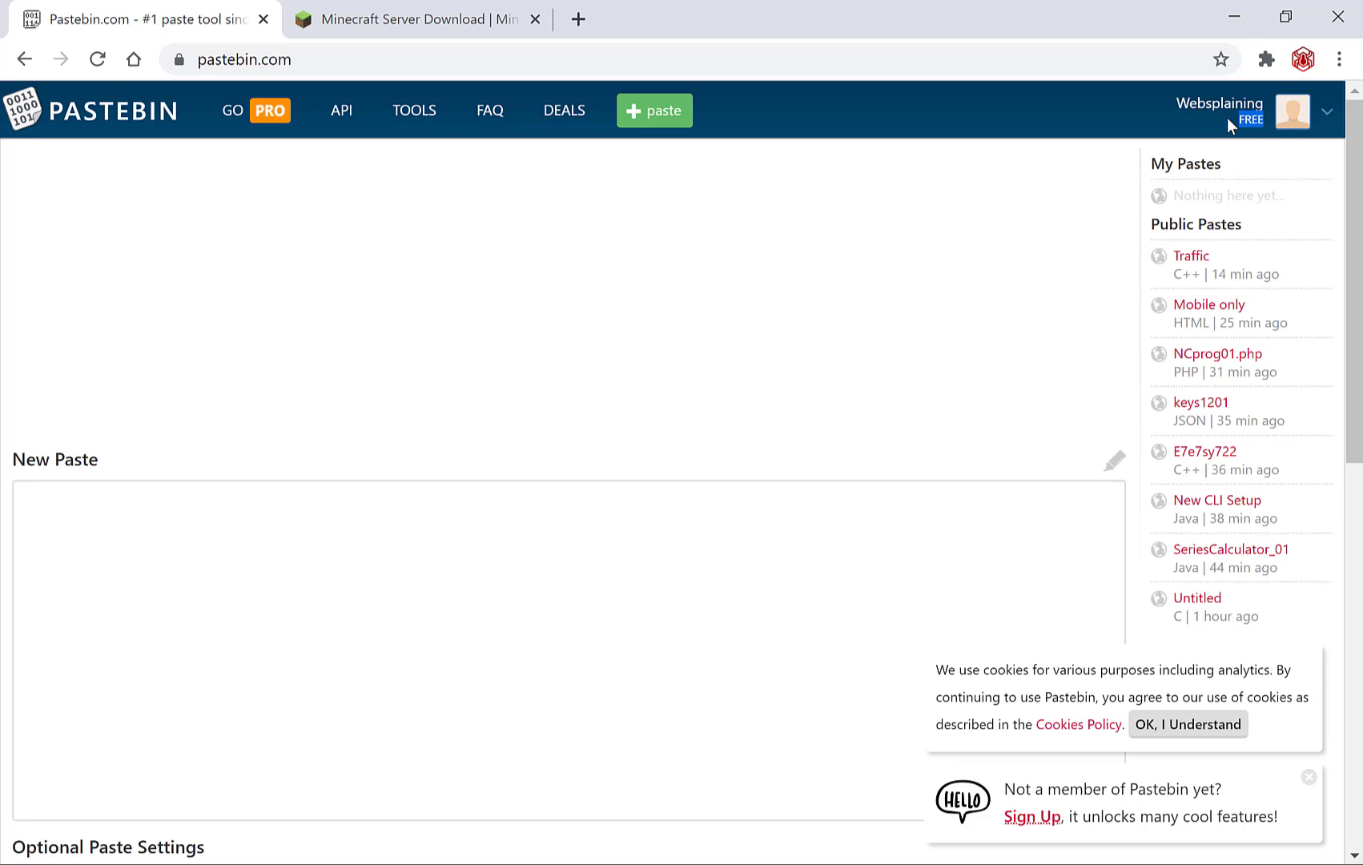
{"action": "mouse_move", "coordinate": [802, 394]}
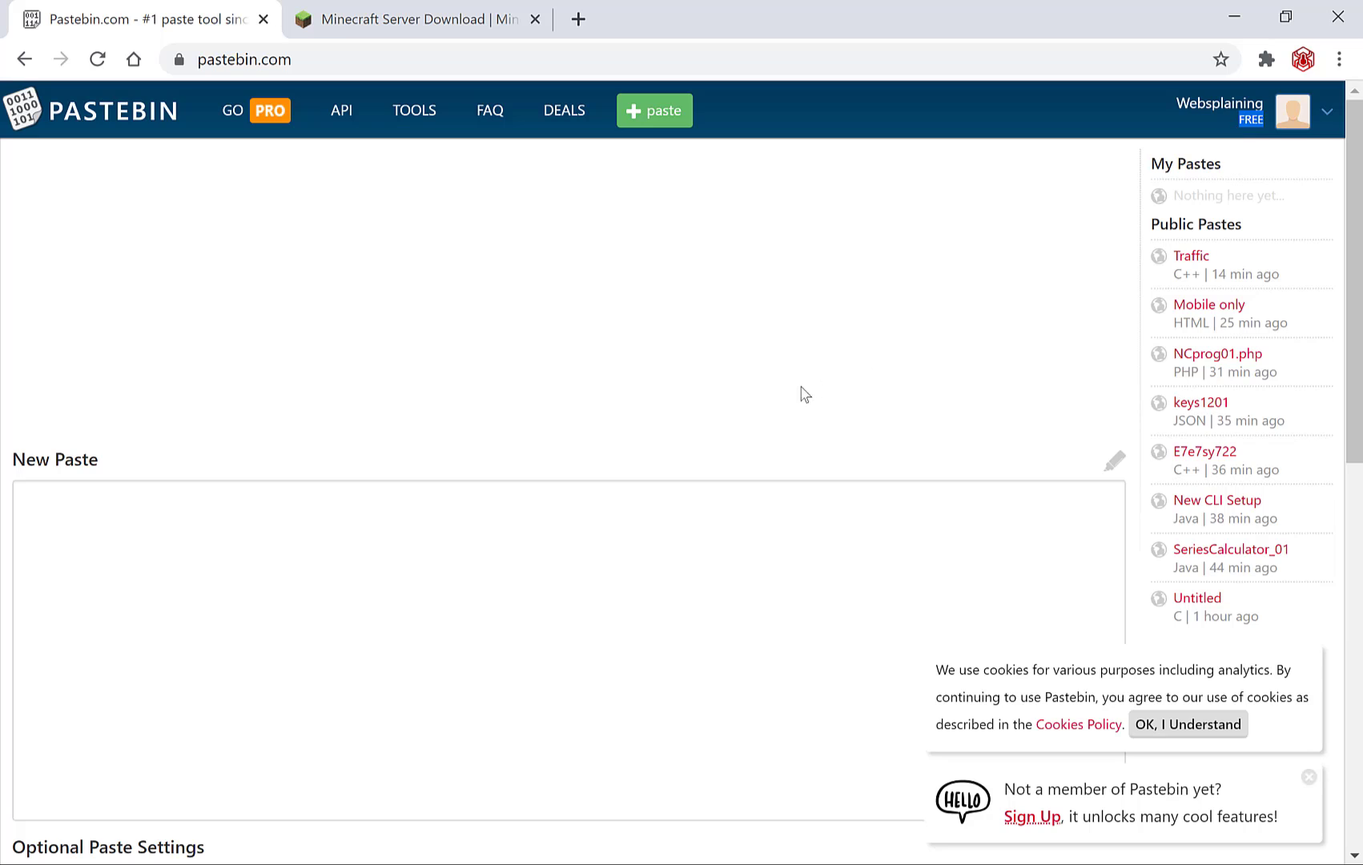
Step: Set the new paste's exposure to Unlisted
{"action": "right_click", "coordinate": [278, 678]}
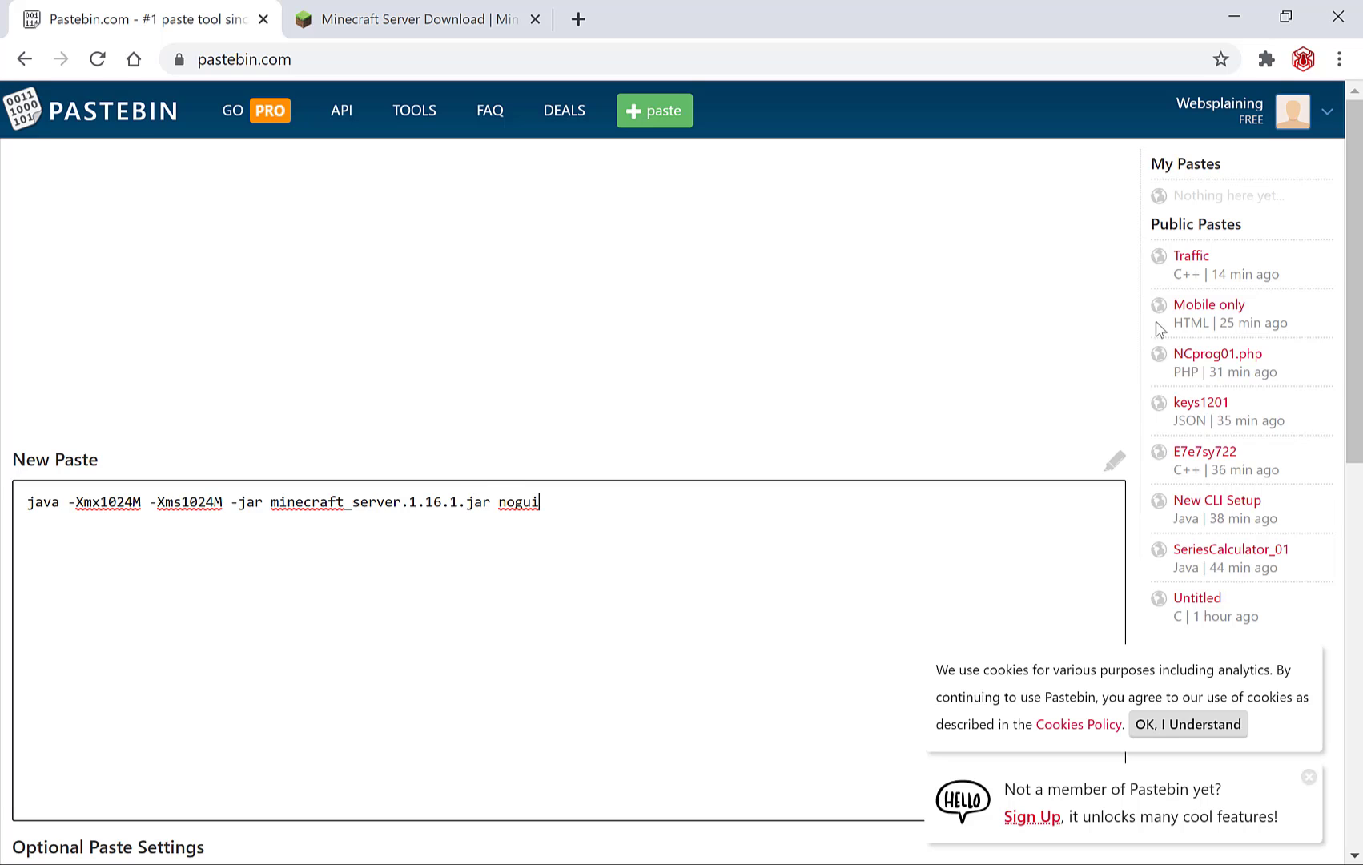
{"action": "scroll", "scroll_direction": "down", "scroll_amount": 3}
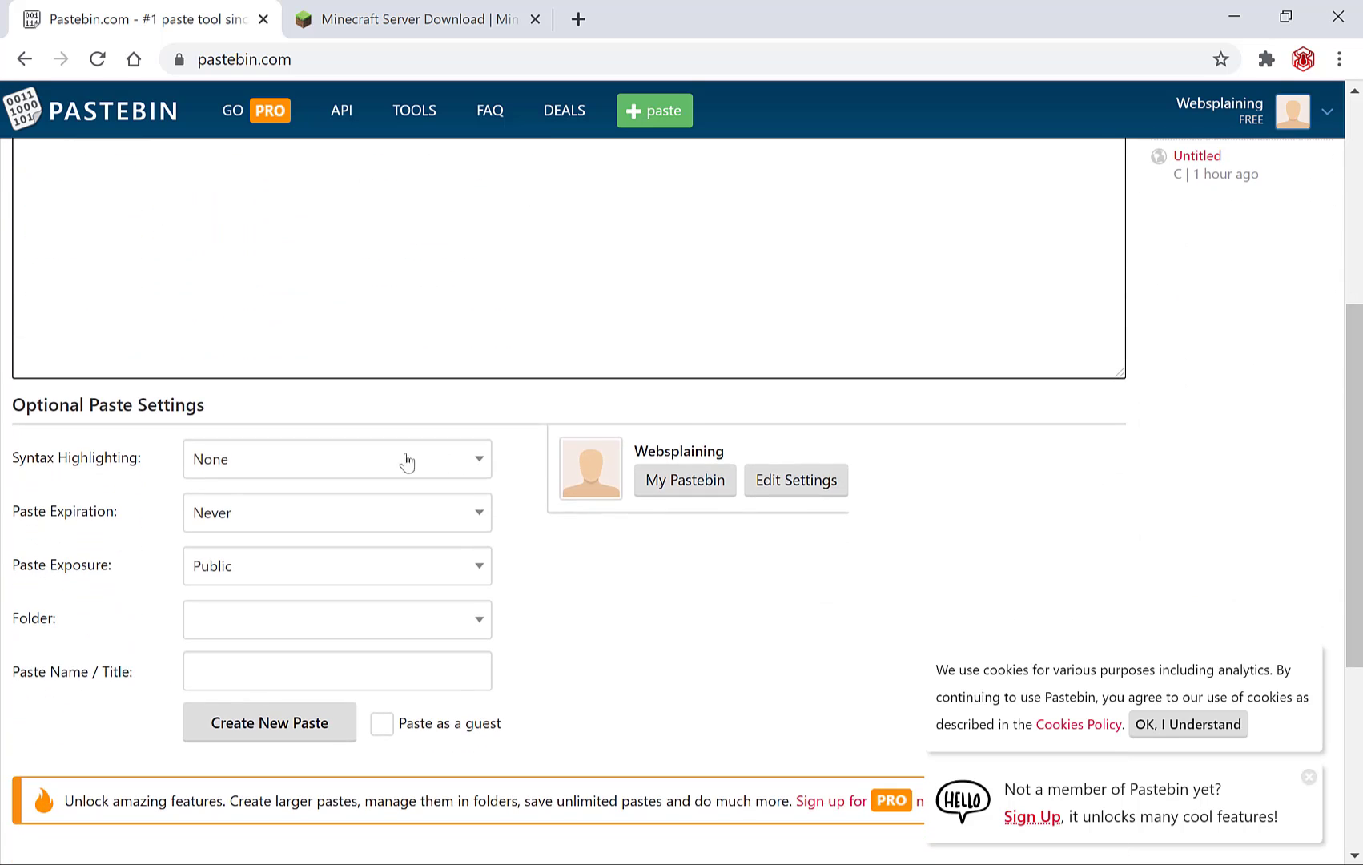
{"action": "mouse_move", "coordinate": [148, 539]}
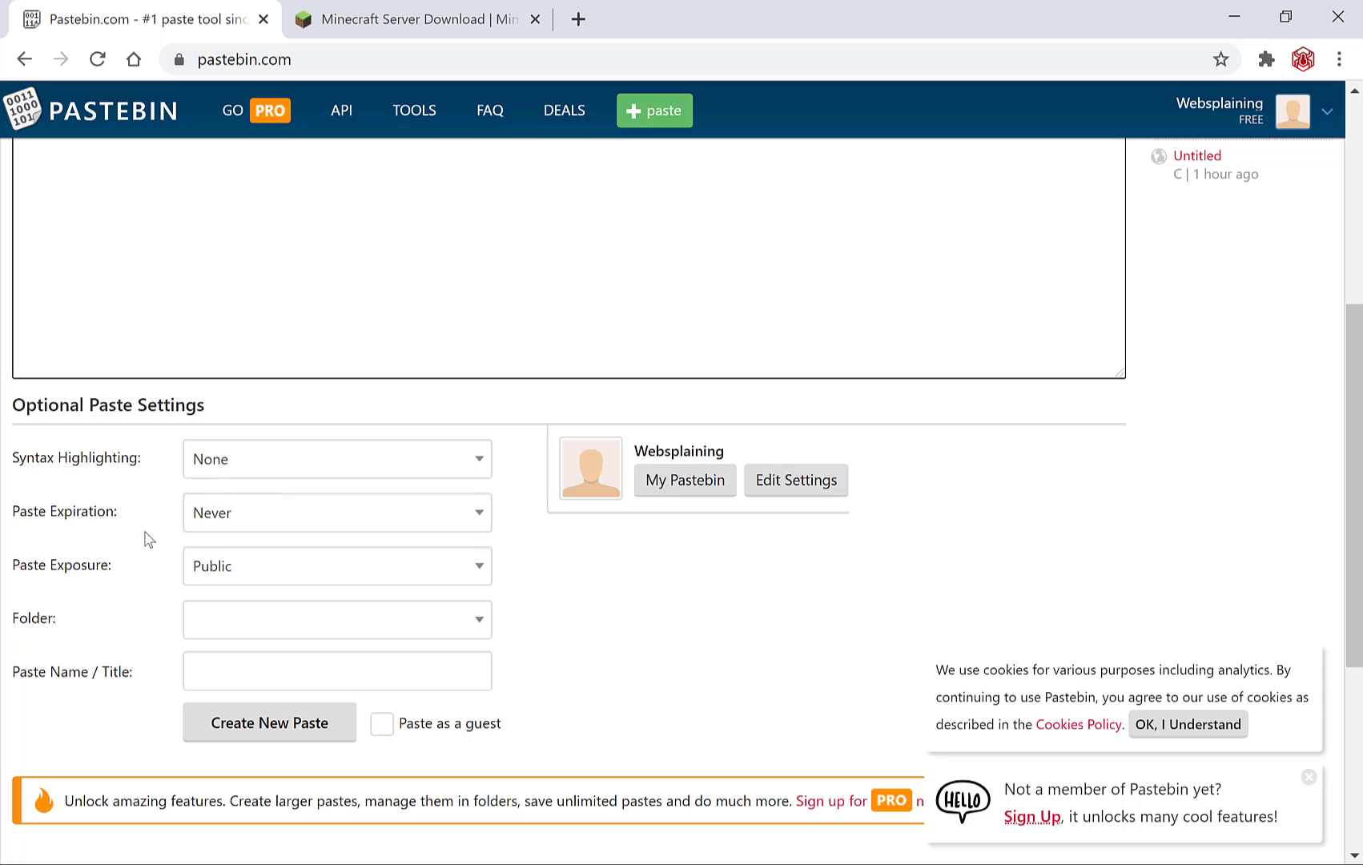
{"action": "mouse_move", "coordinate": [141, 582]}
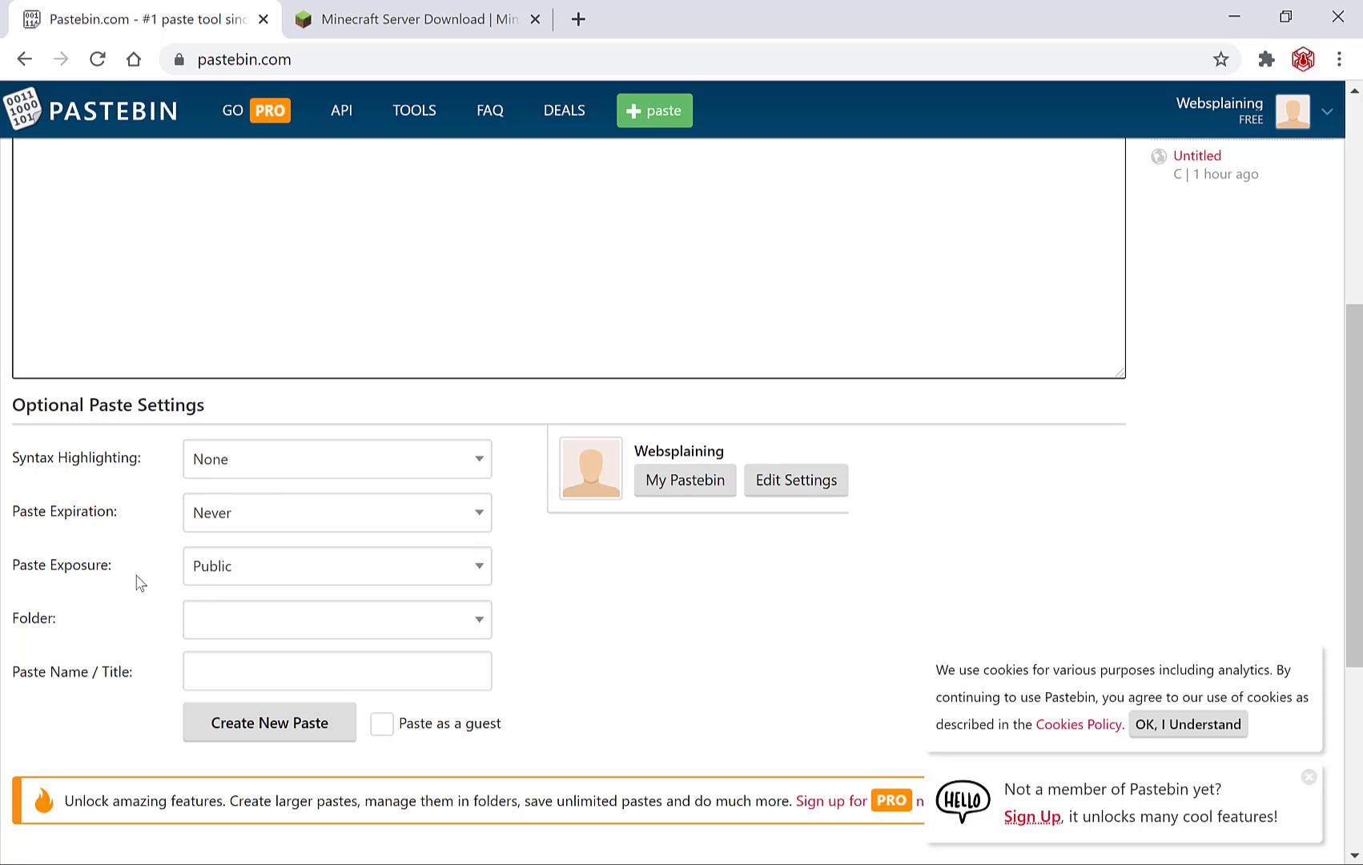
{"action": "left_click", "coordinate": [336, 567]}
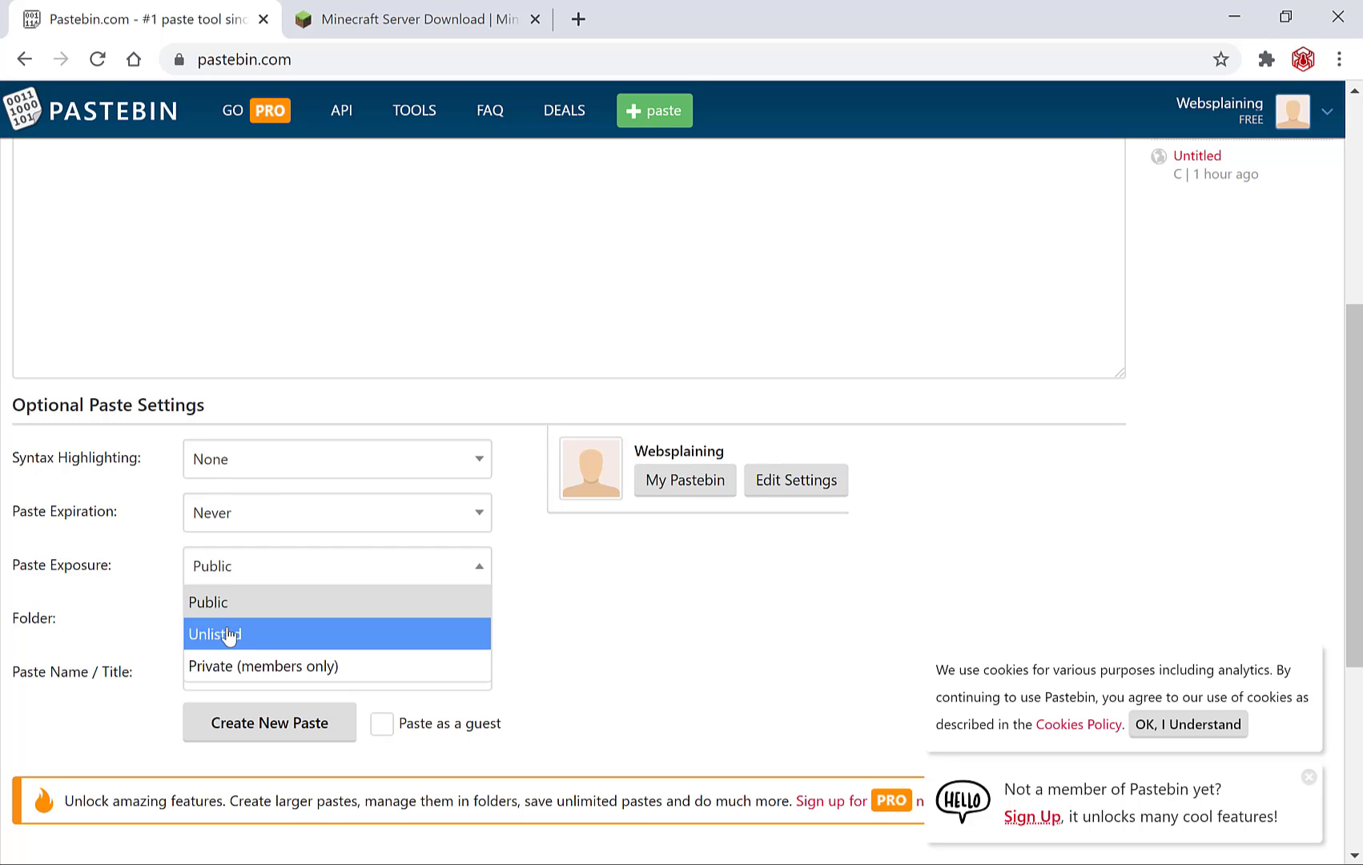
{"action": "left_click", "coordinate": [214, 634]}
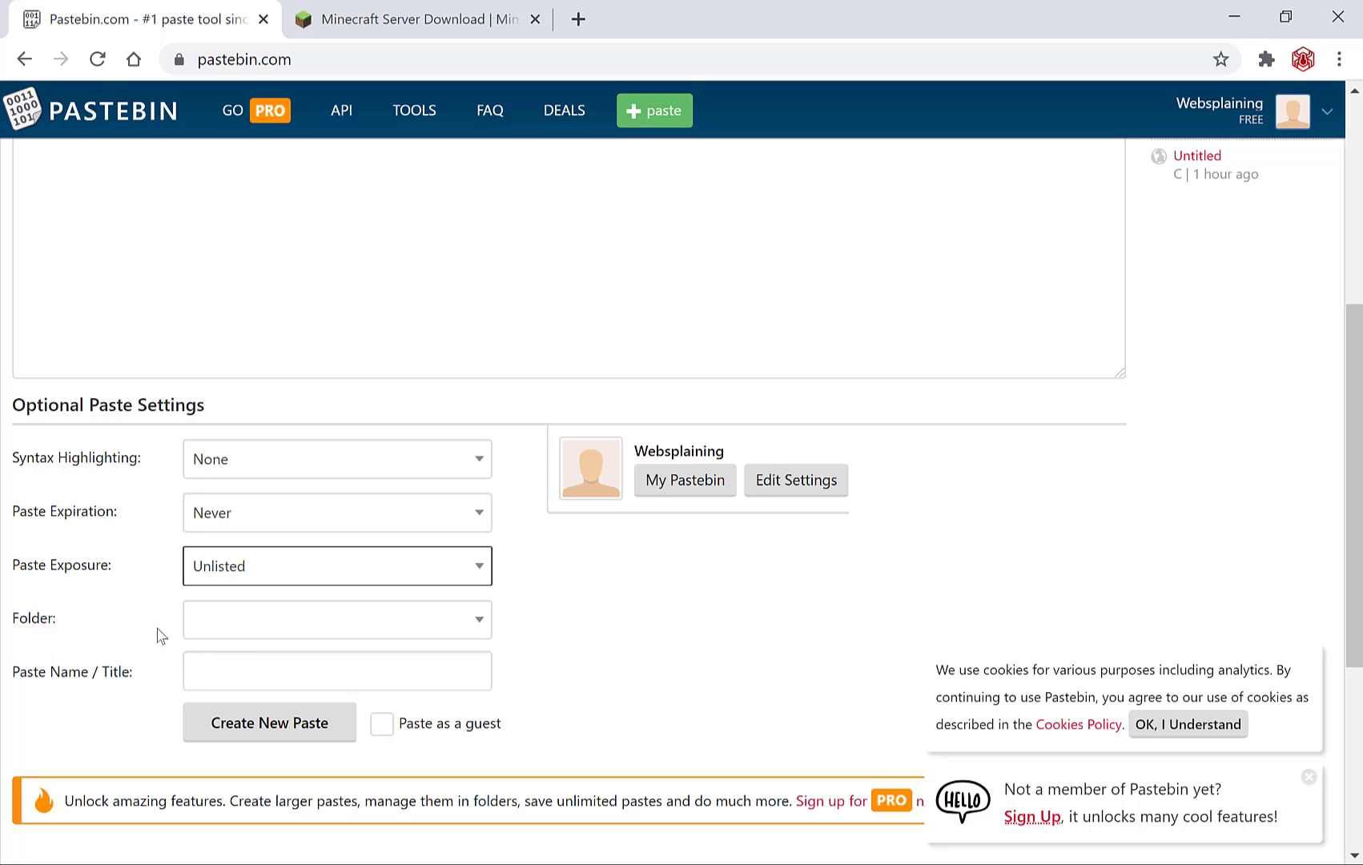
{"action": "mouse_move", "coordinate": [227, 668]}
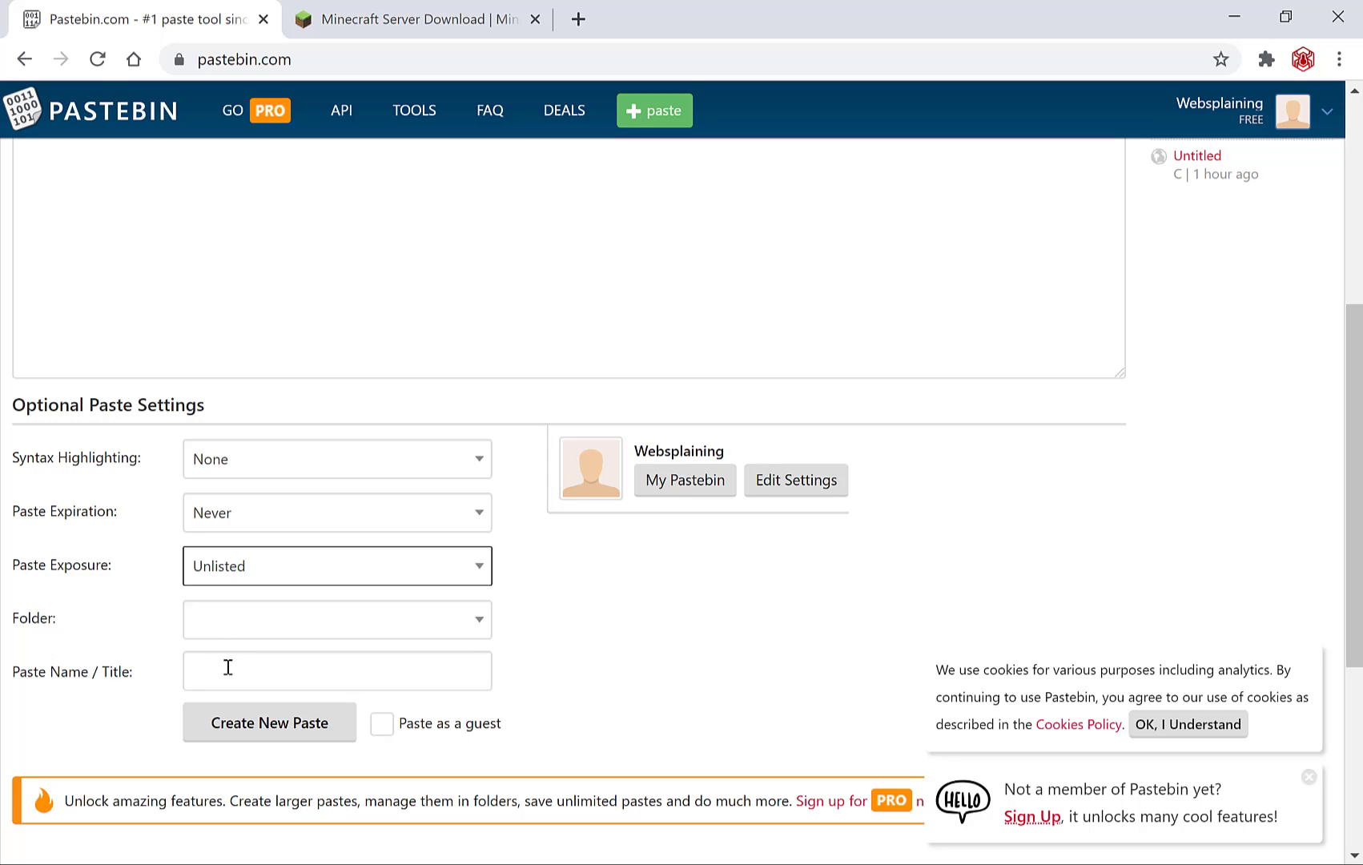
Step: Title the paste 'Minecraft New server Java edition command V2' and create it
{"action": "left_click", "coordinate": [336, 669]}
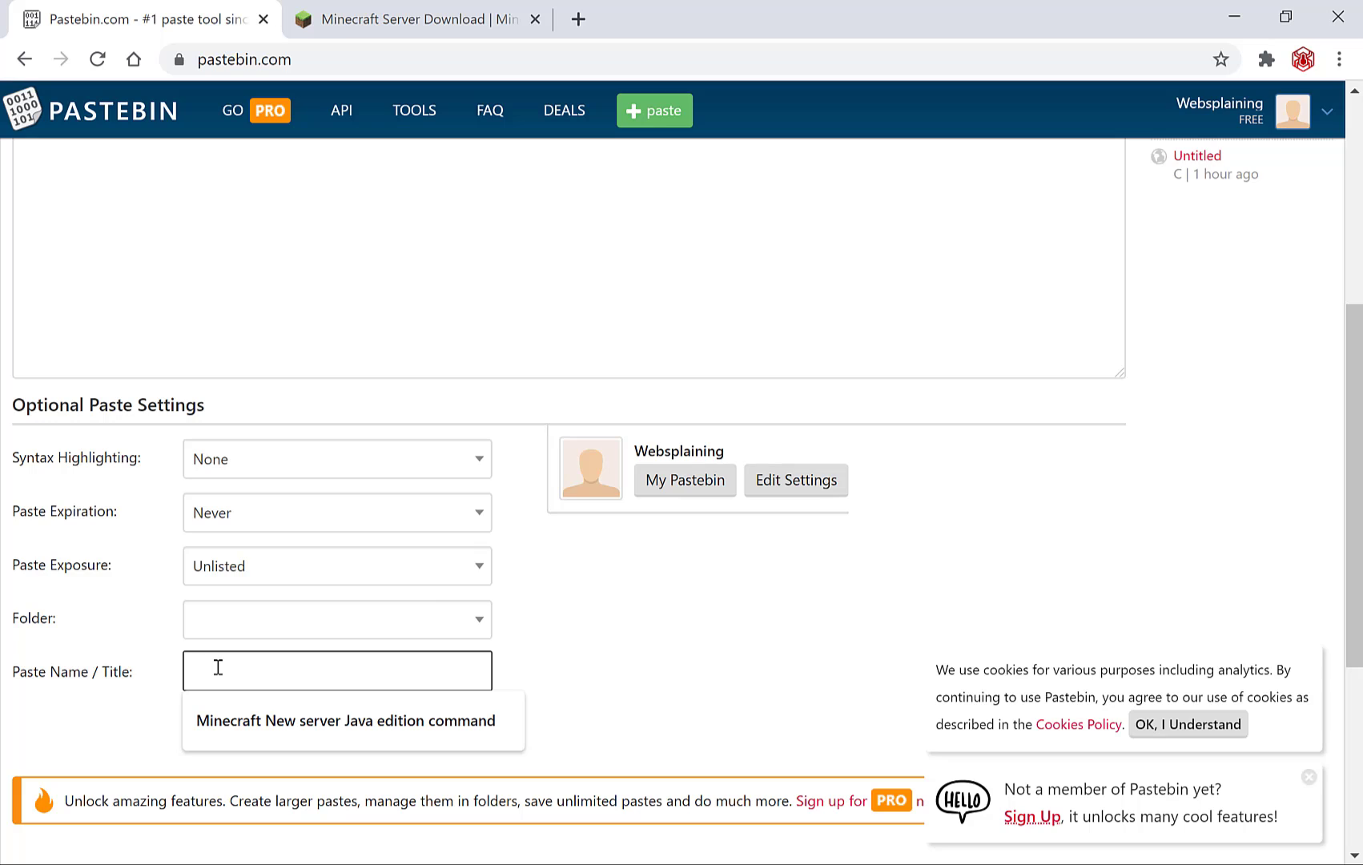
{"action": "left_click", "coordinate": [351, 720]}
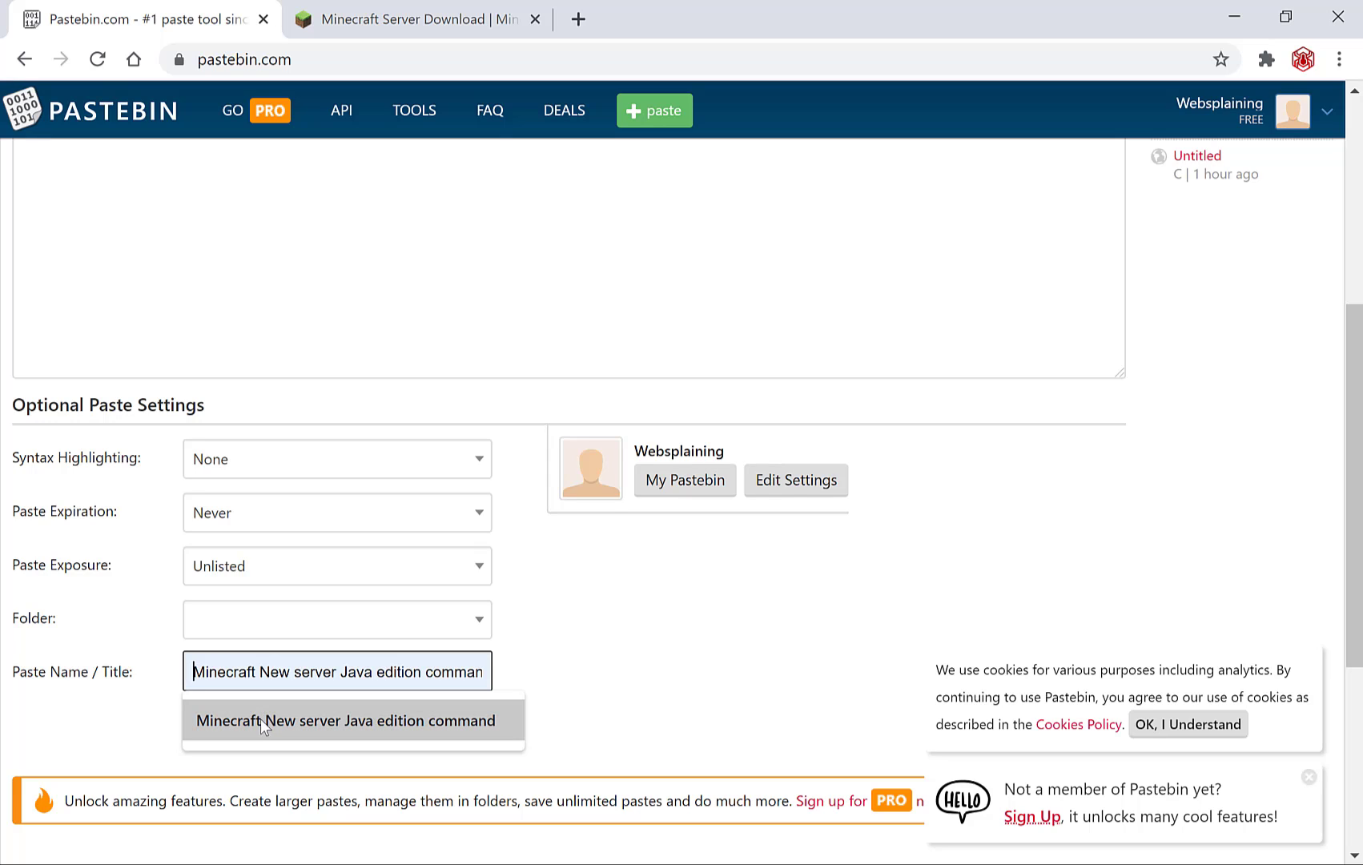
{"action": "left_click", "coordinate": [350, 720]}
{"action": "type", "text": "d V2"}
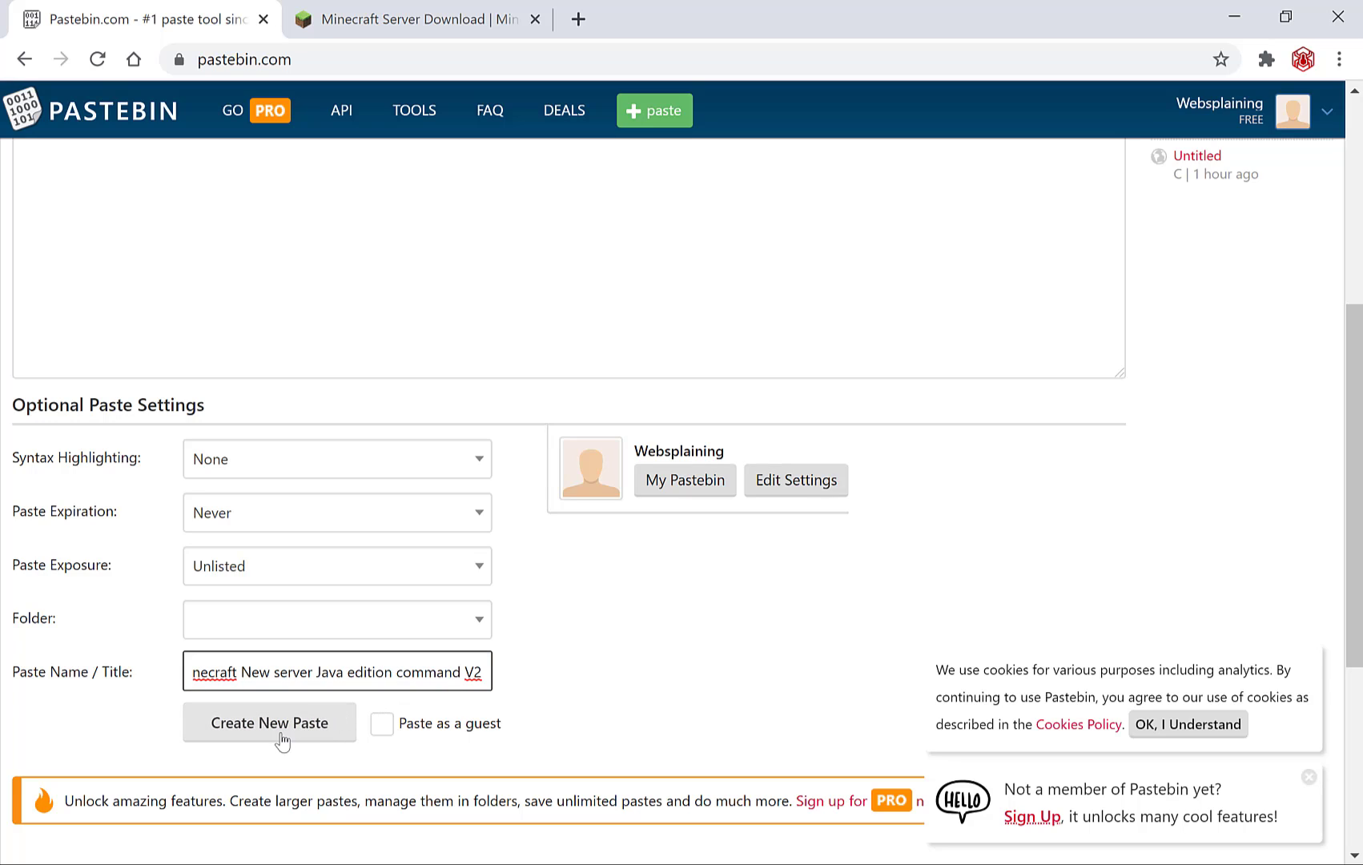
{"action": "left_click", "coordinate": [269, 722]}
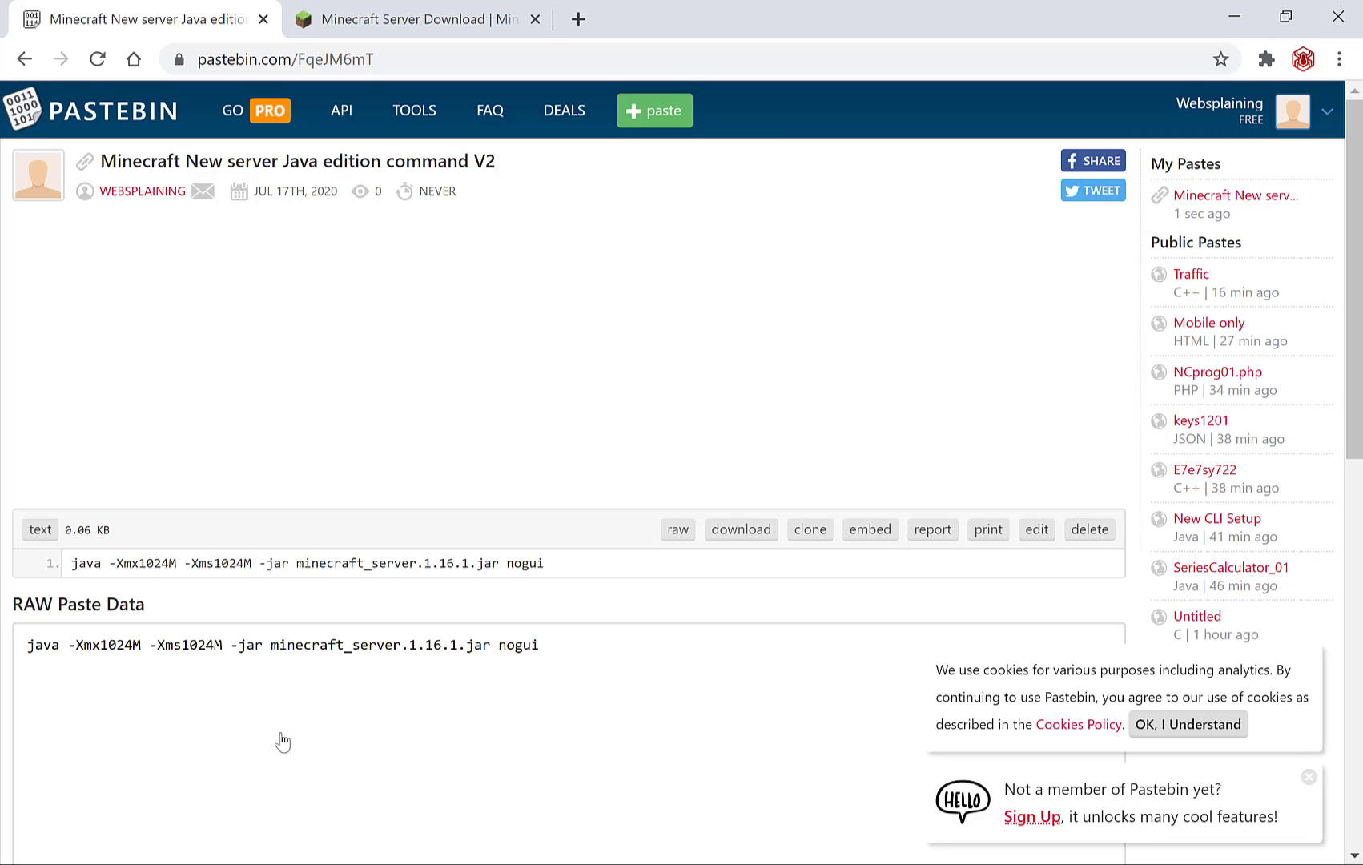
{"action": "mouse_move", "coordinate": [312, 237]}
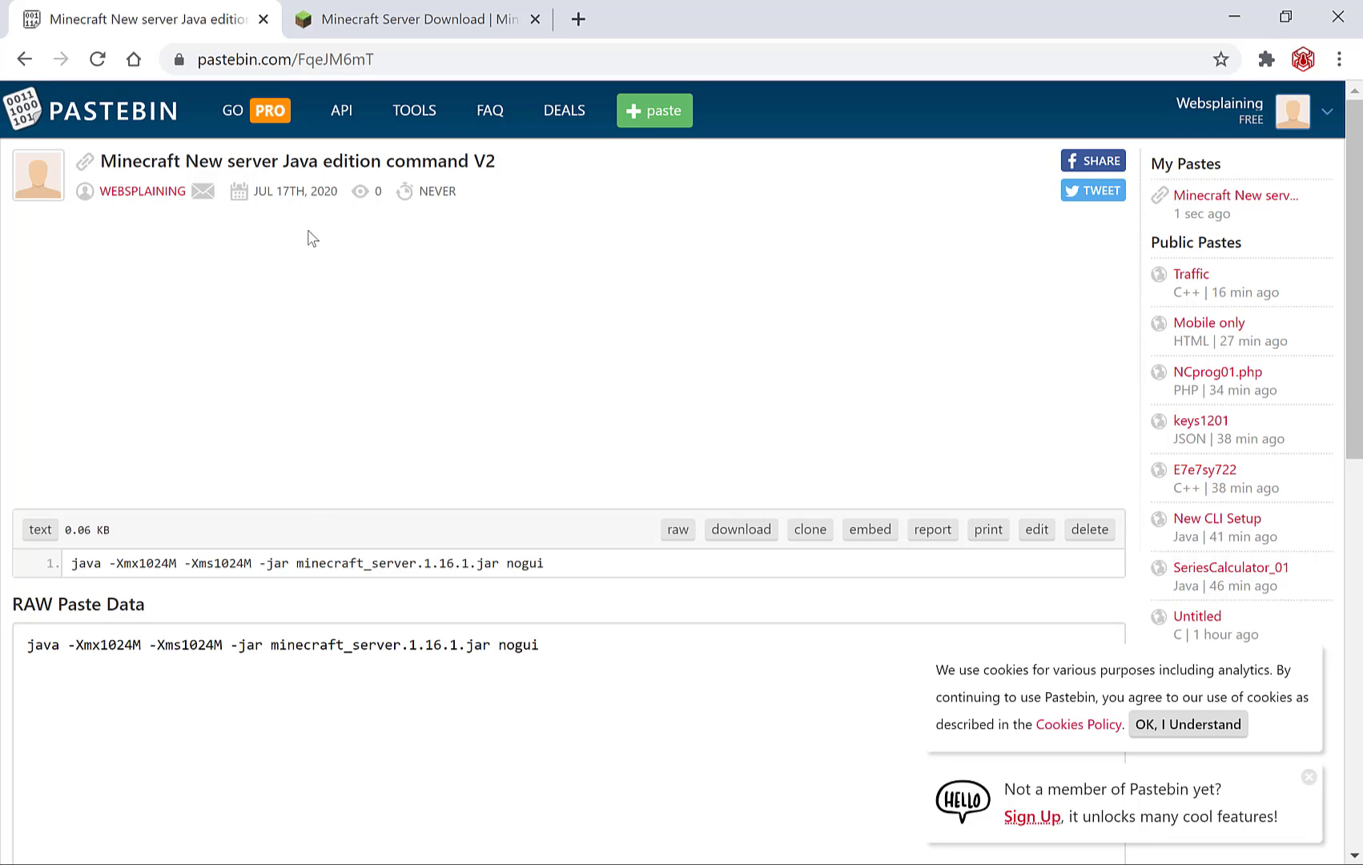
Step: Copy the paste's URL, check the paste in a second tab, then close that tab
{"action": "right_click", "coordinate": [287, 59]}
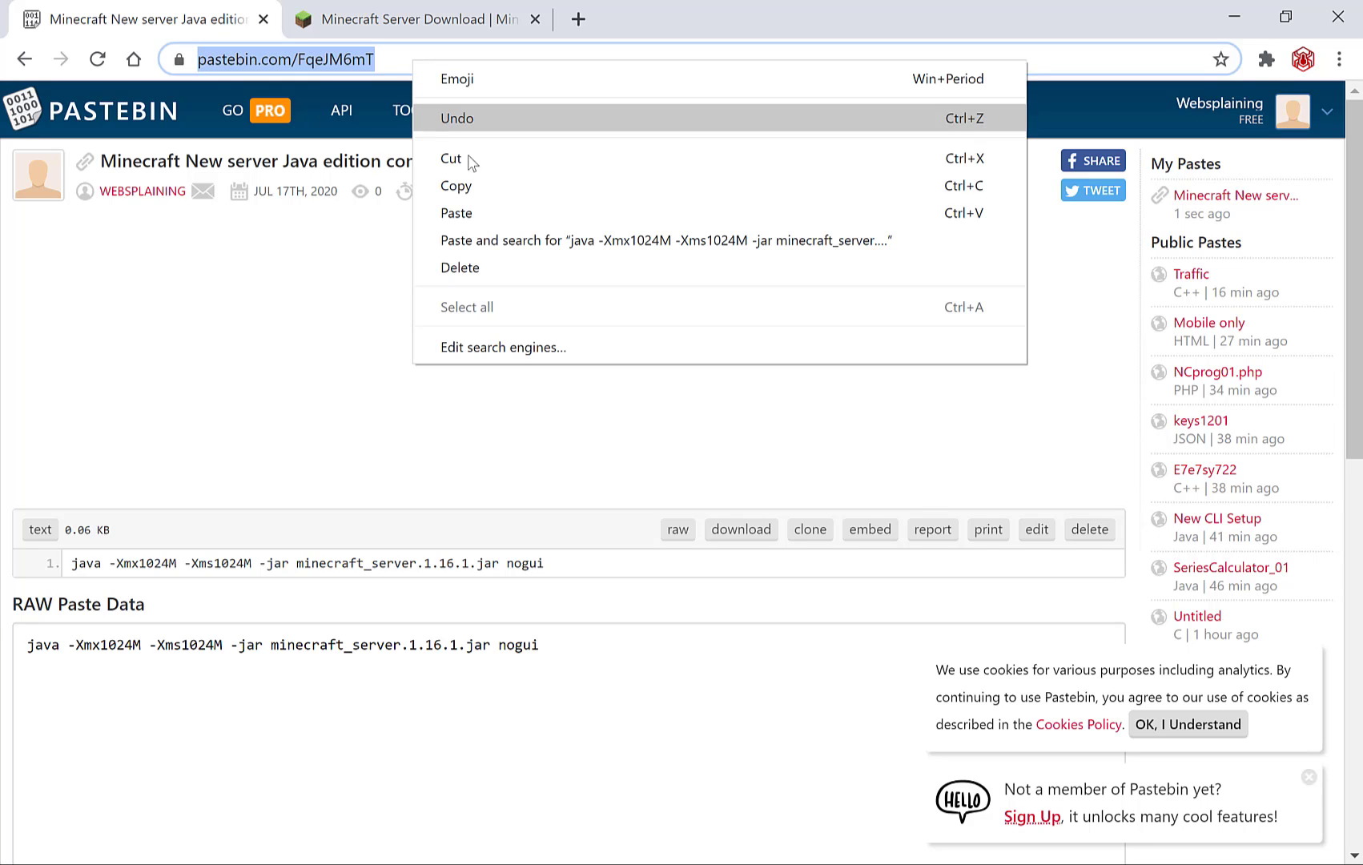
{"action": "left_click", "coordinate": [413, 18]}
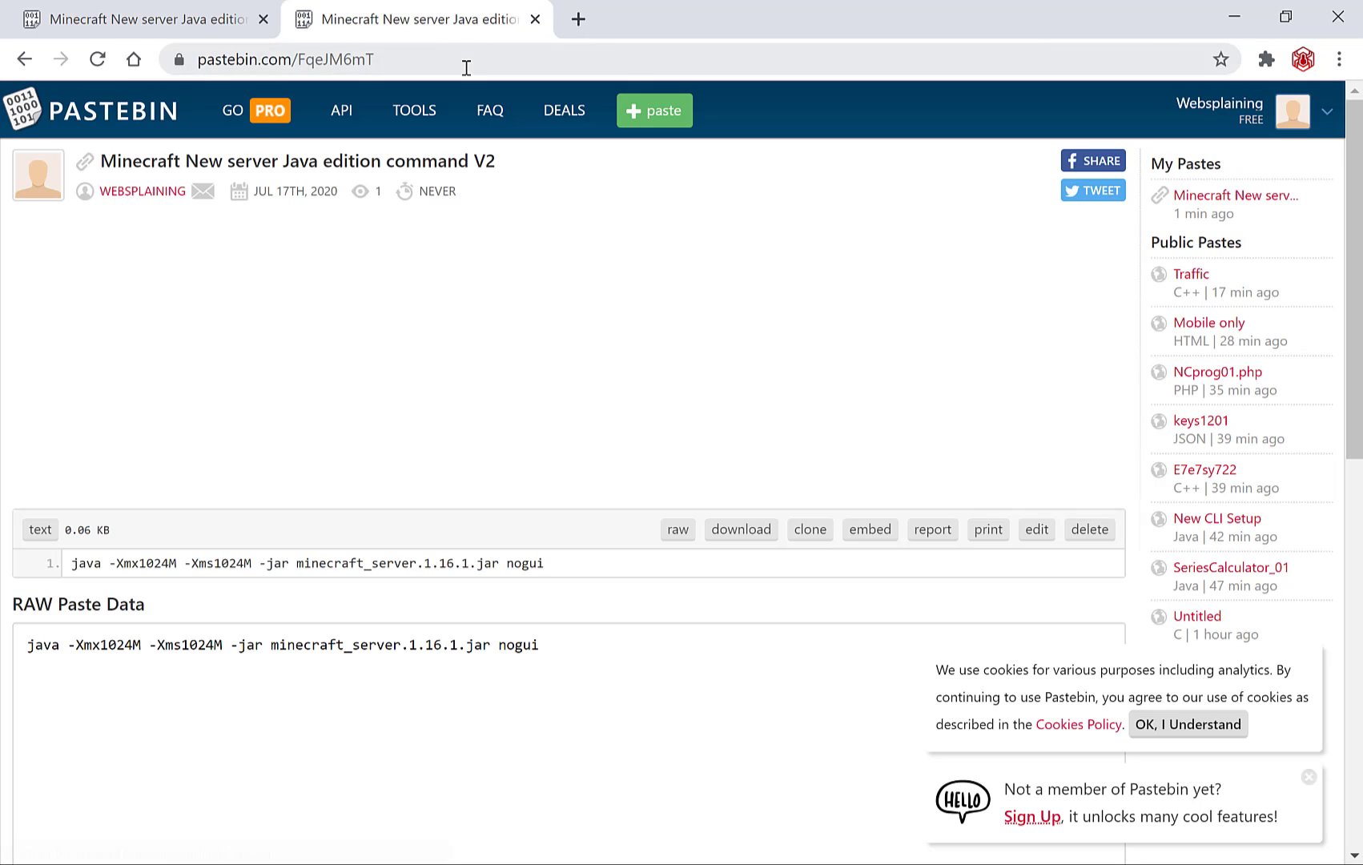
{"action": "mouse_move", "coordinate": [600, 482]}
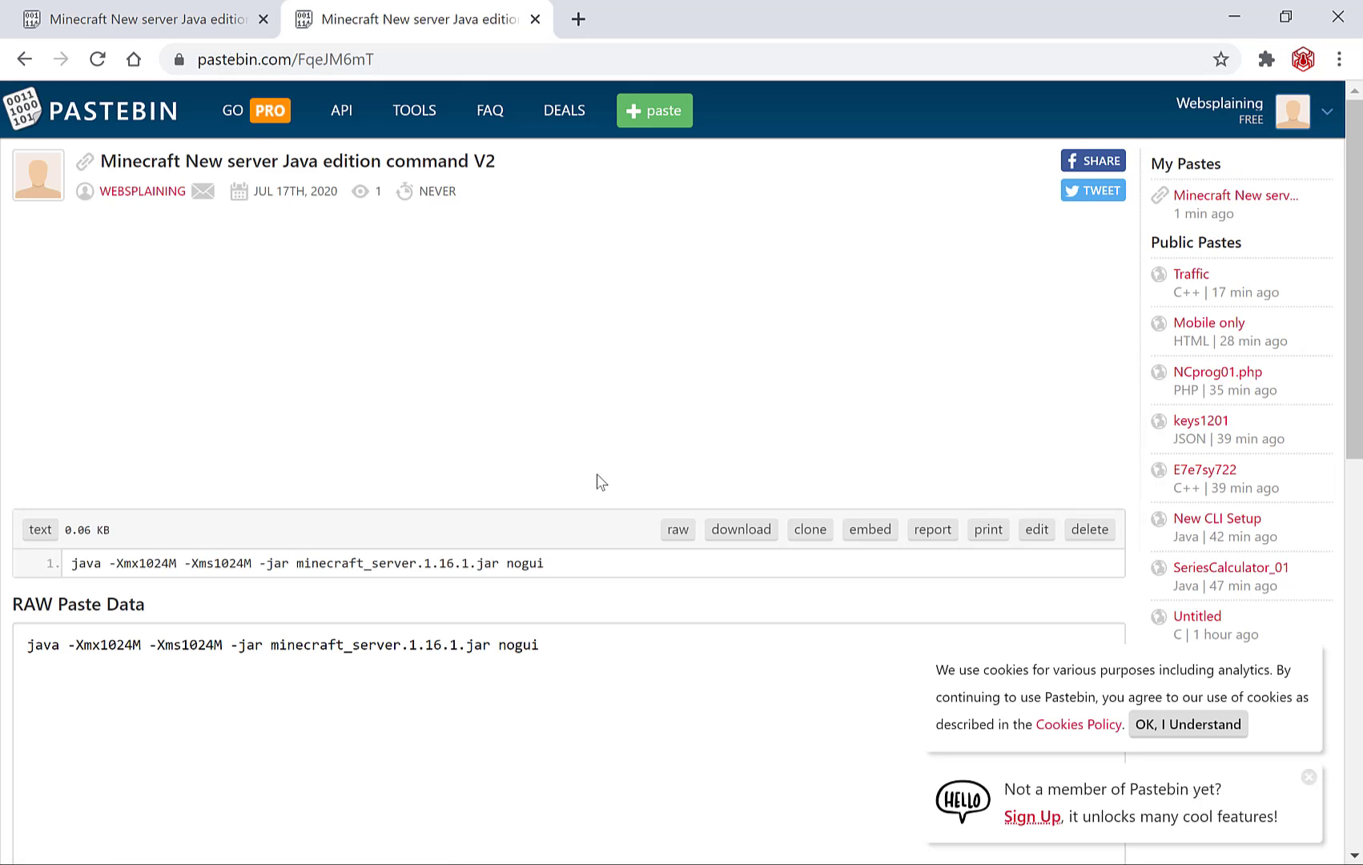
{"action": "triple_click", "coordinate": [305, 562]}
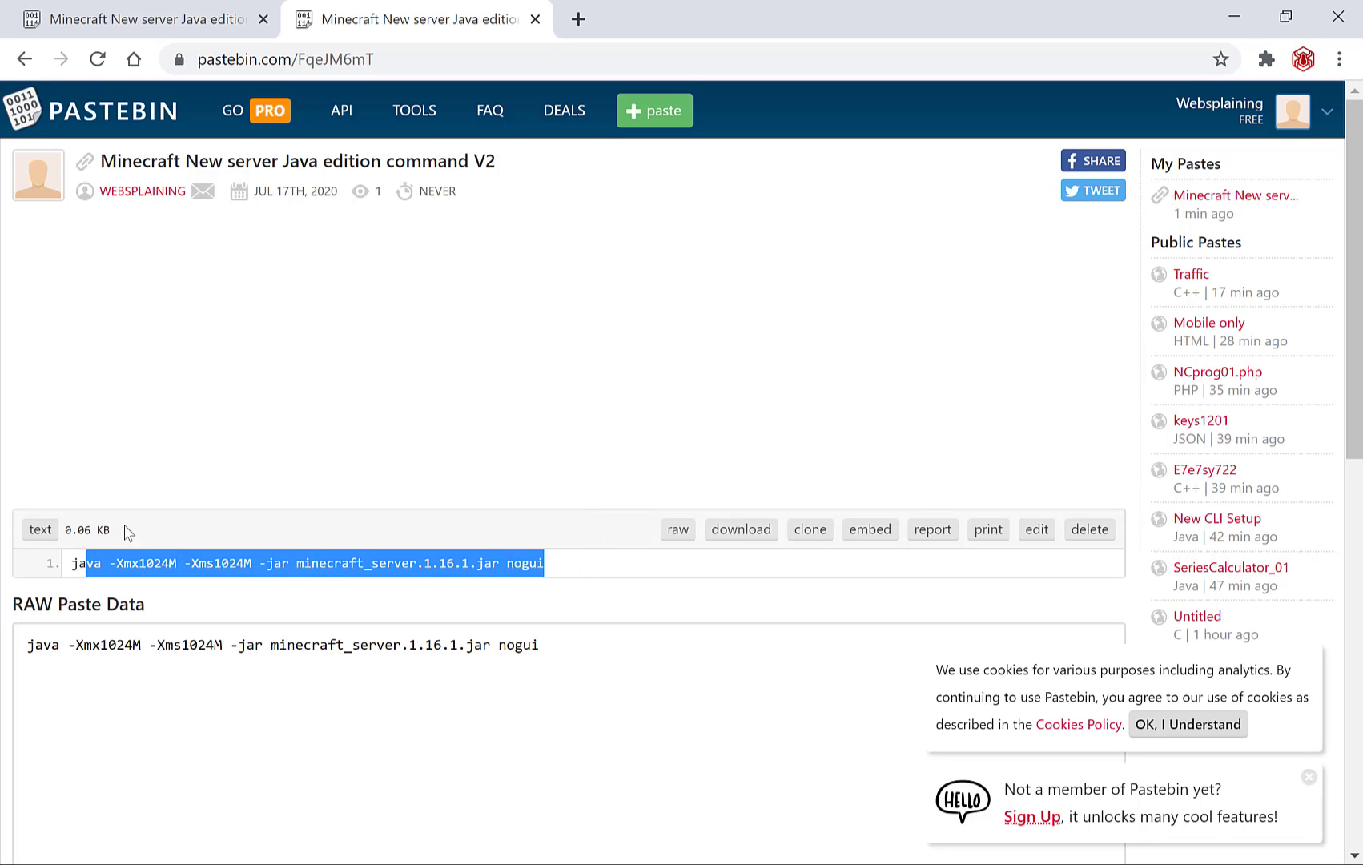
{"action": "left_click", "coordinate": [535, 20]}
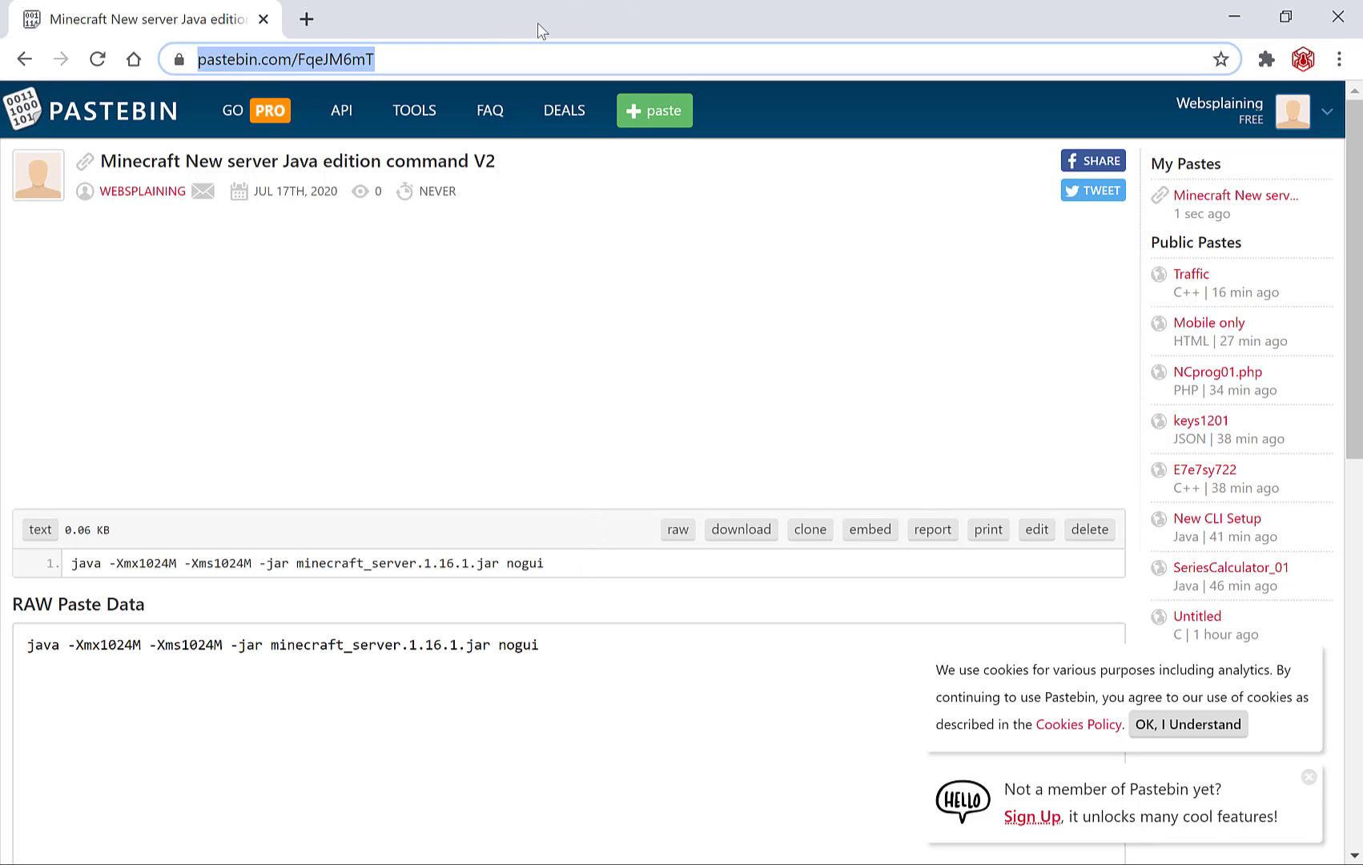
Step: Edit the paste so the command launches server.jar instead of minecraft_server.1.16.1.jar, and save
{"action": "left_click", "coordinate": [682, 339]}
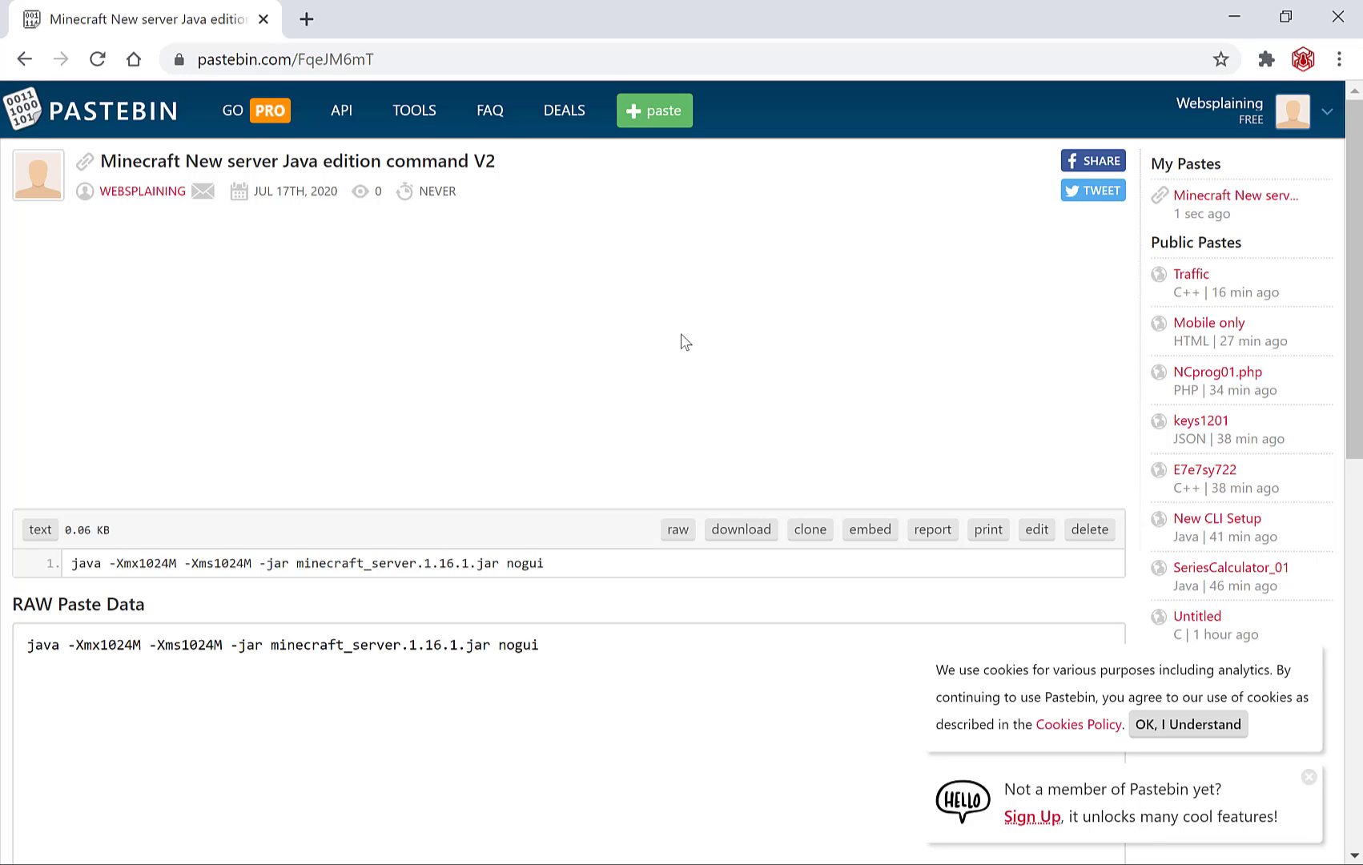
{"action": "mouse_move", "coordinate": [762, 425]}
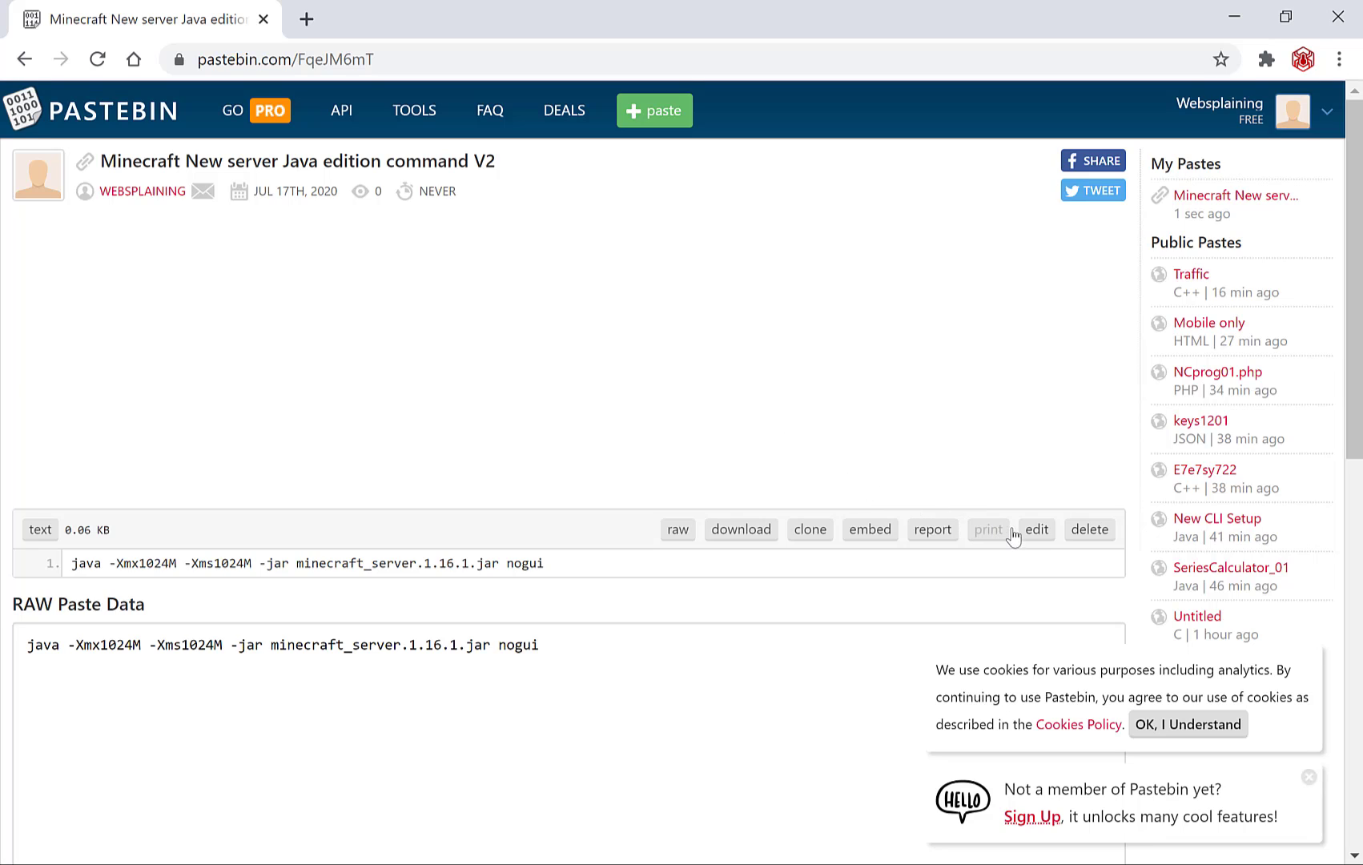
{"action": "mouse_move", "coordinate": [1036, 529]}
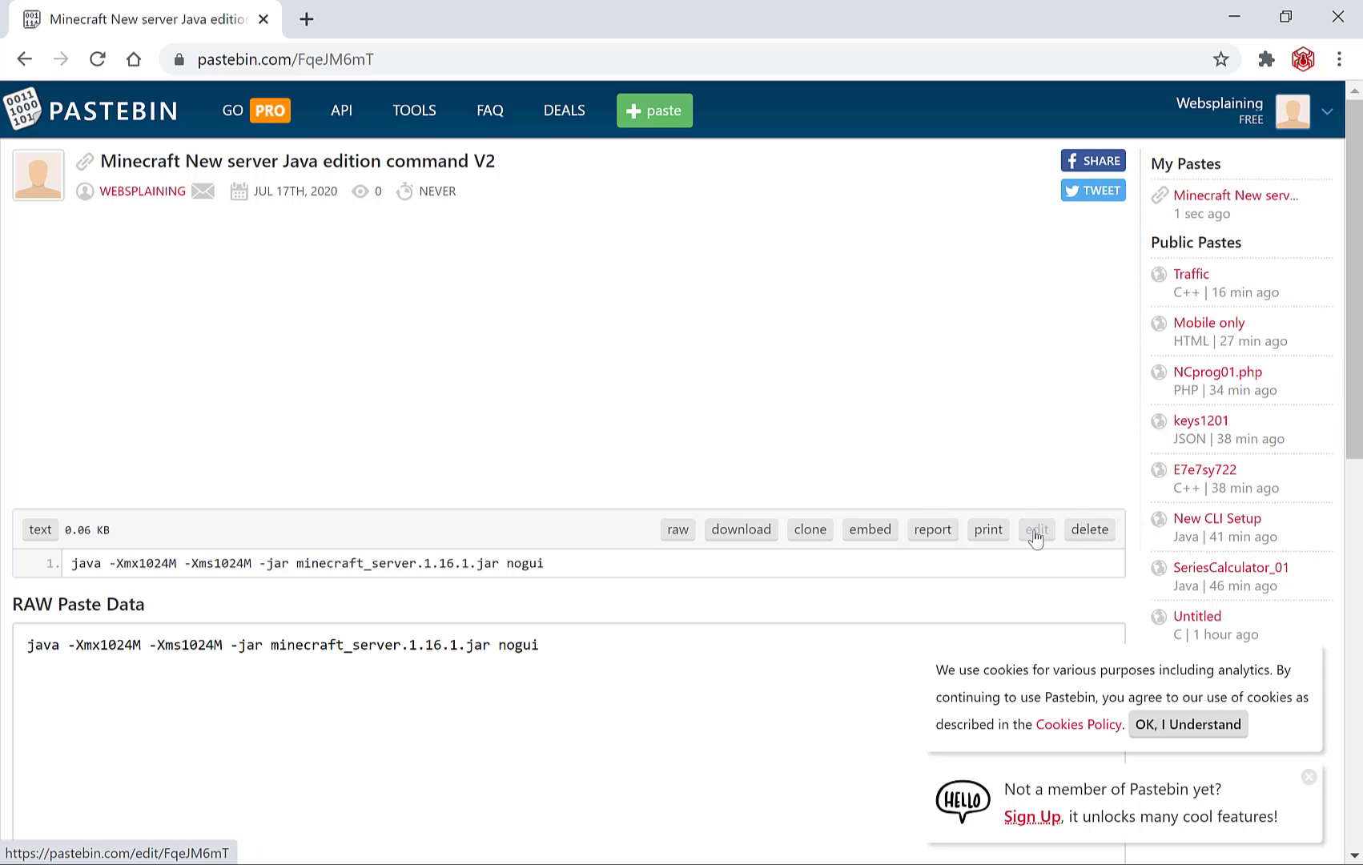
{"action": "left_click", "coordinate": [1035, 529]}
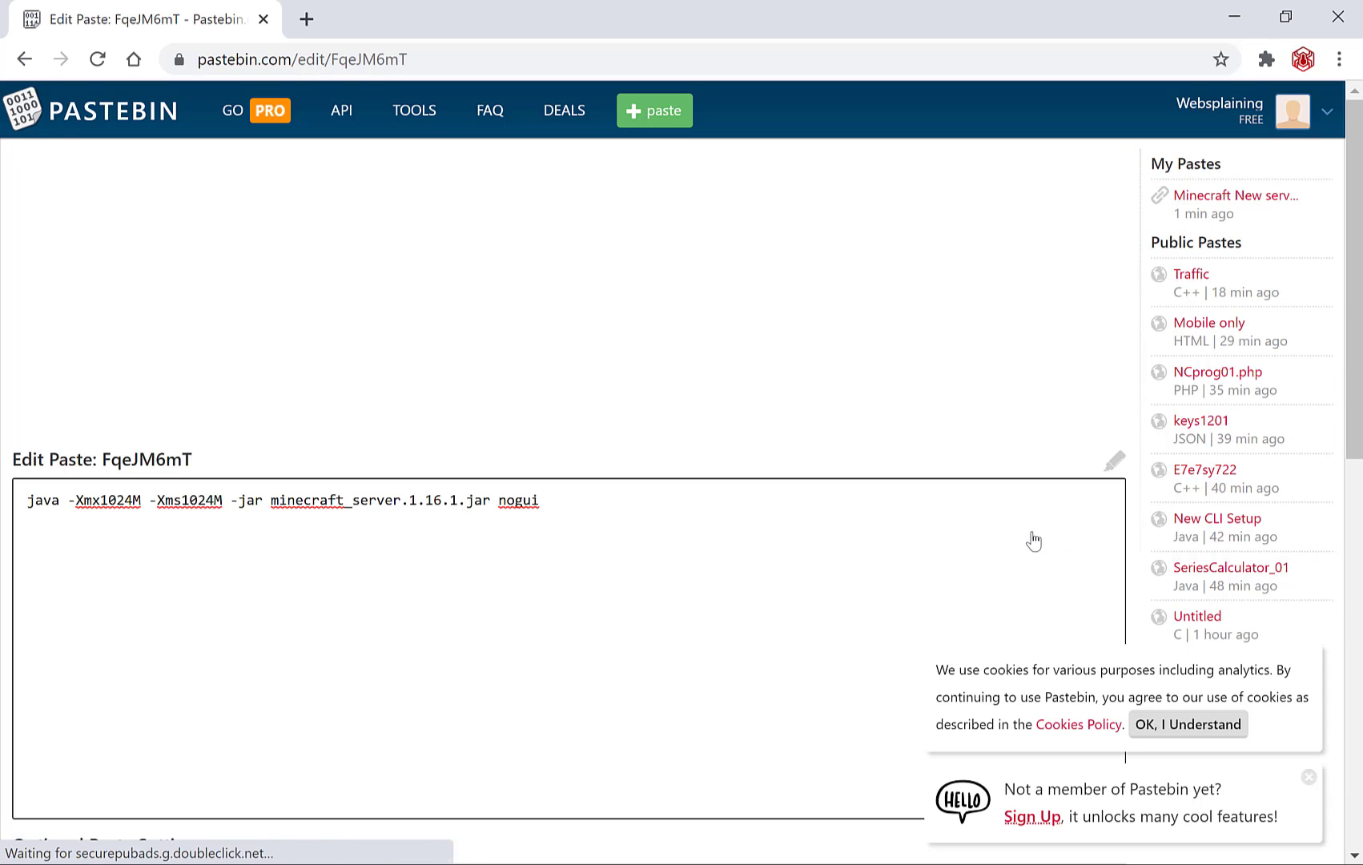
{"action": "left_click", "coordinate": [31, 499]}
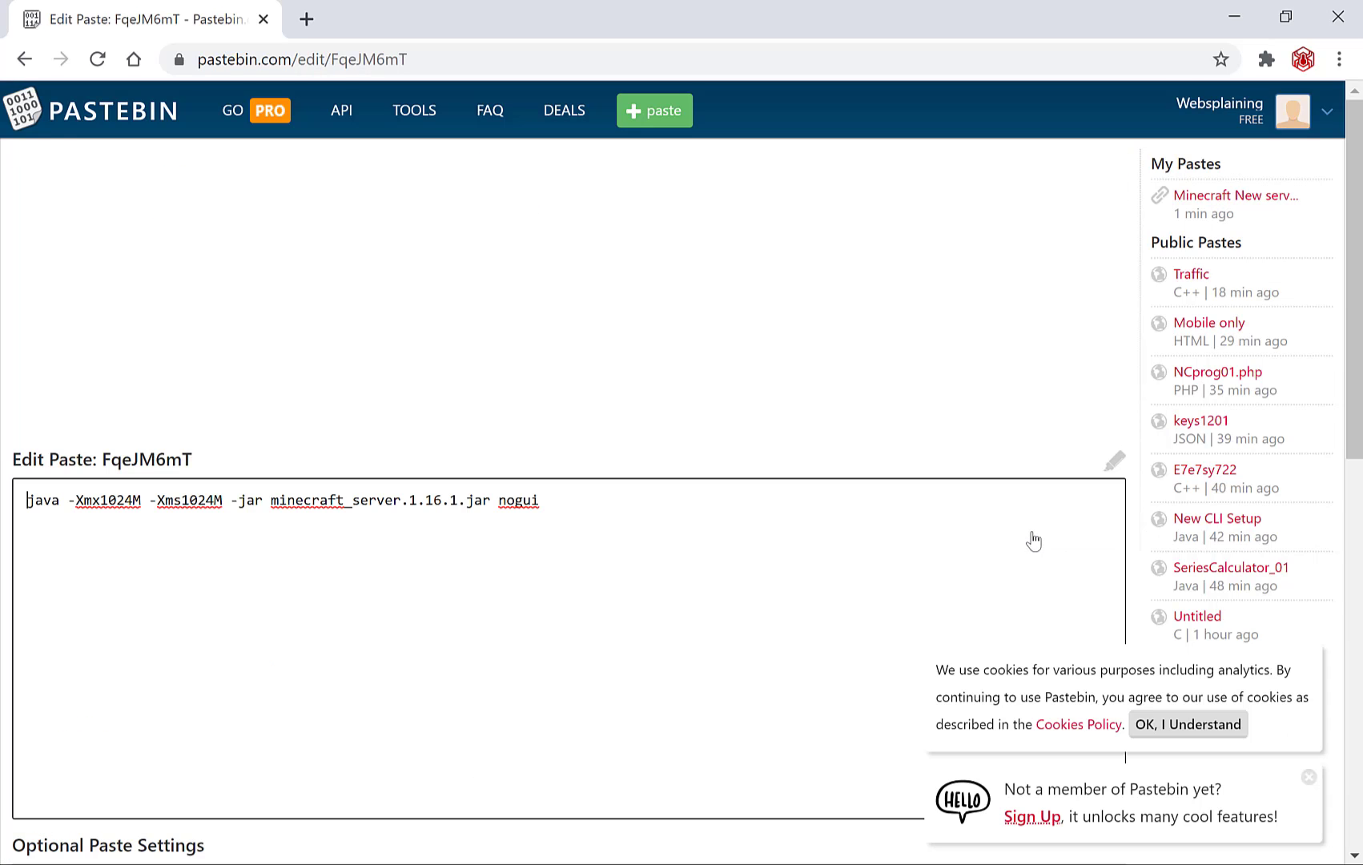
{"action": "double_click", "coordinate": [289, 500]}
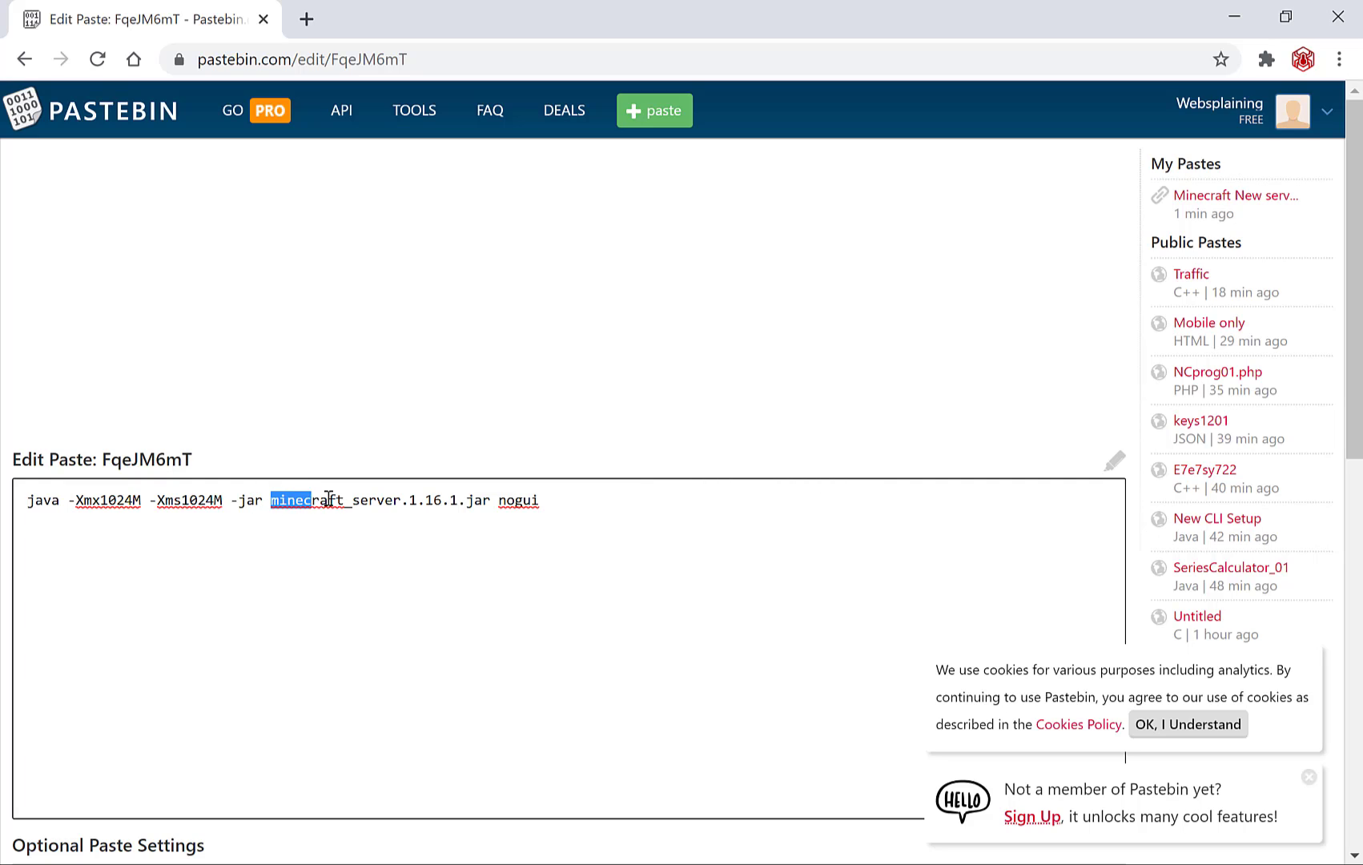
{"action": "left_click_drag", "start_coordinate": [270, 499], "coordinate": [458, 499]}
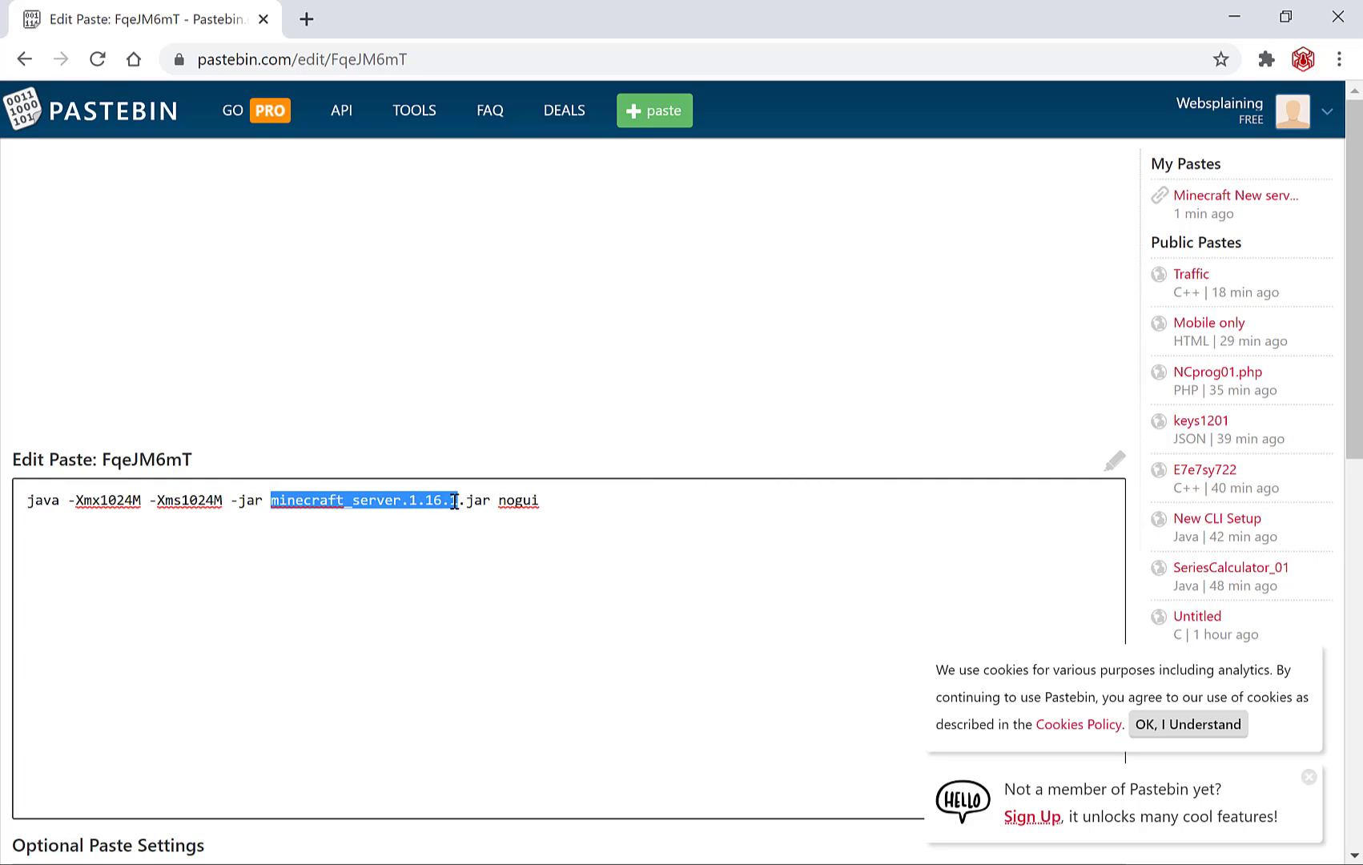
{"action": "type", "text": "server"}
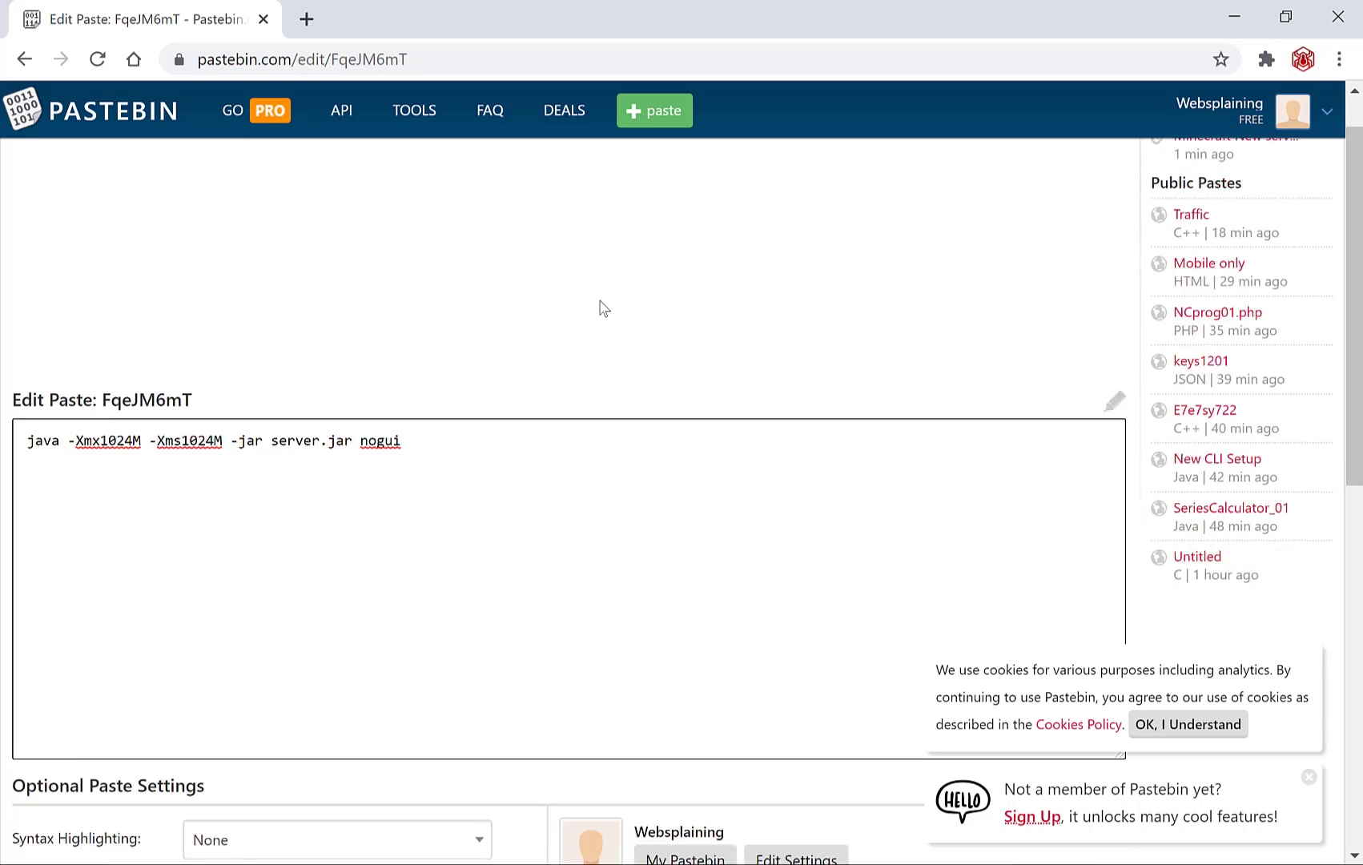
{"action": "scroll", "scroll_direction": "down", "scroll_amount": 3}
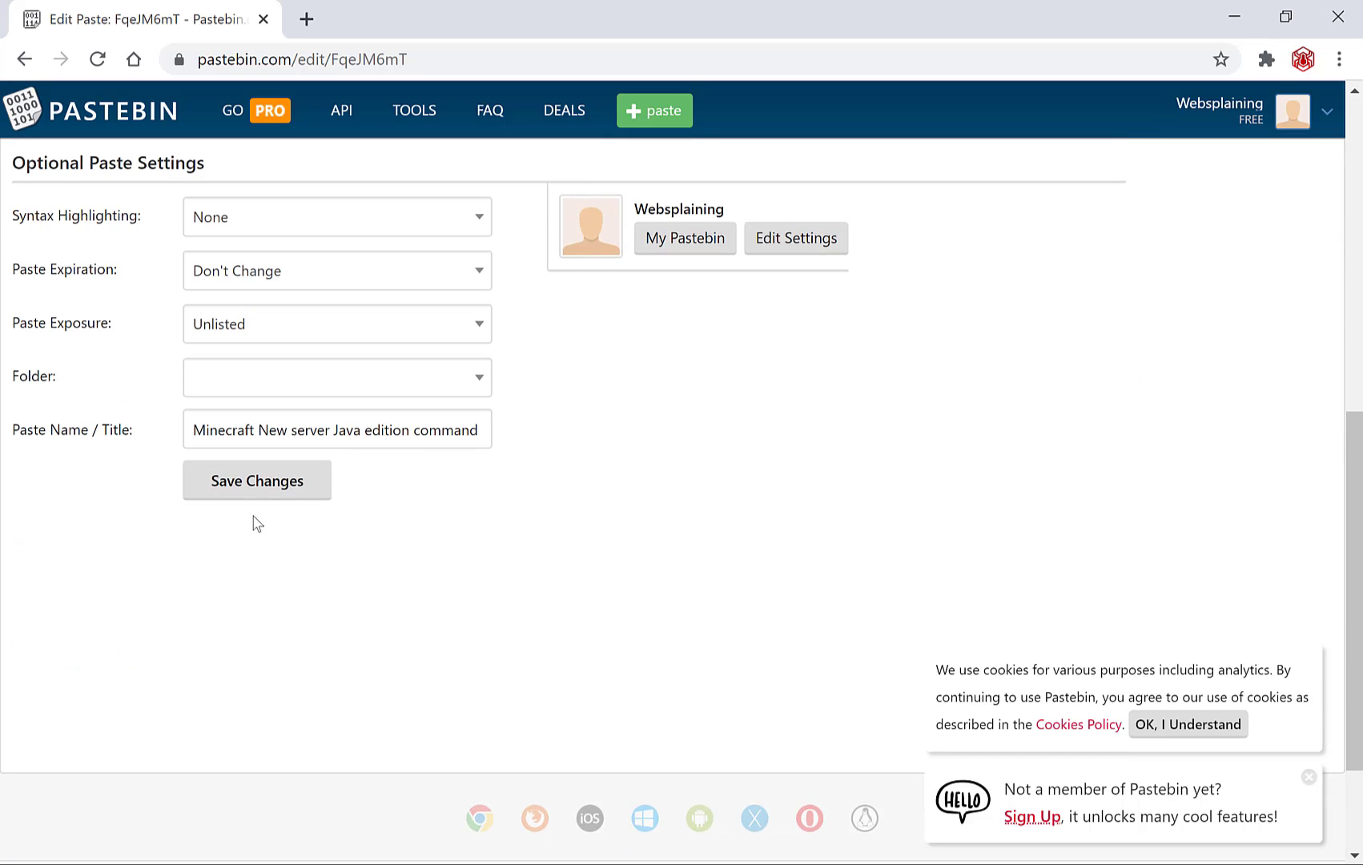
{"action": "left_click", "coordinate": [257, 480]}
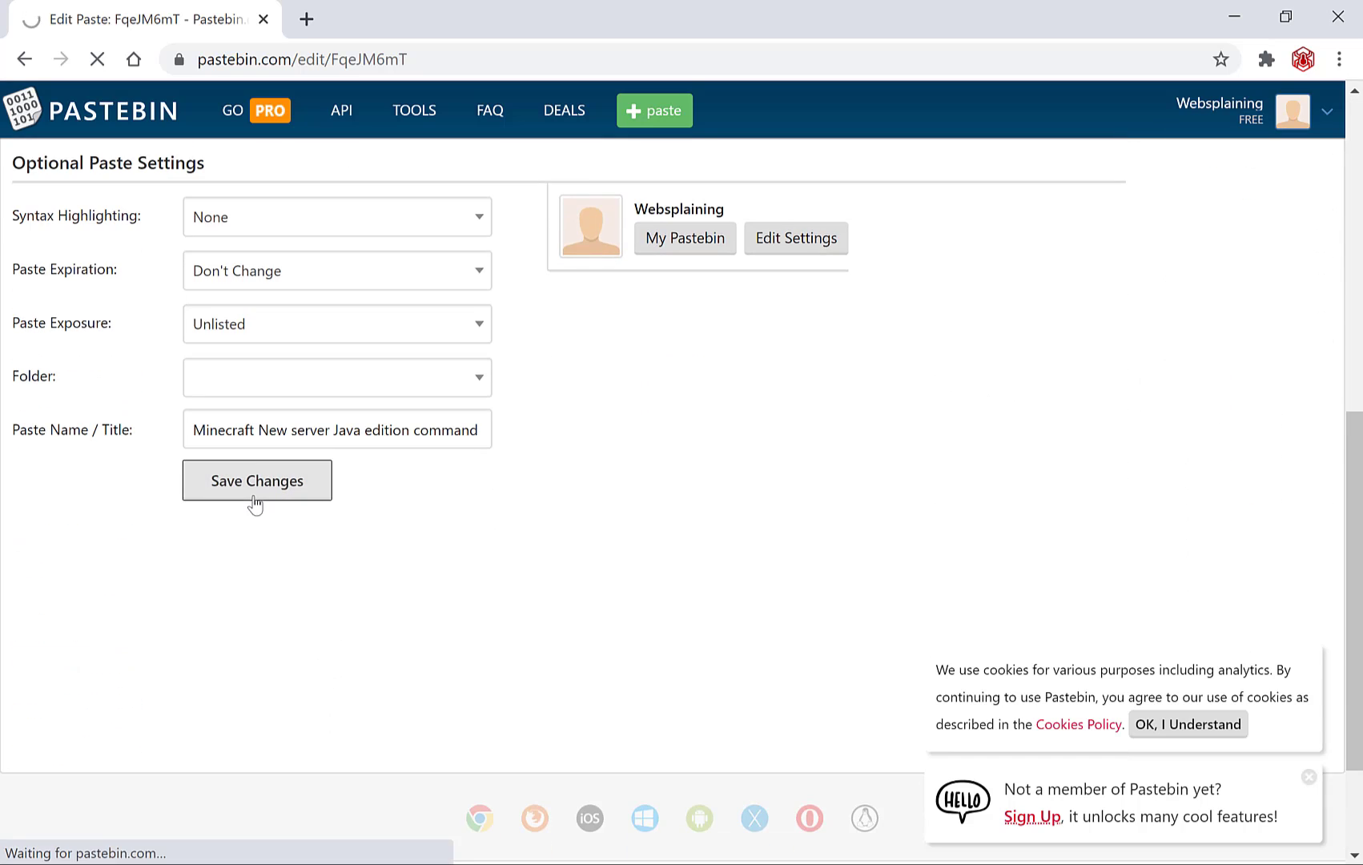
{"action": "left_click", "coordinate": [256, 480]}
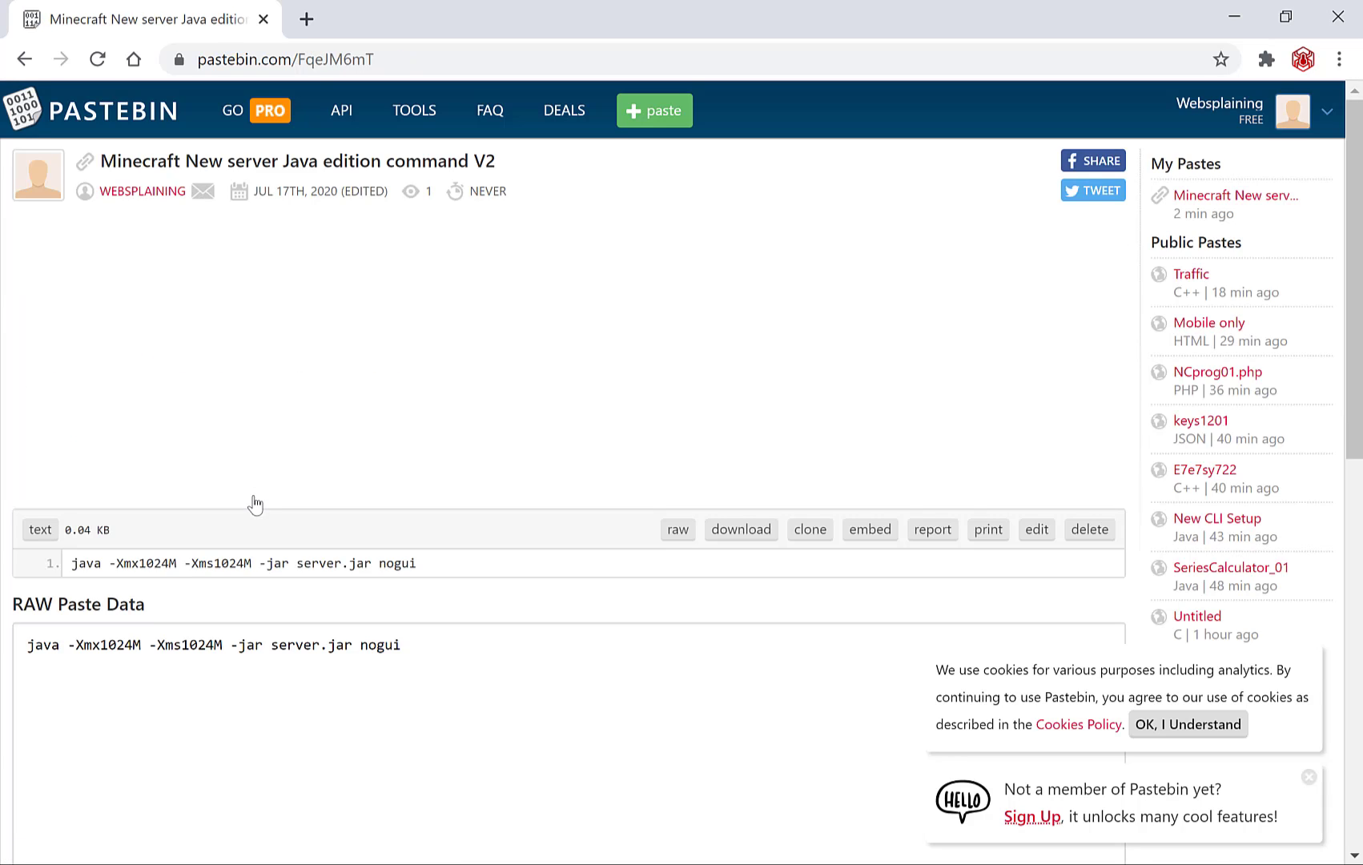
{"action": "mouse_move", "coordinate": [363, 192]}
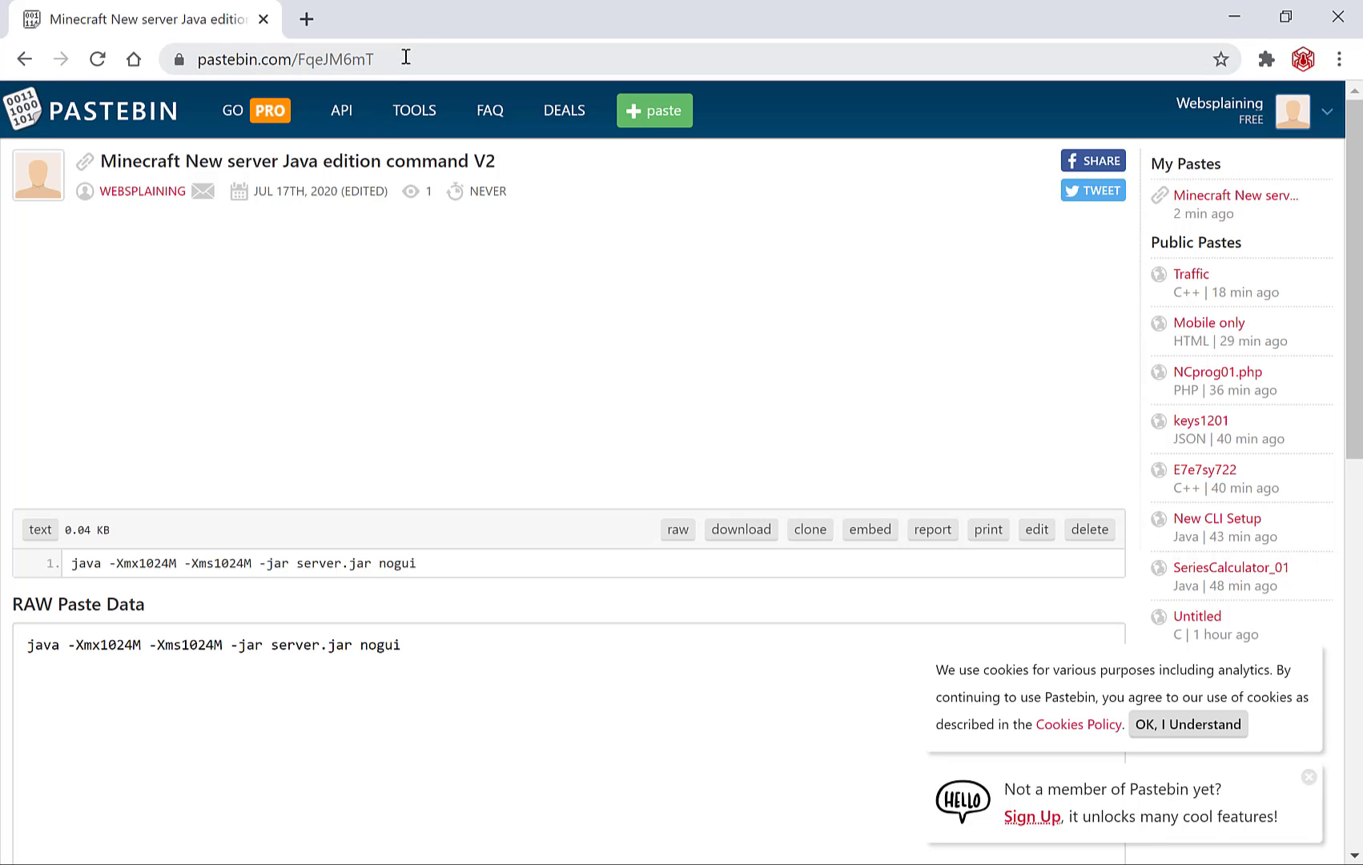
Step: Delete the V2 paste and confirm the permanent deletion
{"action": "left_click", "coordinate": [285, 59]}
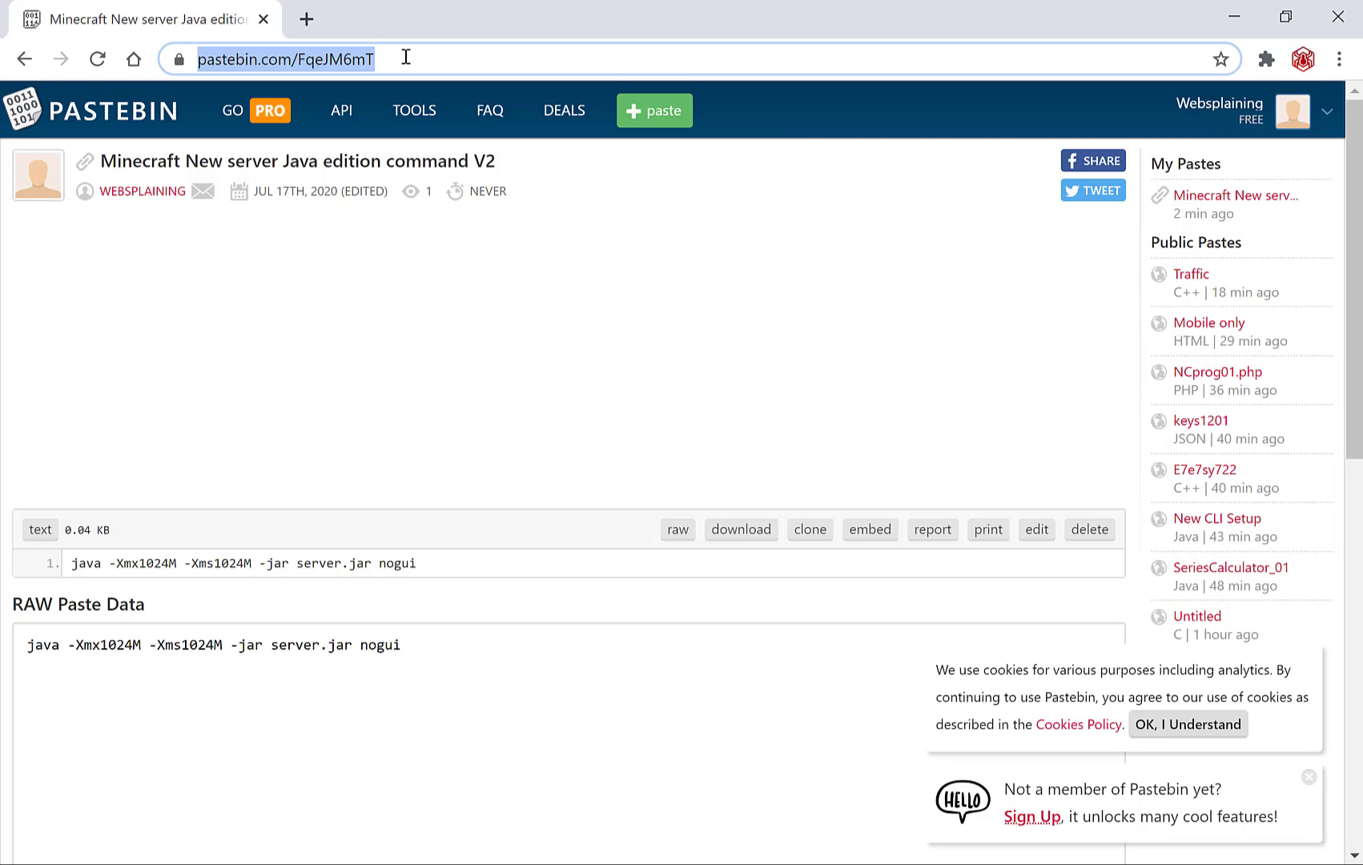
{"action": "mouse_move", "coordinate": [997, 471]}
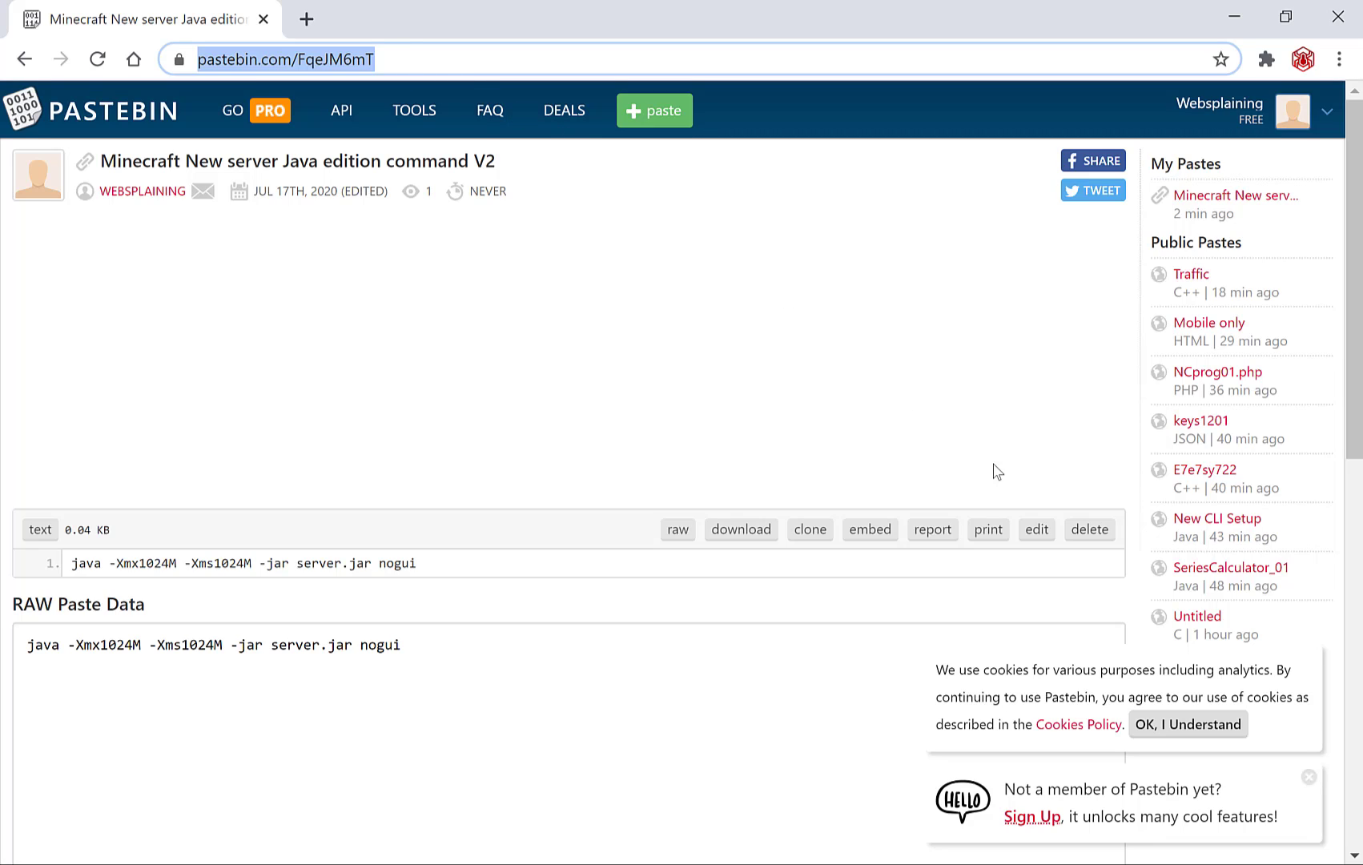
{"action": "left_click", "coordinate": [1088, 528]}
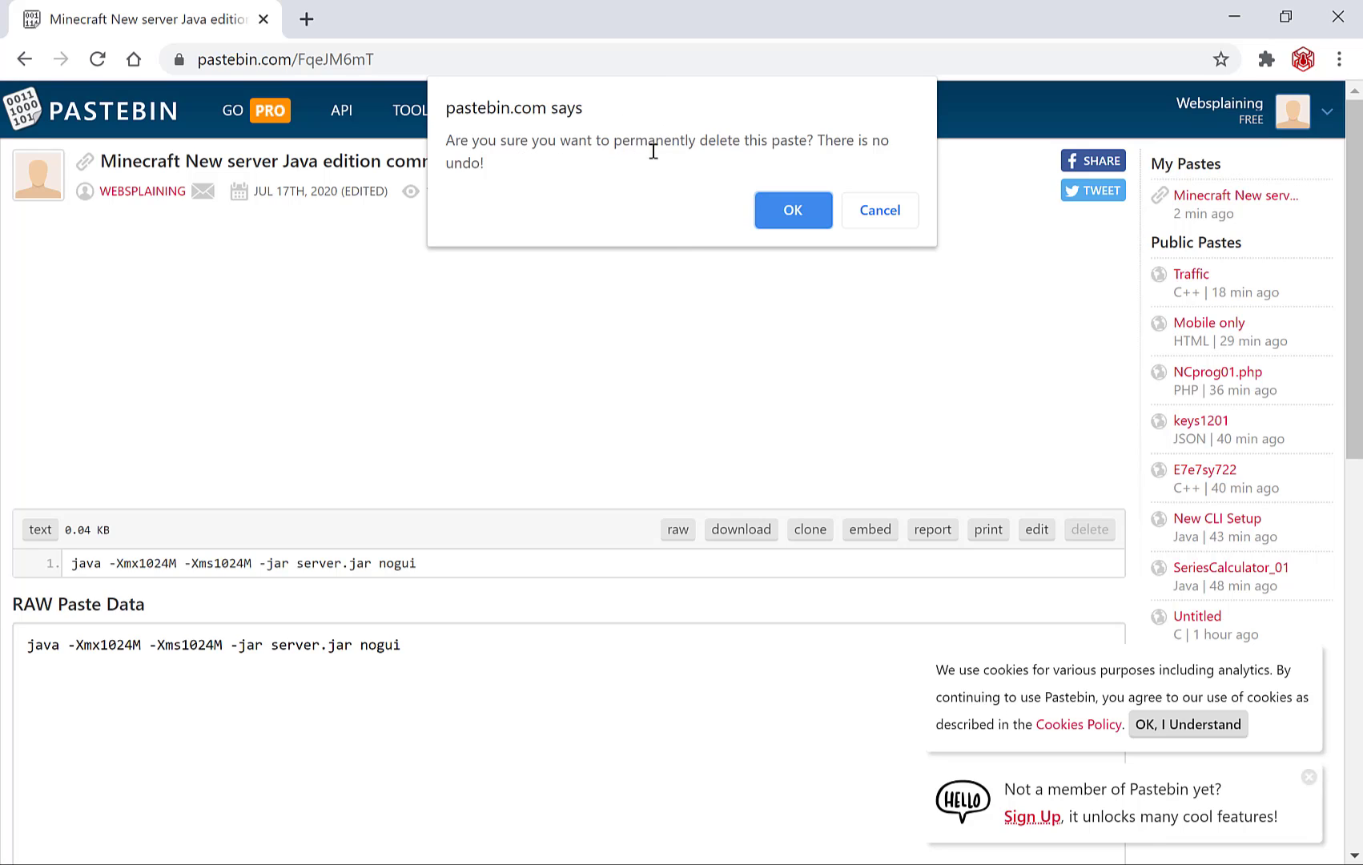
{"action": "mouse_move", "coordinate": [871, 166]}
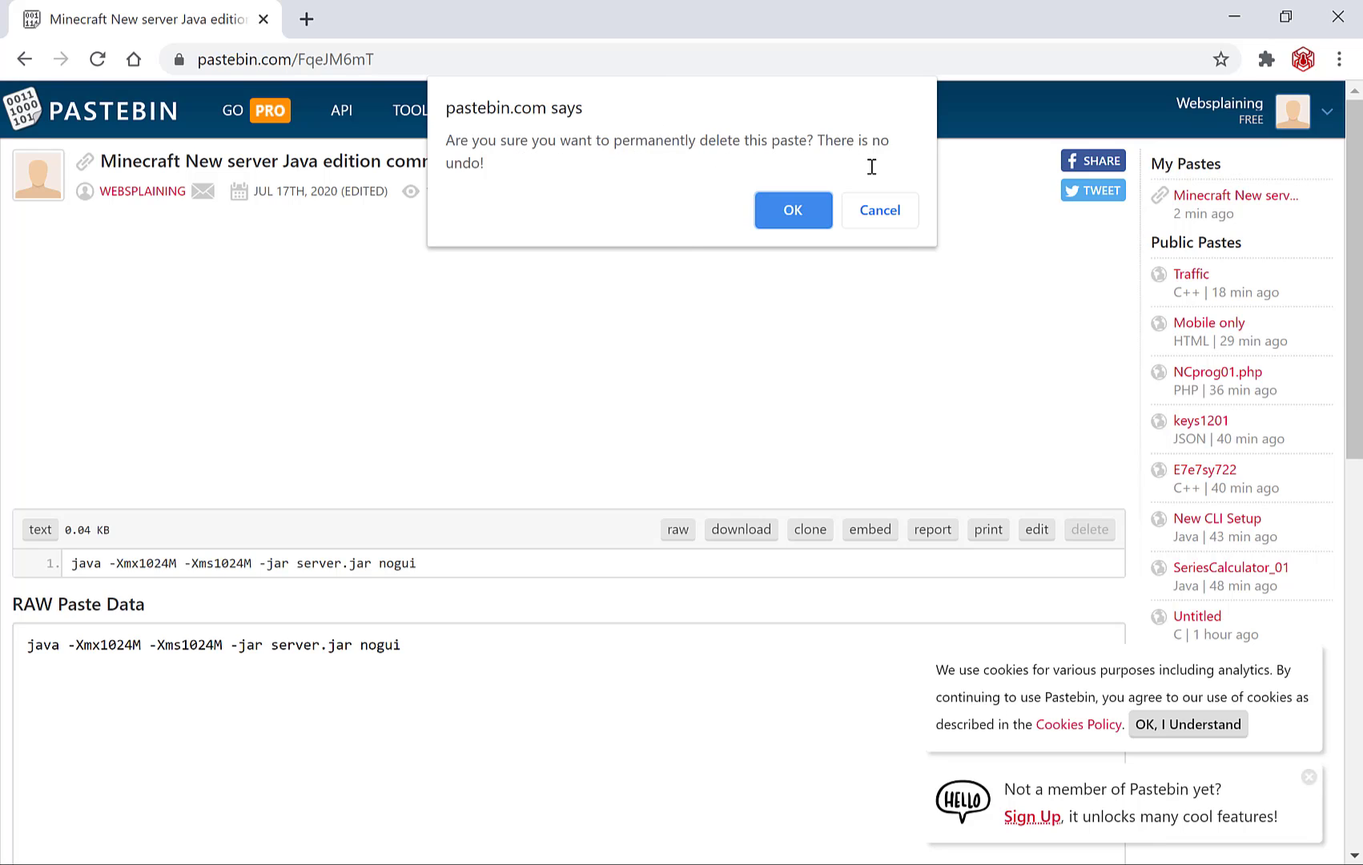
{"action": "left_click", "coordinate": [790, 210]}
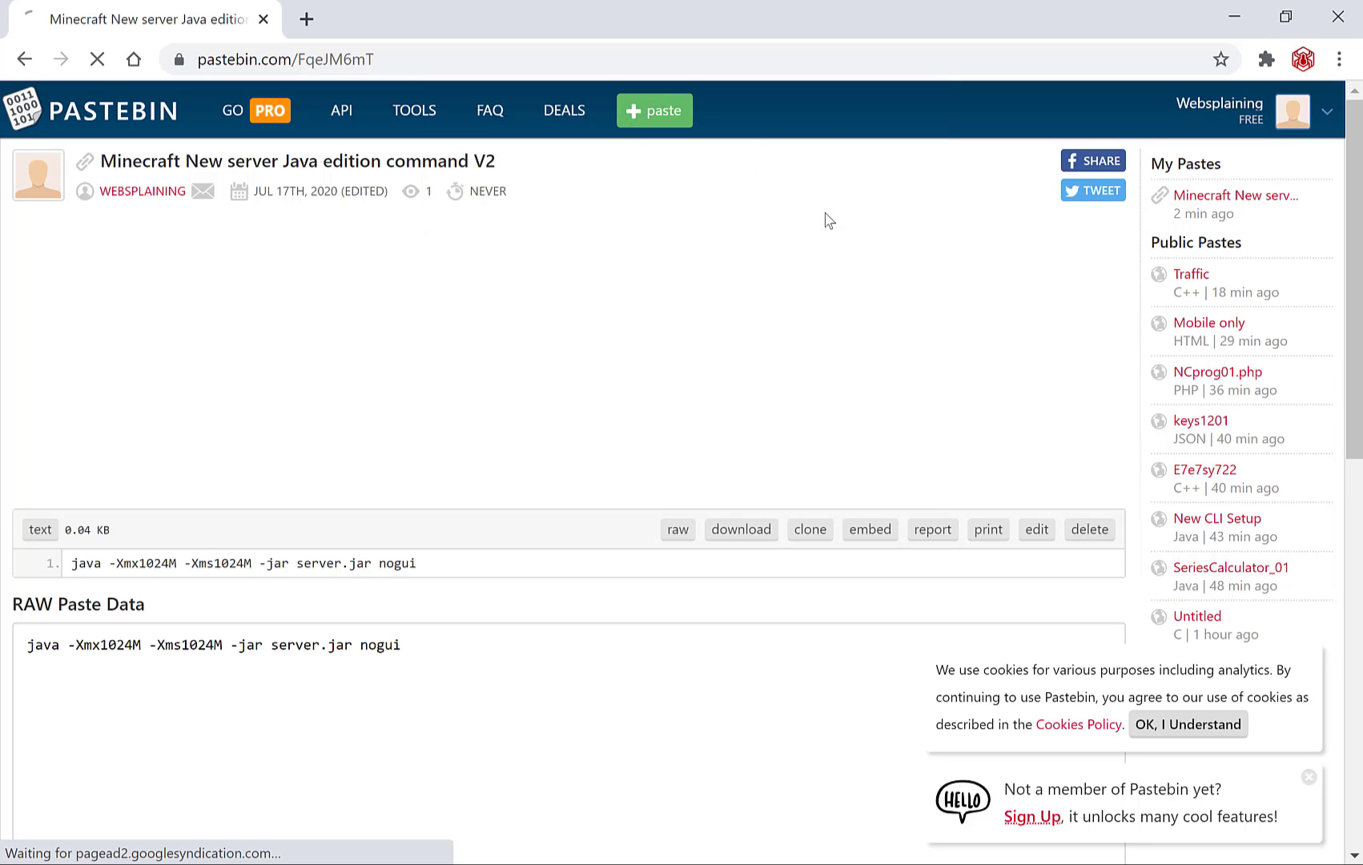